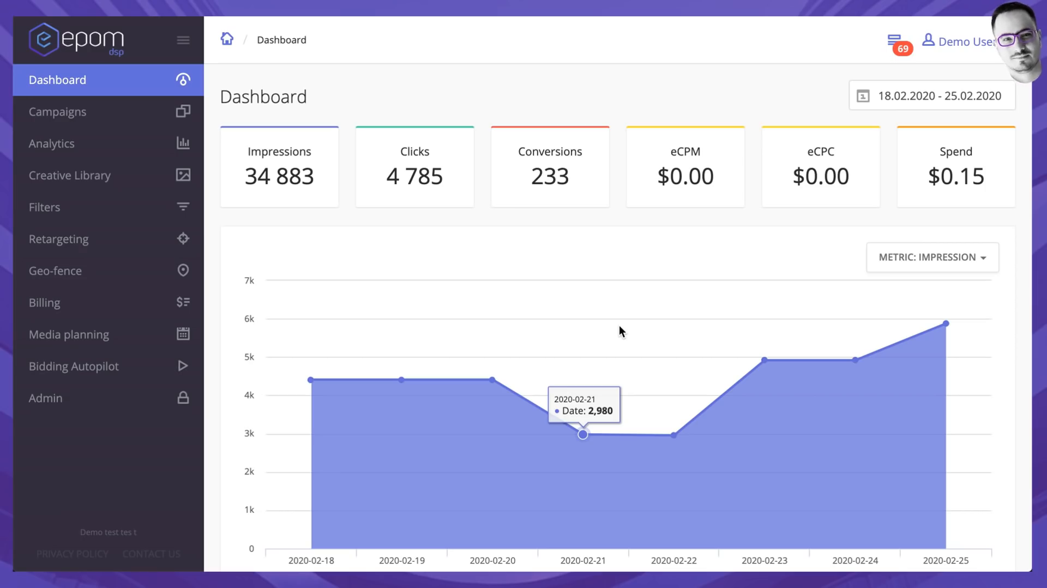
mouse_move(621, 331)
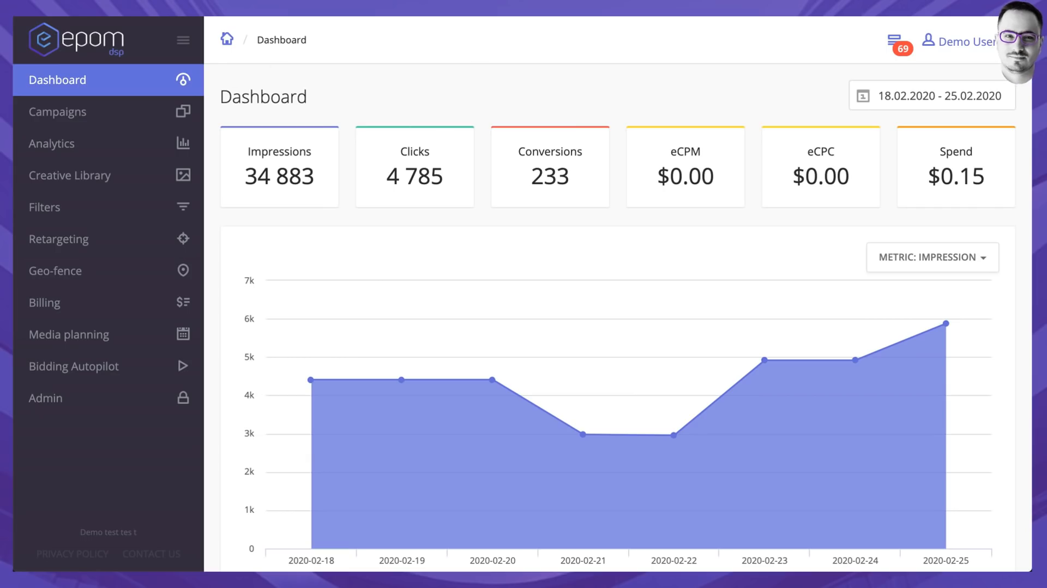
mouse_move(415, 137)
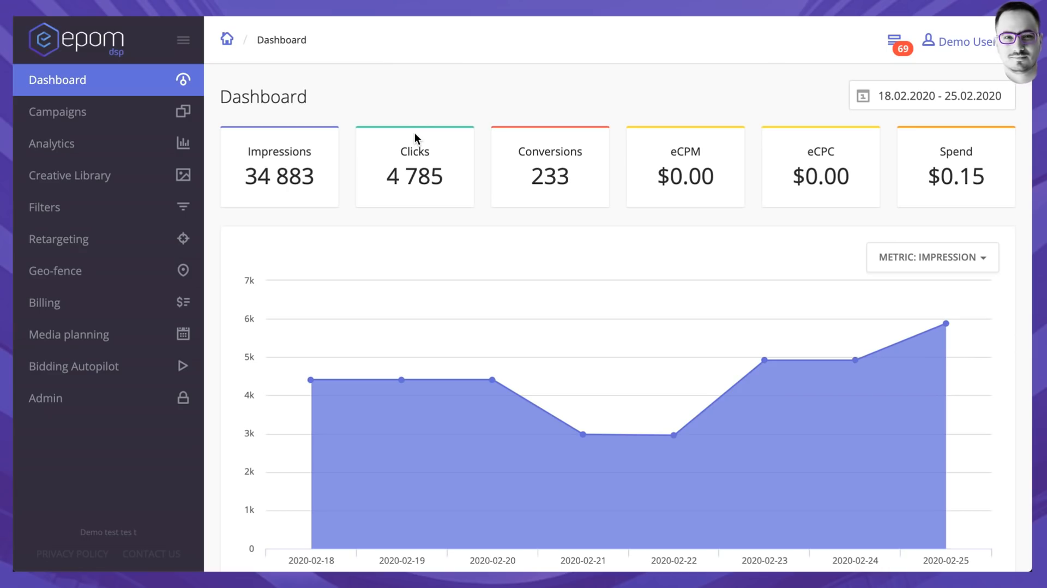
mouse_move(451, 139)
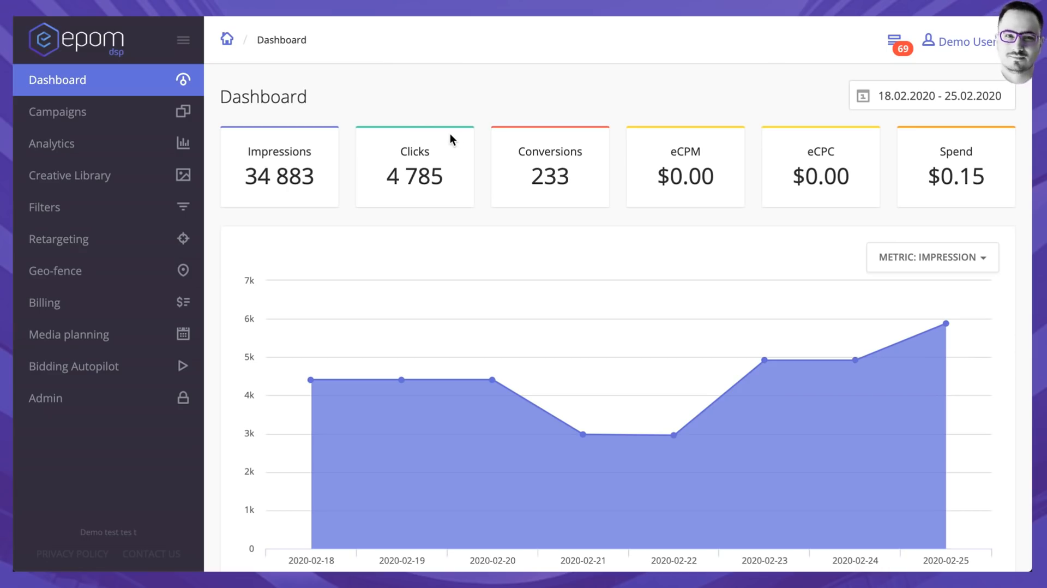
mouse_move(409, 166)
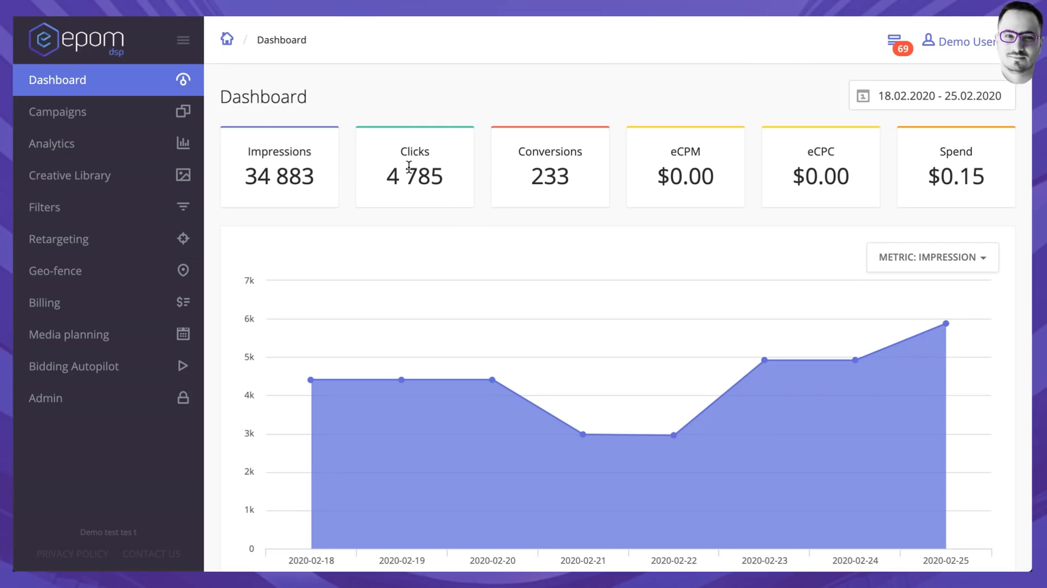
mouse_move(835, 178)
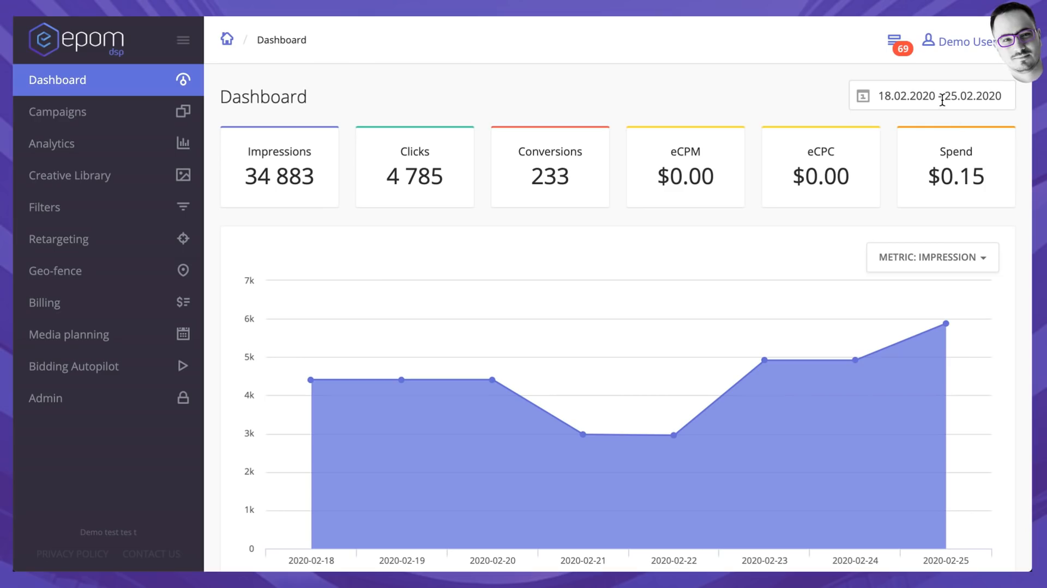
Step: Preview the dashboard's date-range and chart-metric choices, then go to the Campaigns list
left_click(930, 96)
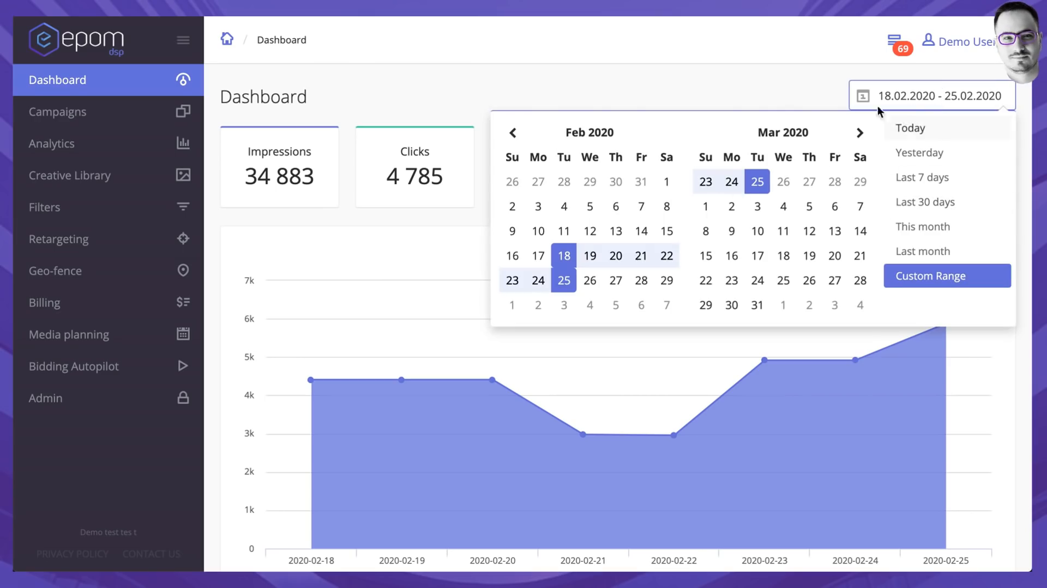
left_click(931, 256)
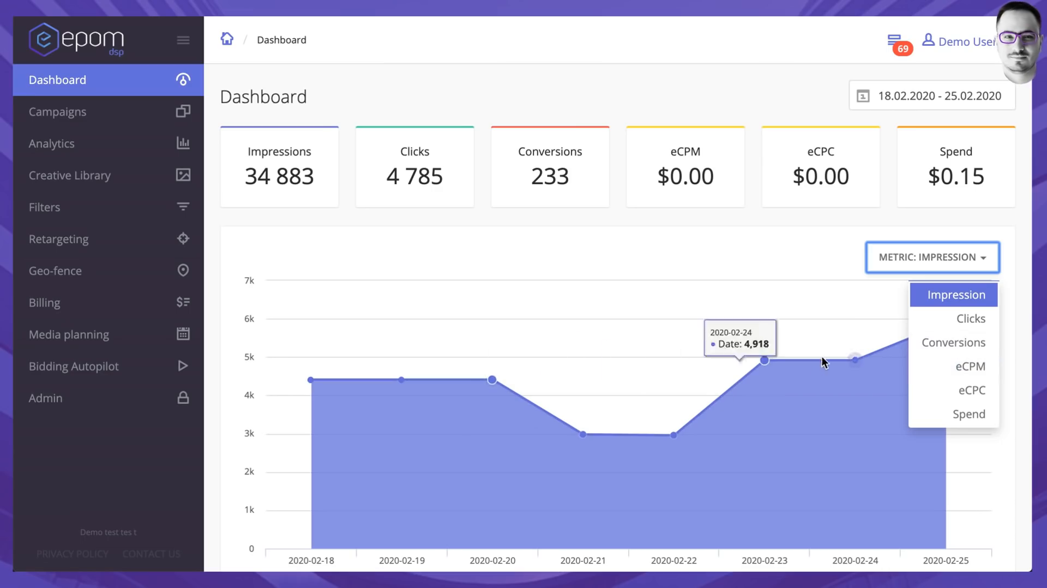
mouse_move(765, 361)
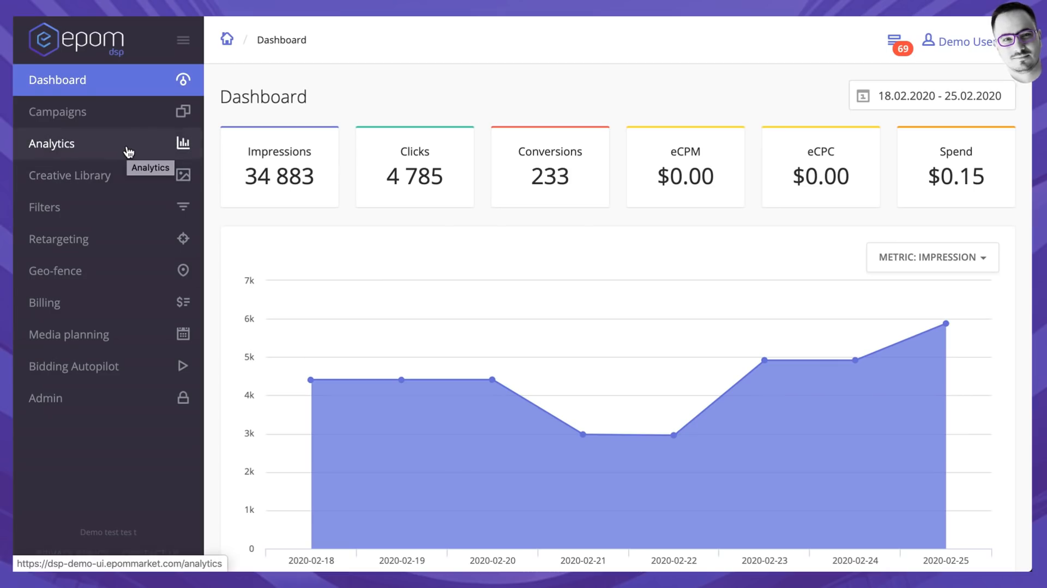
mouse_move(116, 116)
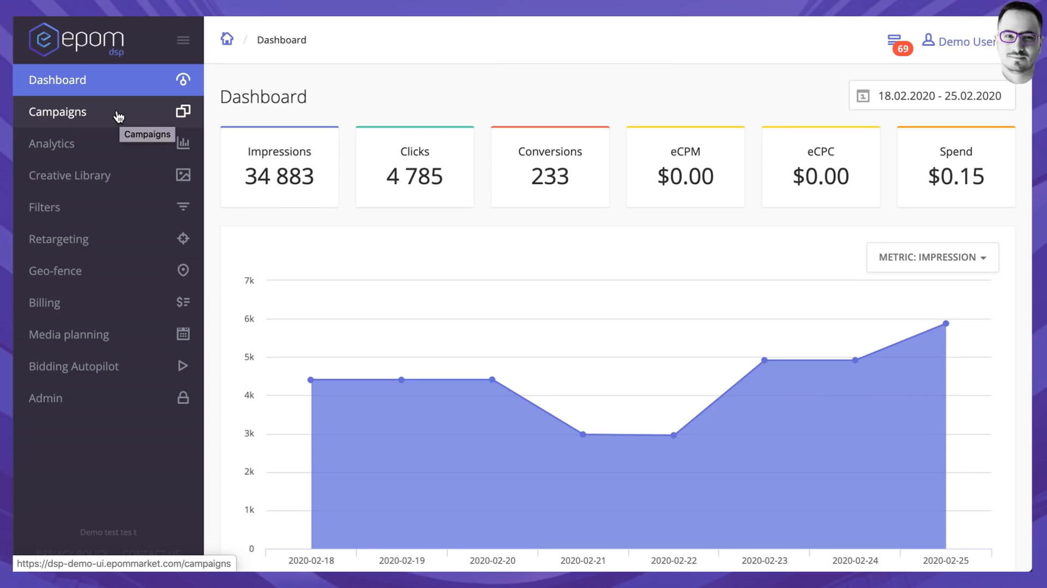
left_click(58, 111)
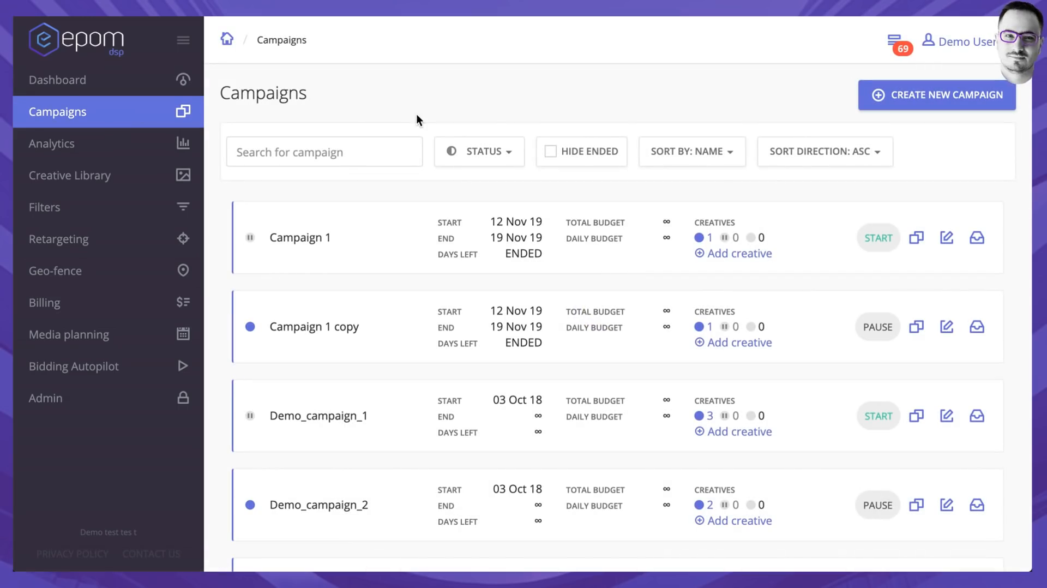
mouse_move(567, 109)
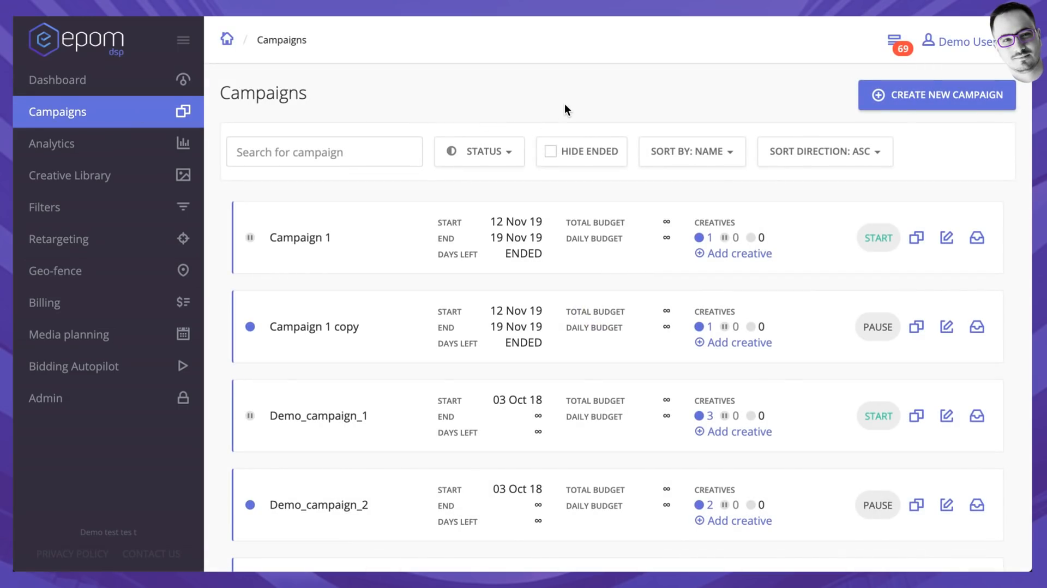
mouse_move(72, 120)
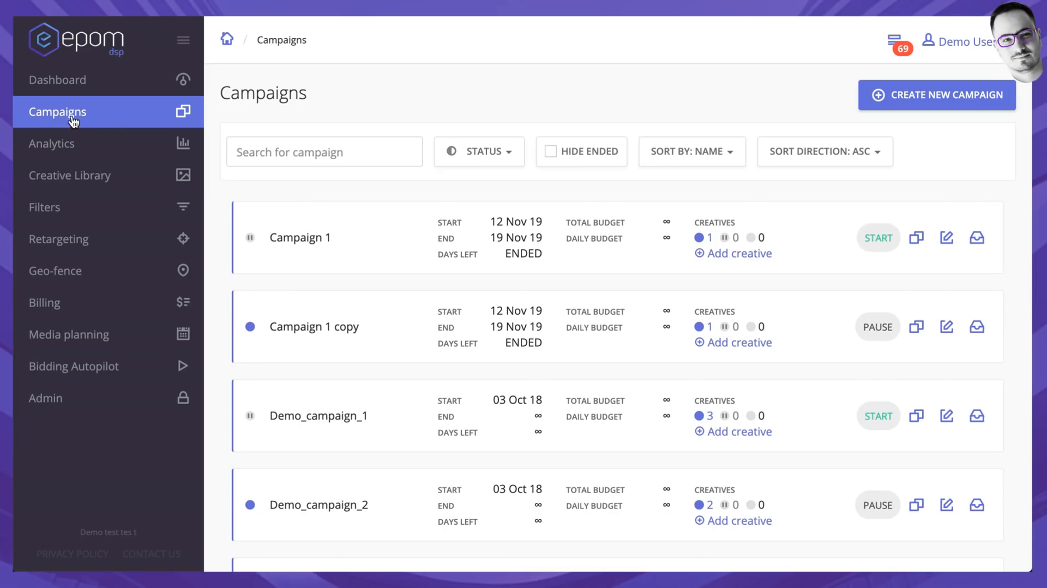
mouse_move(395, 119)
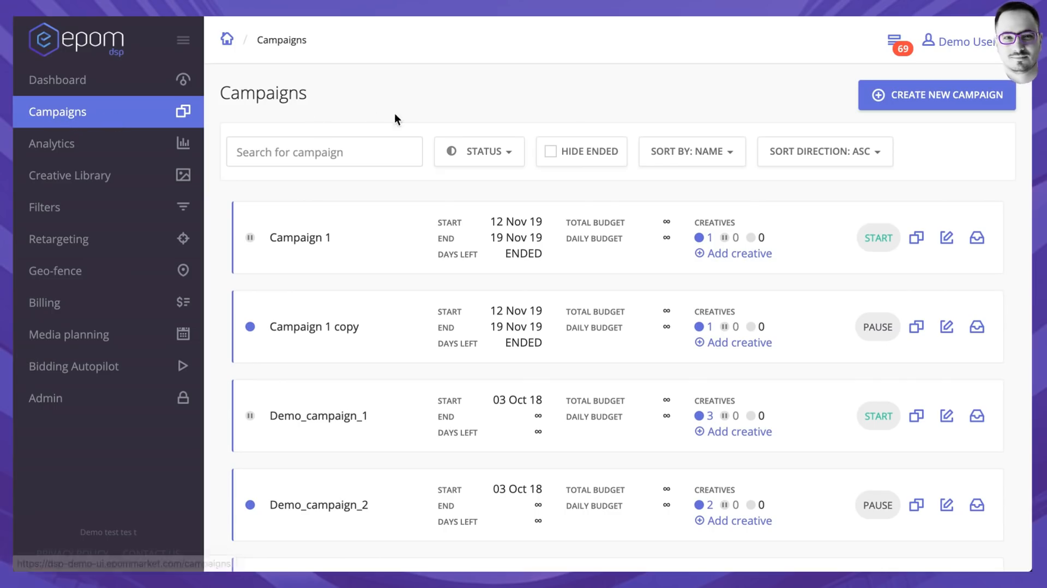
mouse_move(524, 254)
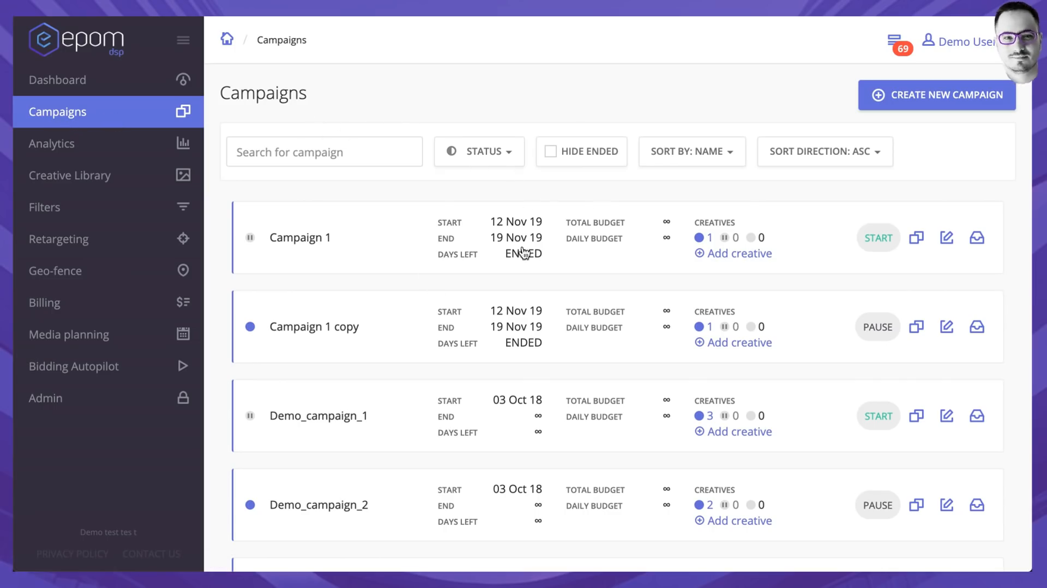
mouse_move(643, 198)
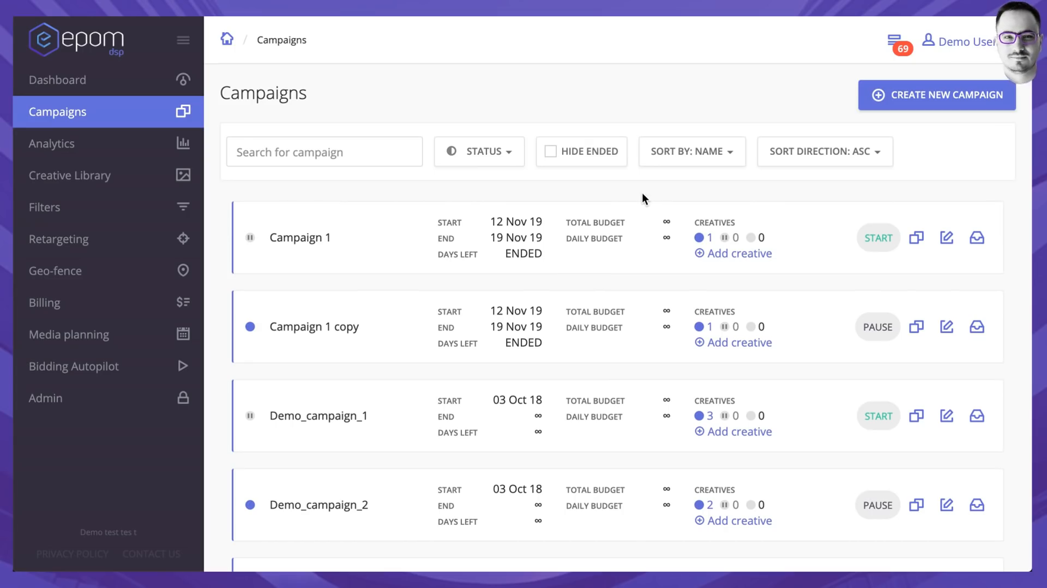
Step: Preview the campaign search, Status filter and Sort By options without changing them
left_click(324, 151)
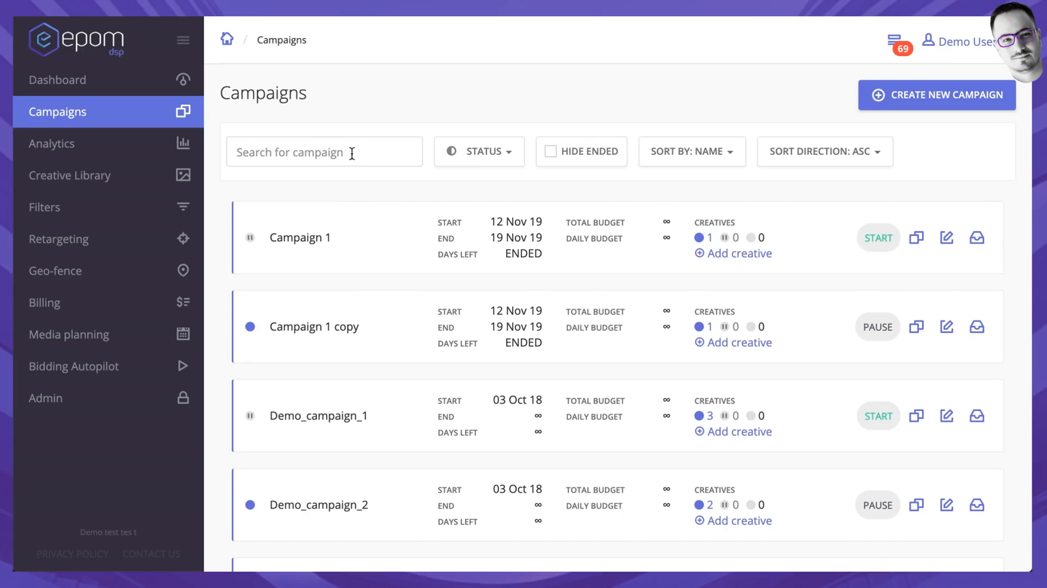
left_click(478, 151)
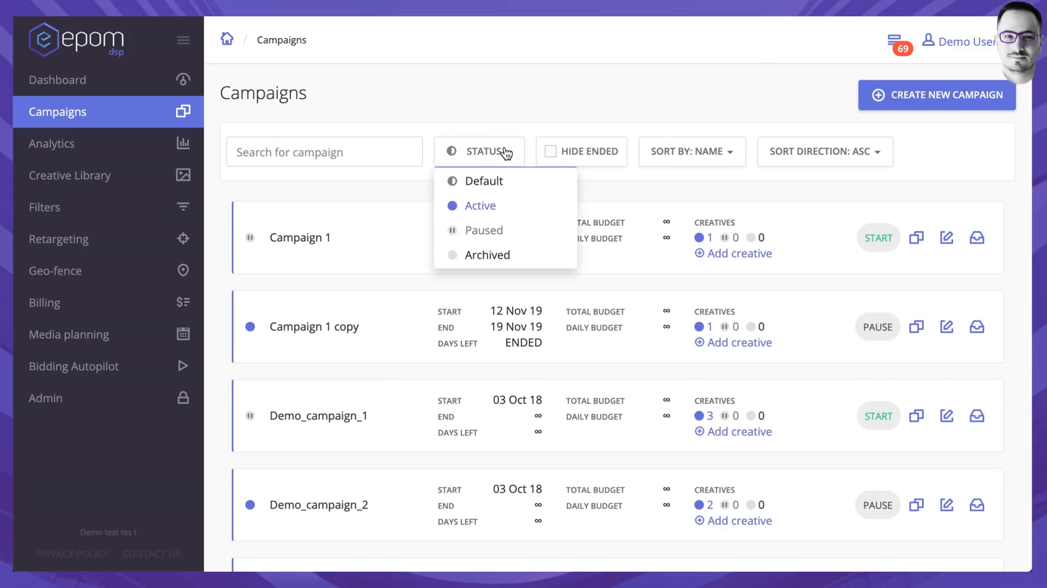
mouse_move(558, 142)
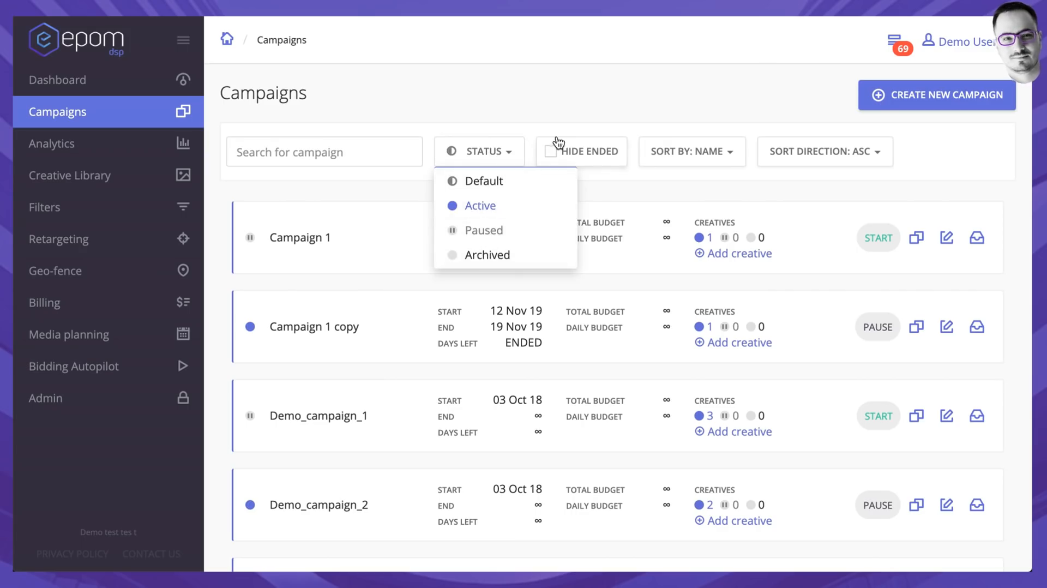
left_click(692, 151)
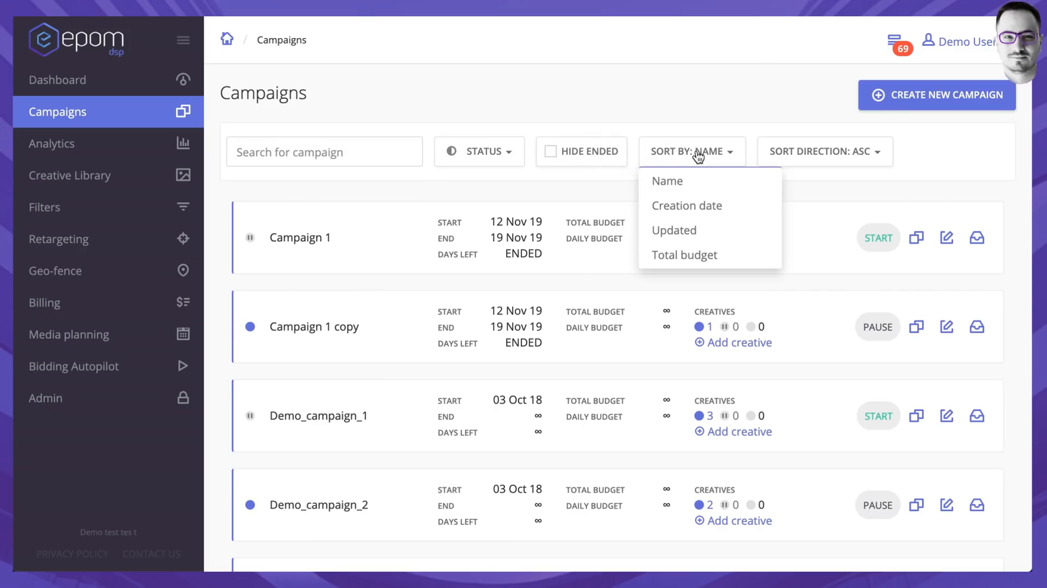
mouse_move(674, 230)
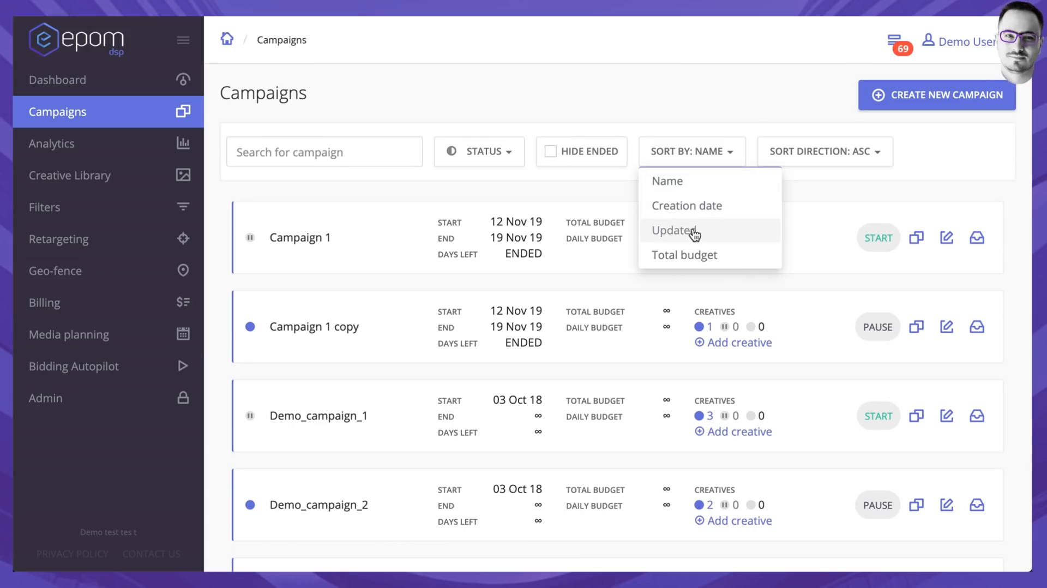
mouse_move(684, 254)
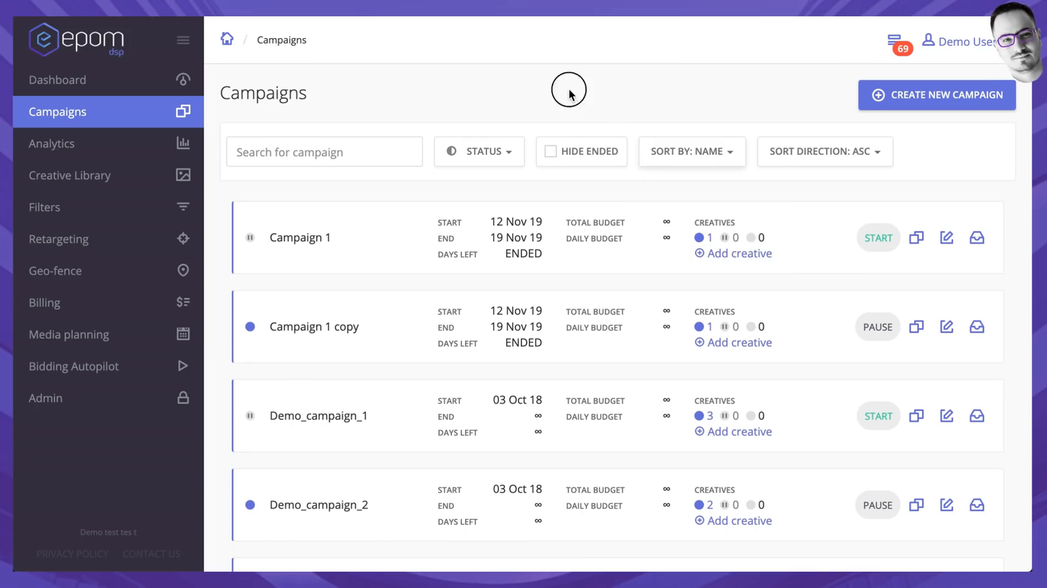
mouse_move(916, 99)
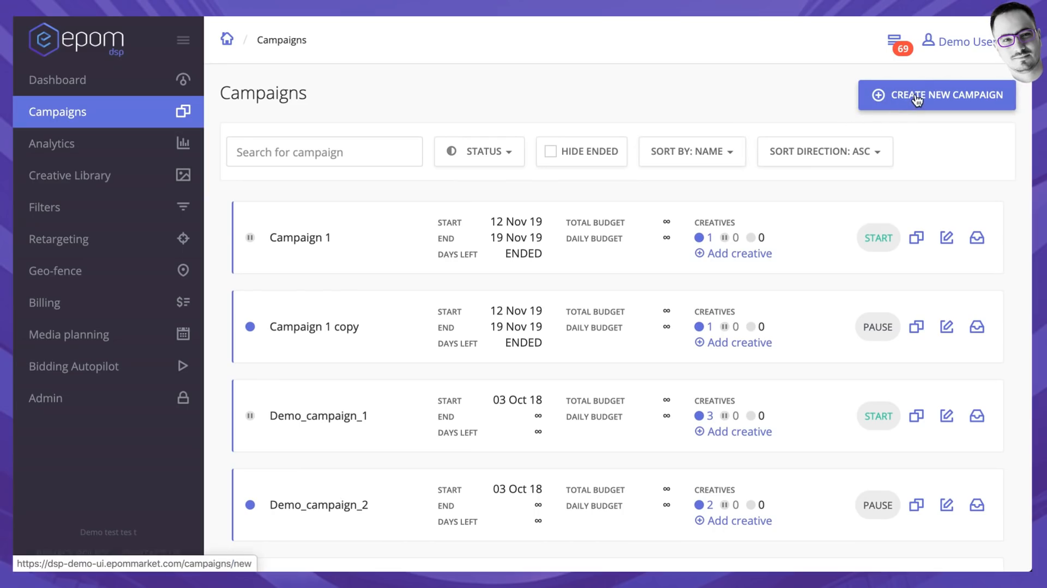
left_click(936, 94)
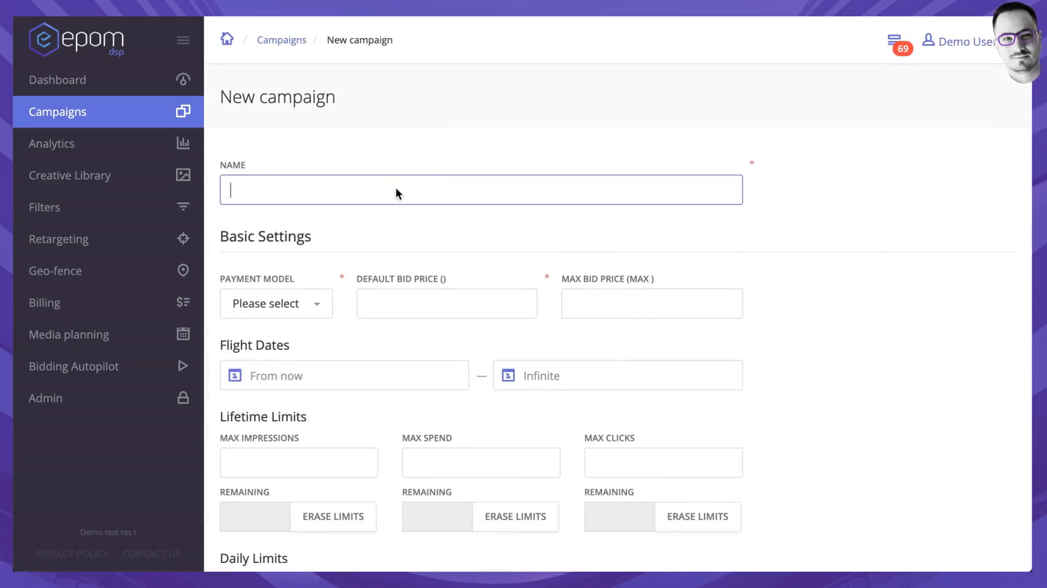
mouse_move(393, 190)
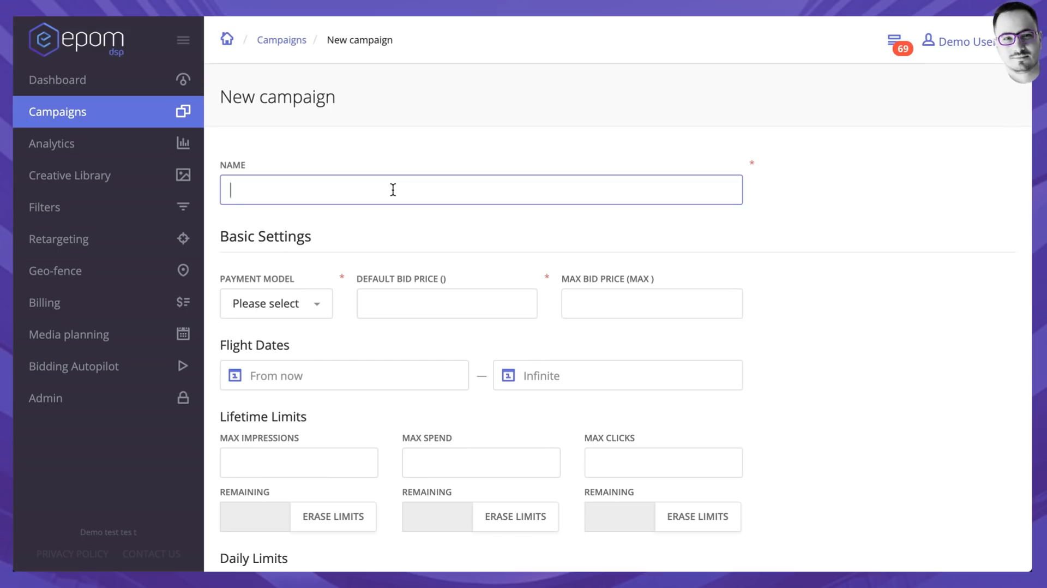
type("test")
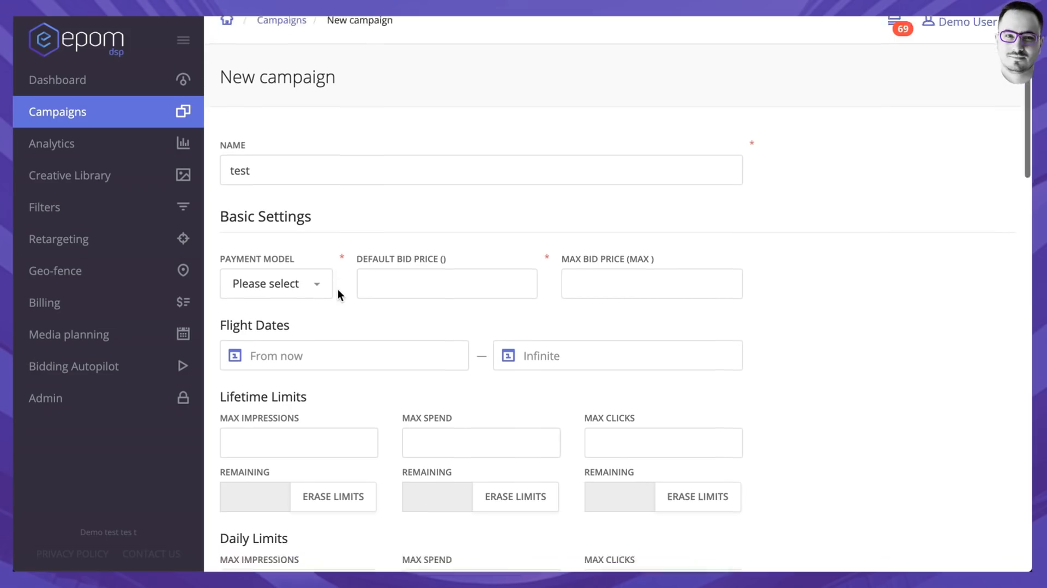
scroll("down", 3)
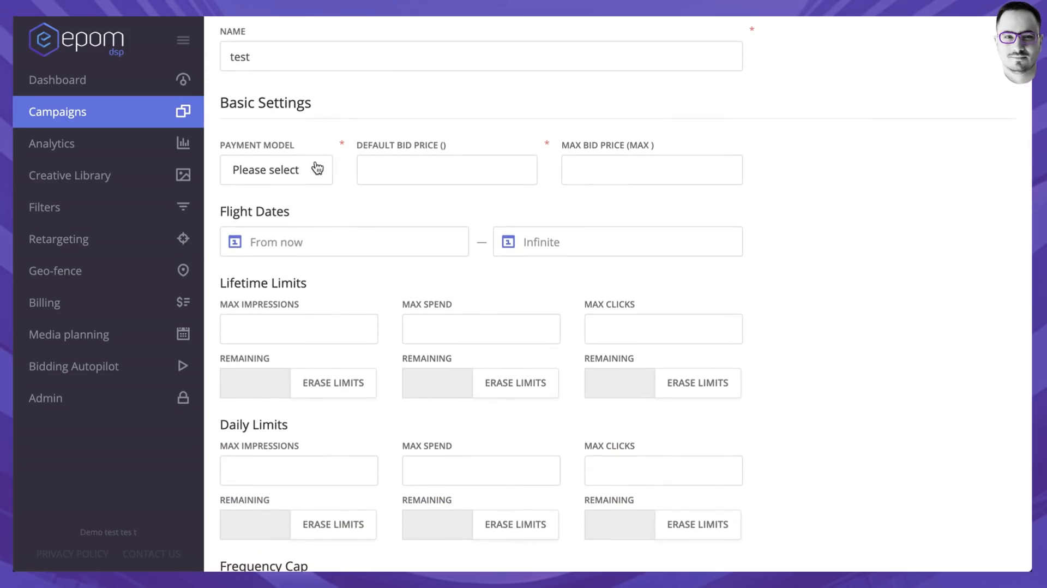
left_click(275, 169)
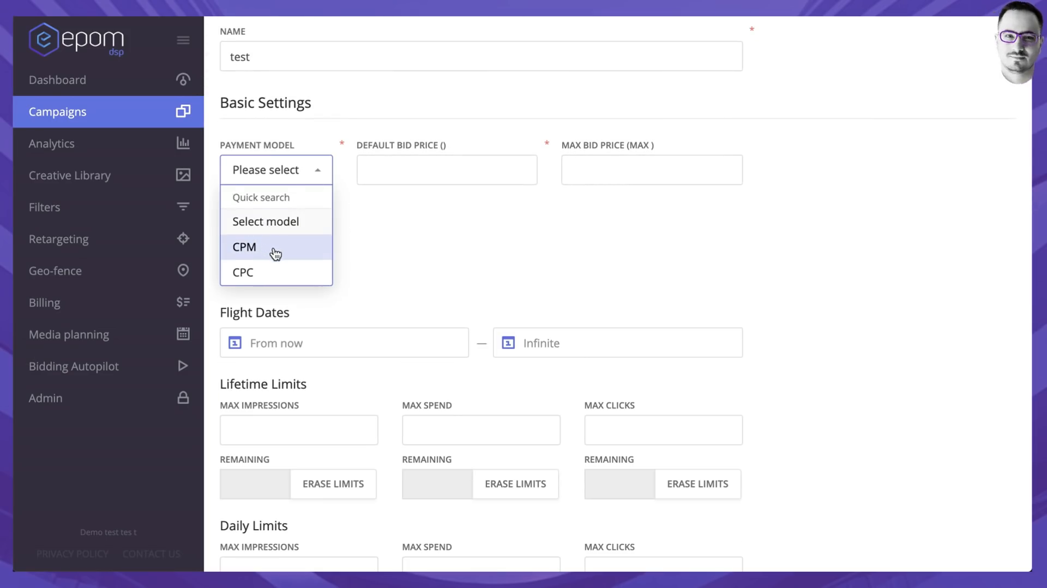
mouse_move(276, 271)
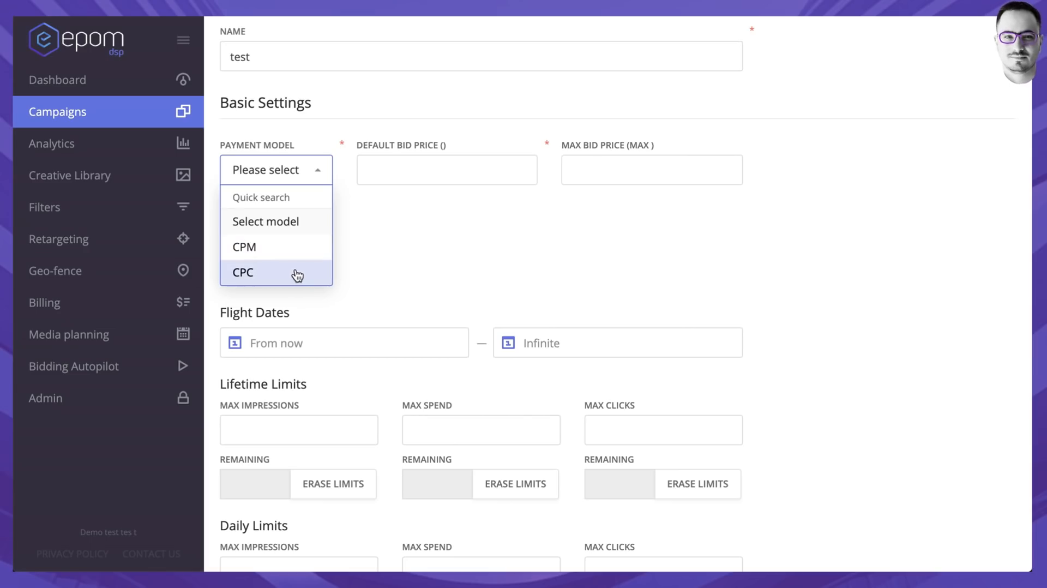
mouse_move(294, 272)
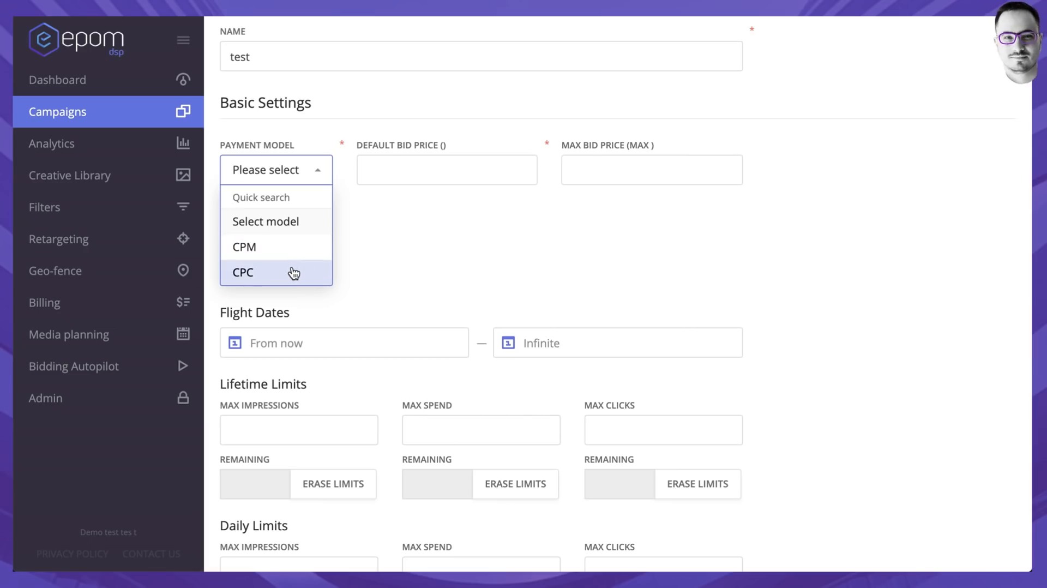
mouse_move(308, 249)
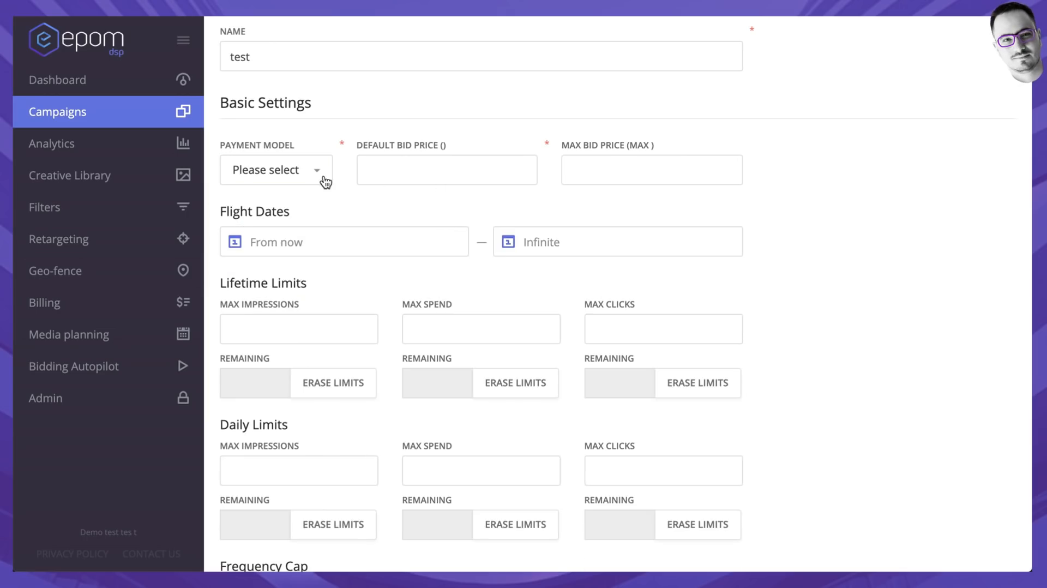
Step: Choose CPM as the payment model and enter bid prices 1 and max 10
left_click(276, 169)
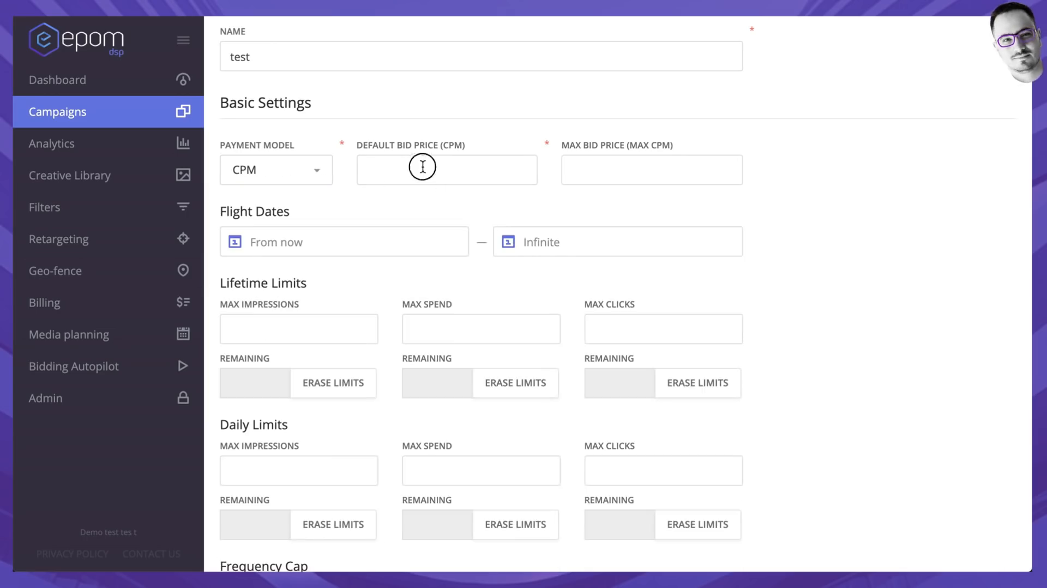
left_click(447, 170)
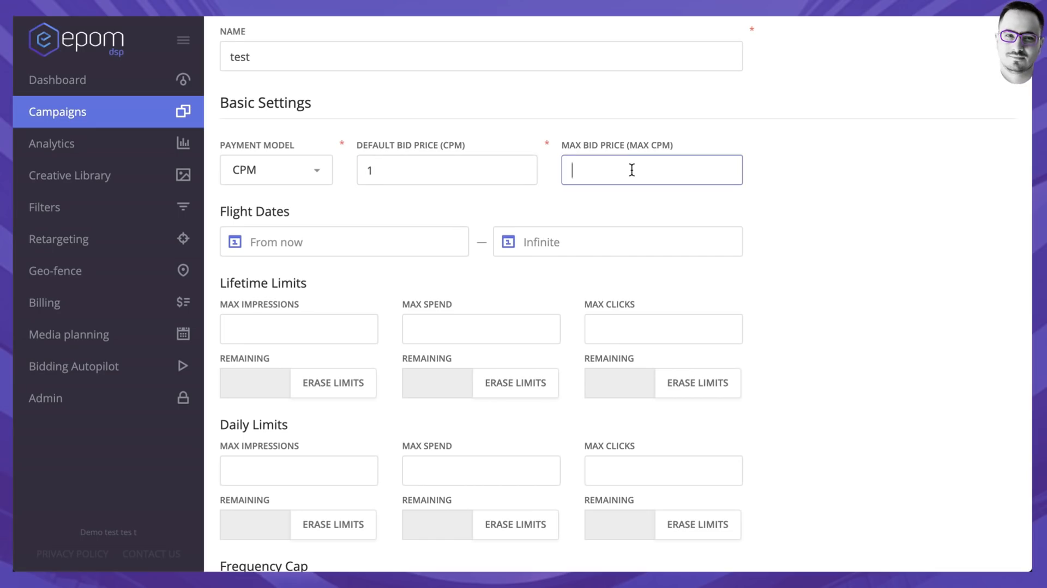
type("10")
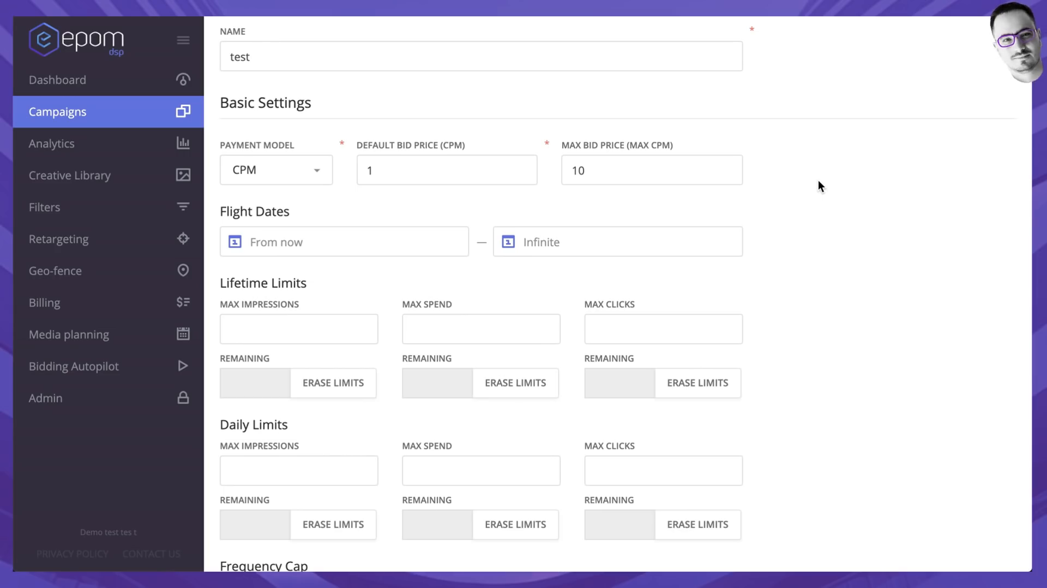
mouse_move(465, 192)
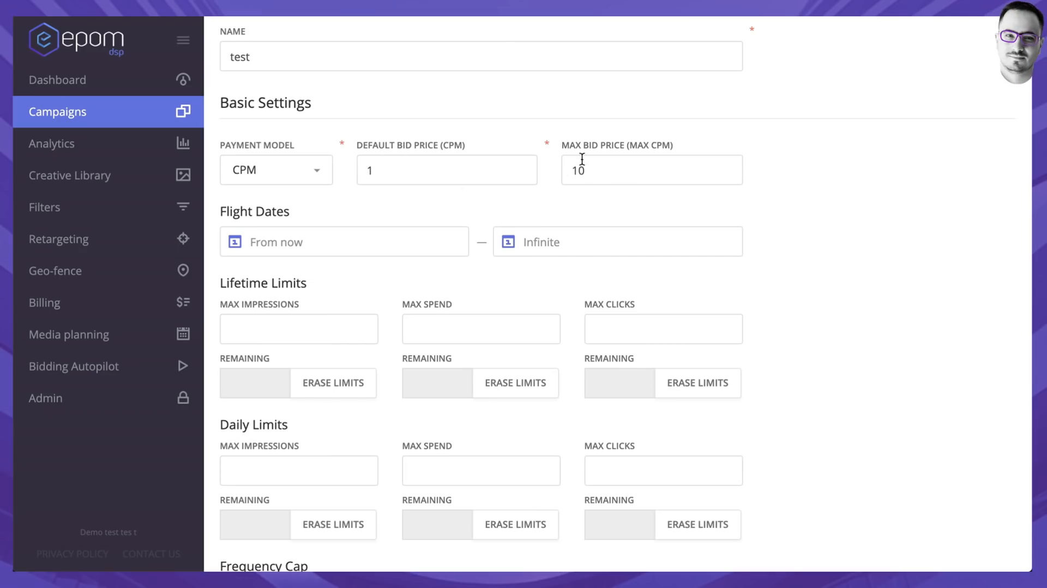
mouse_move(340, 233)
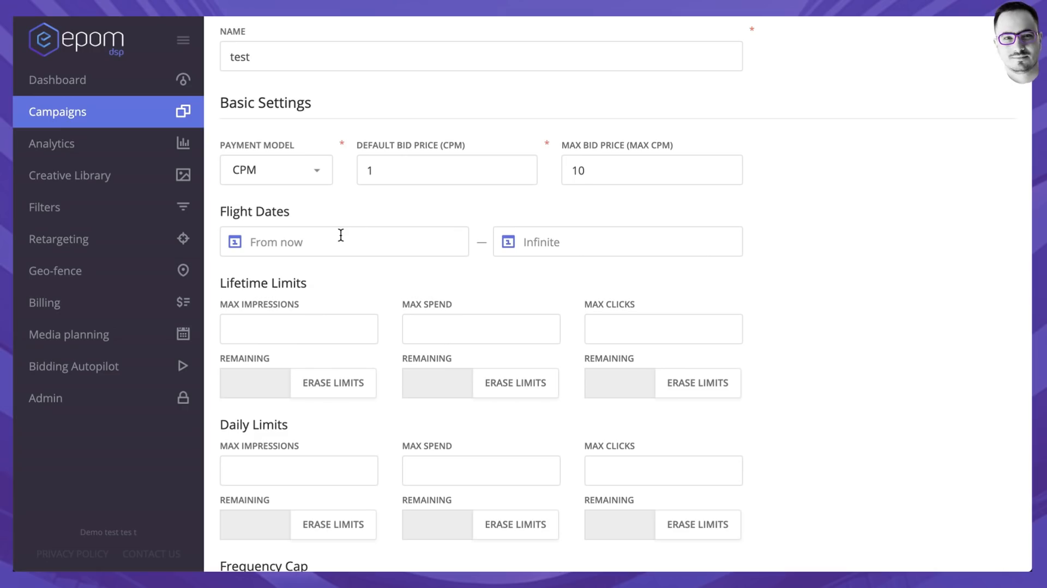
Step: Set the flight dates from 25.02.2020 to 29.02.2020
left_click(344, 241)
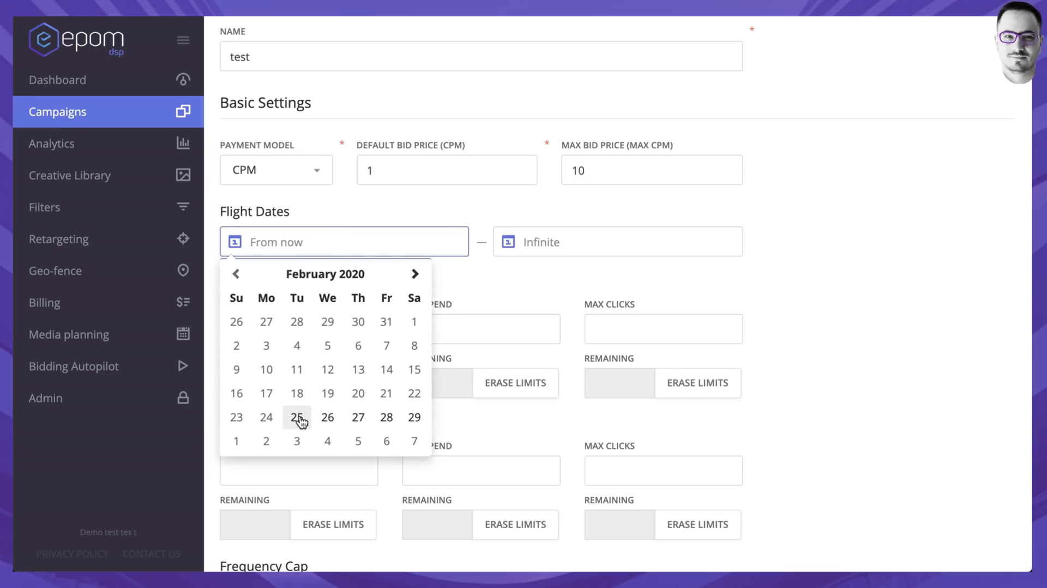
left_click(296, 417)
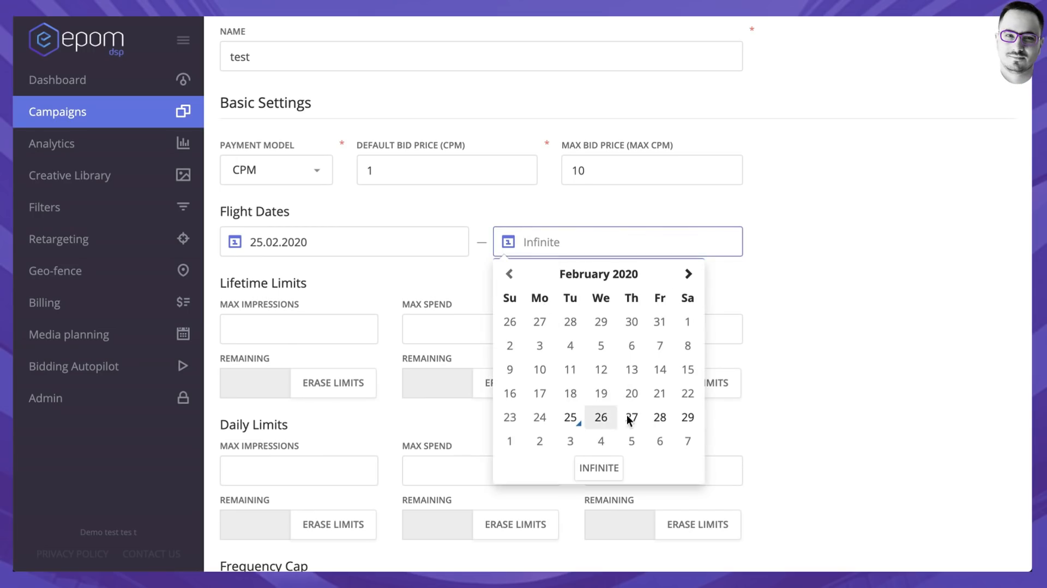
left_click(688, 416)
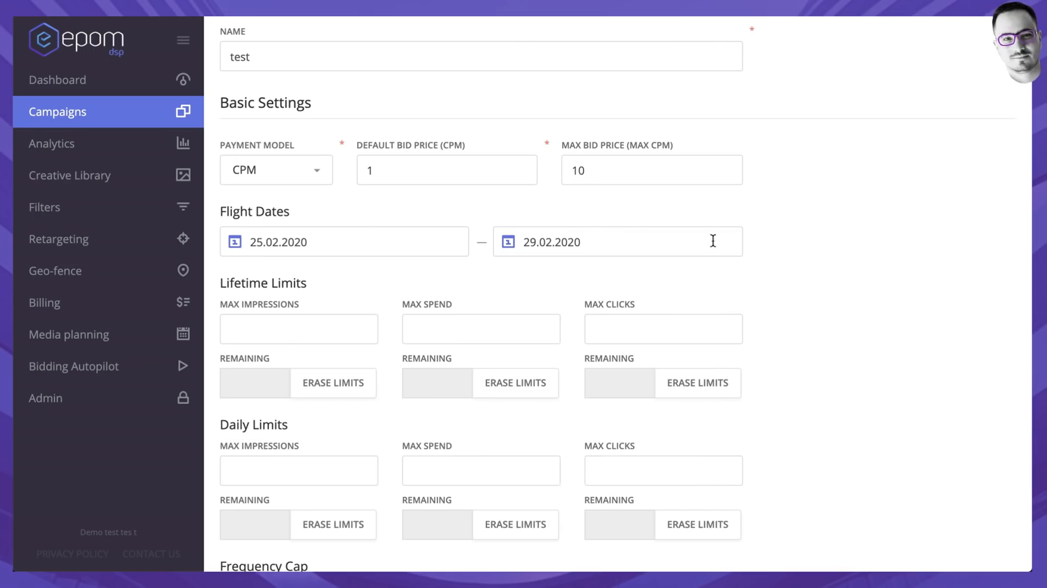
scroll("down", 3)
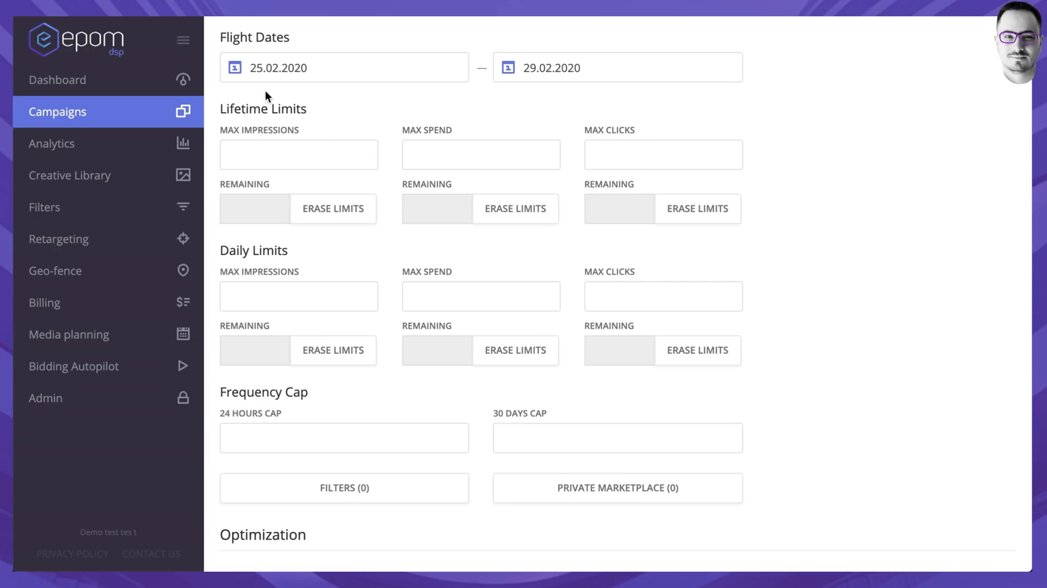
mouse_move(261, 142)
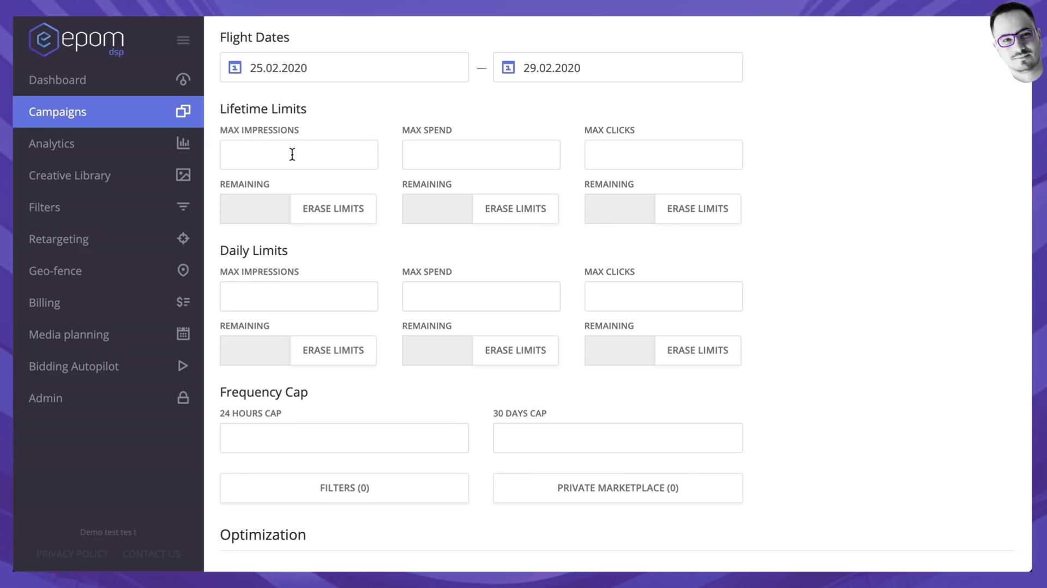
mouse_move(587, 168)
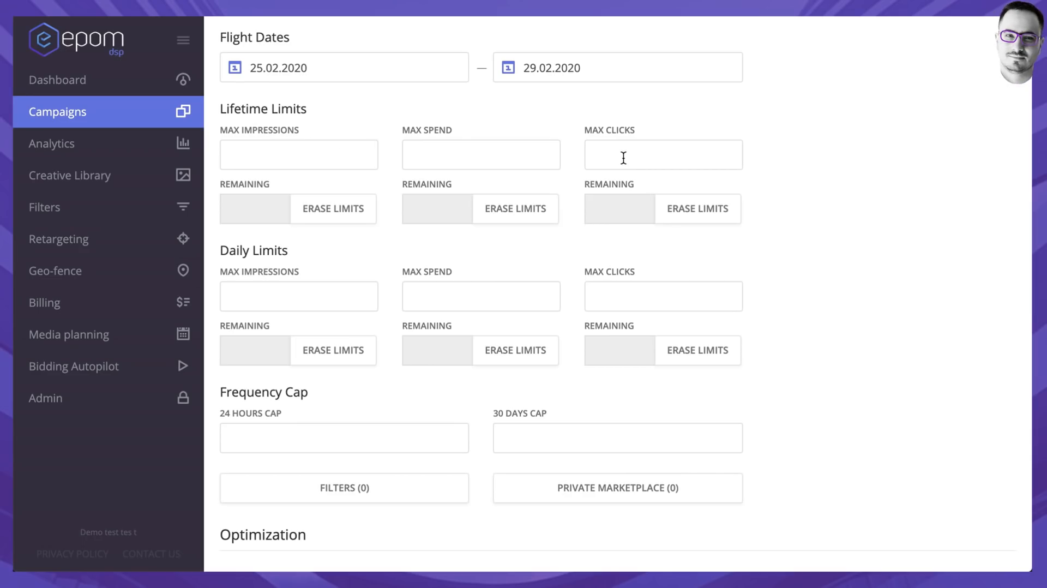
mouse_move(327, 105)
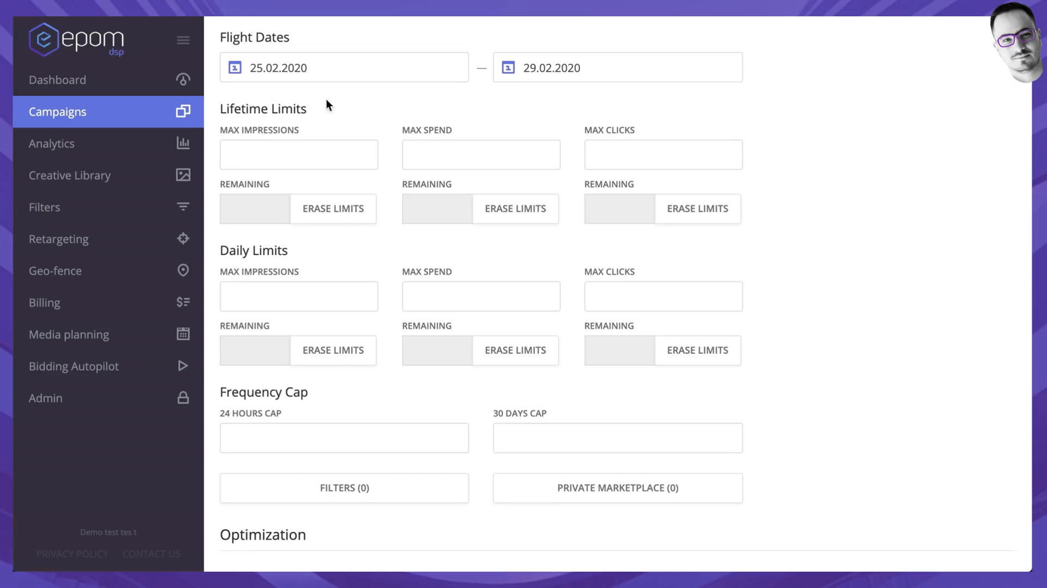
mouse_move(281, 217)
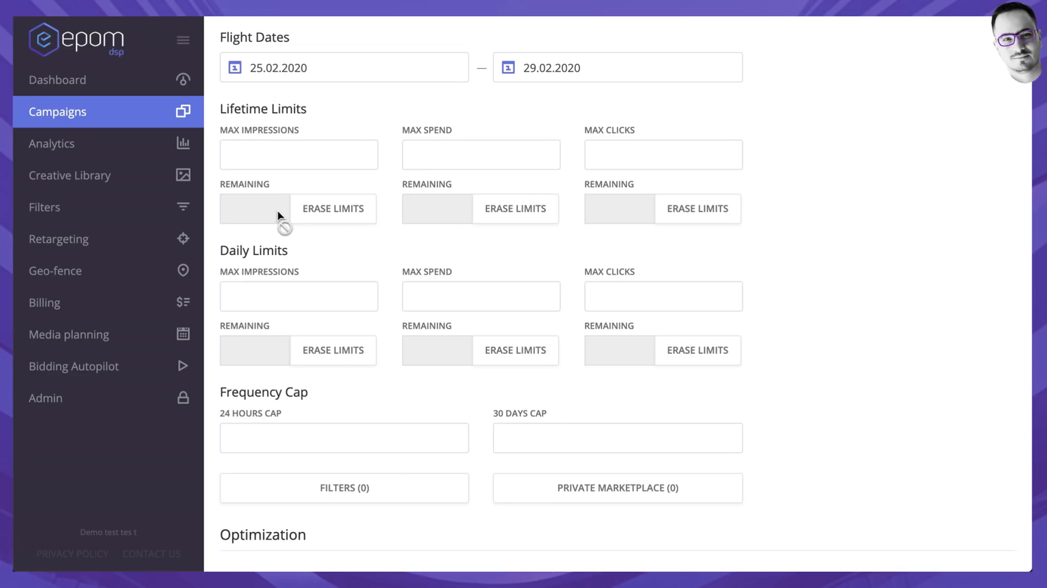
mouse_move(327, 219)
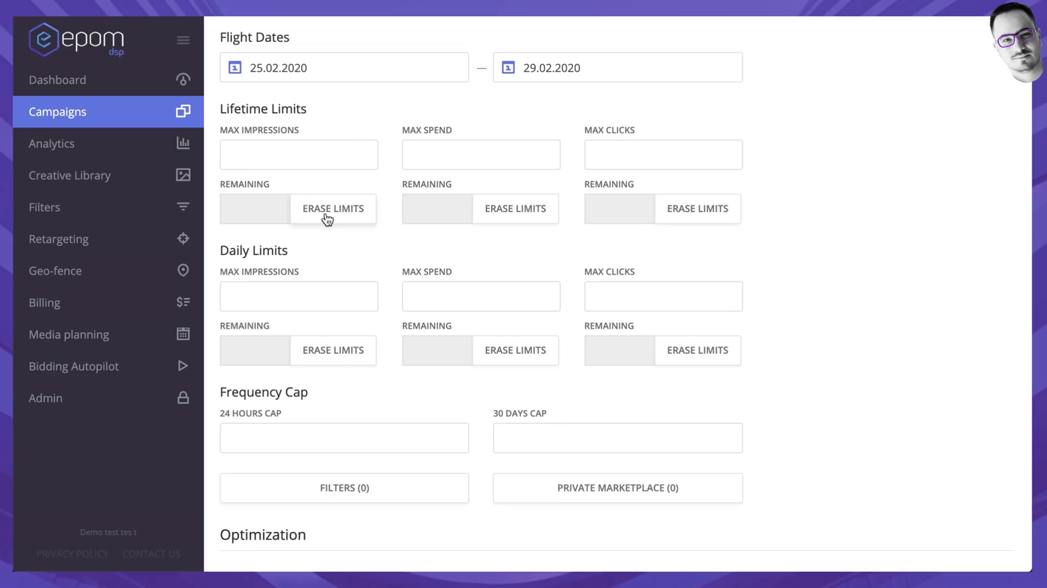
mouse_move(809, 216)
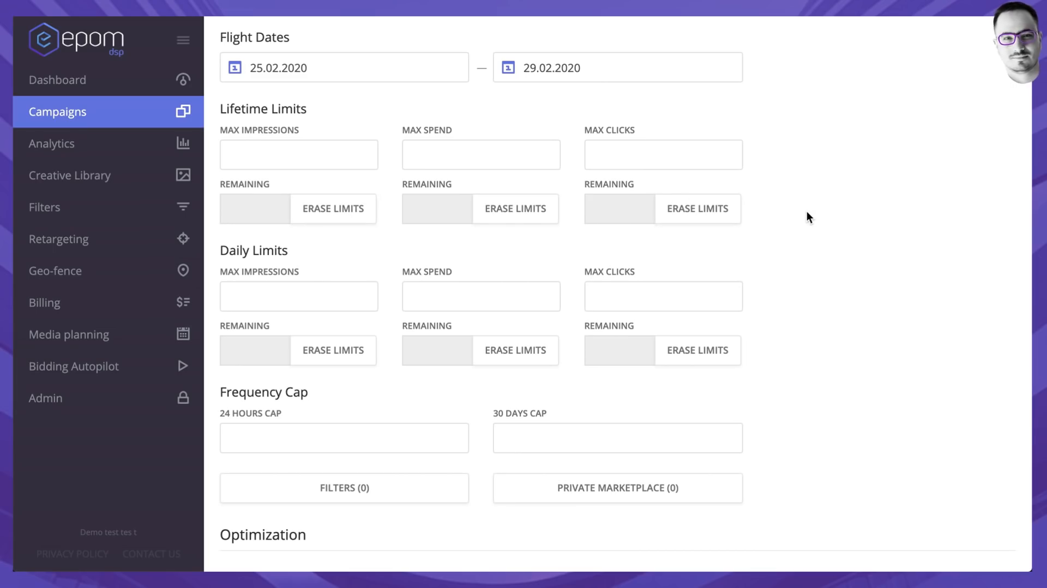
mouse_move(398, 259)
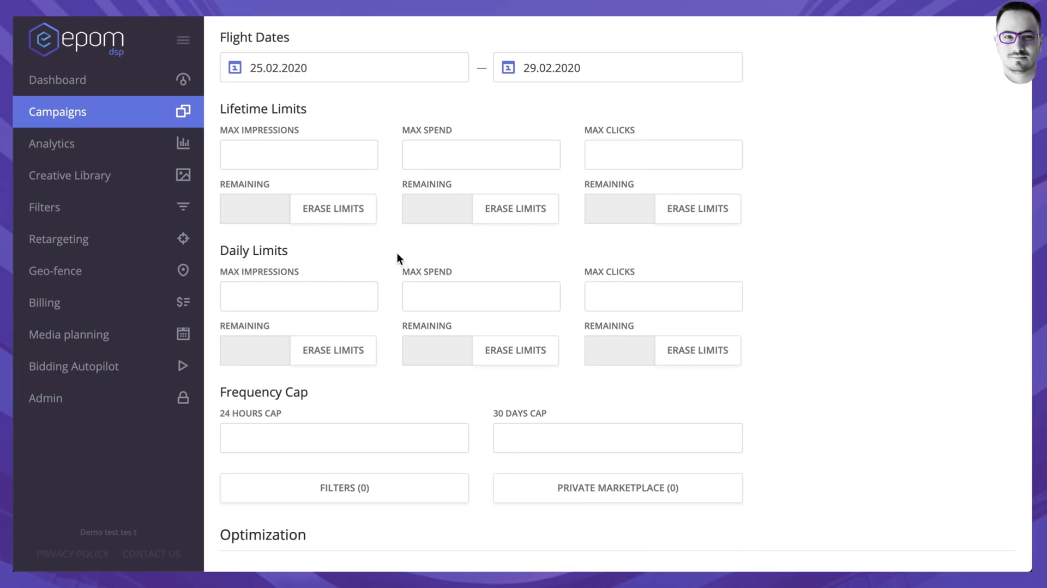
Step: Fill the frequency caps: 1 per 24 hours and 10 per 30 days
scroll("down", 3)
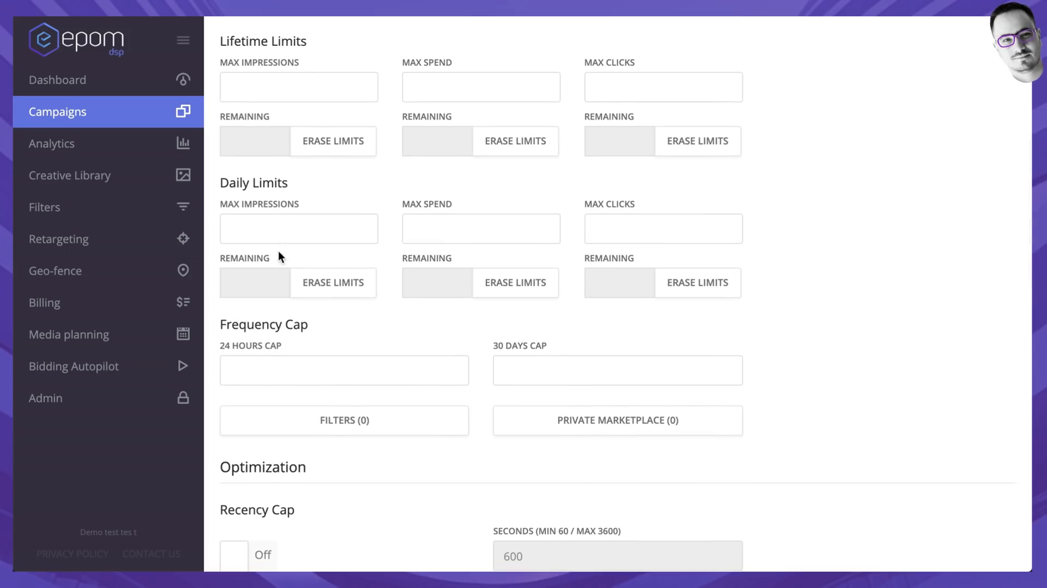
scroll("down", 3)
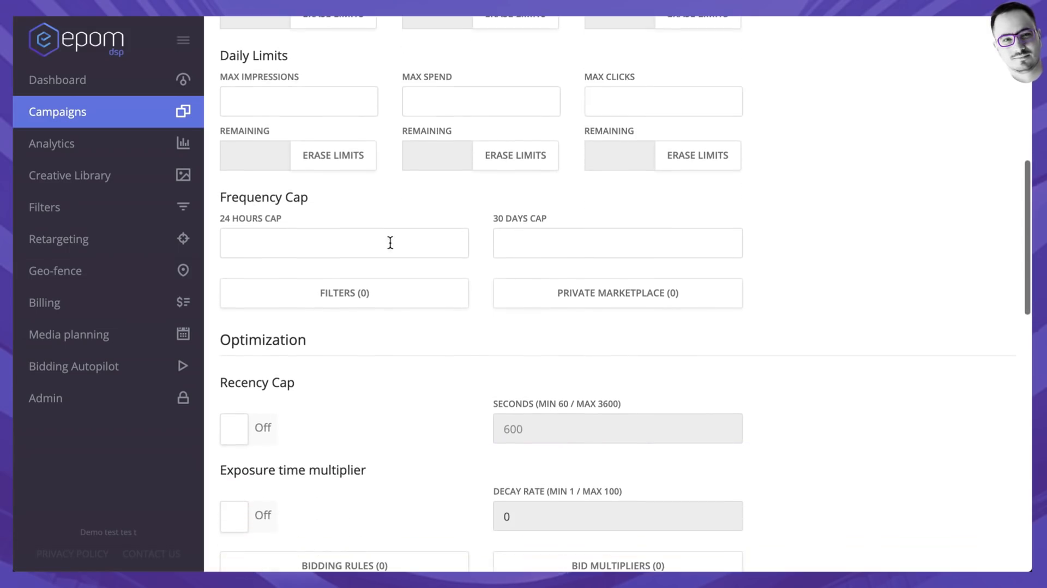
type("1")
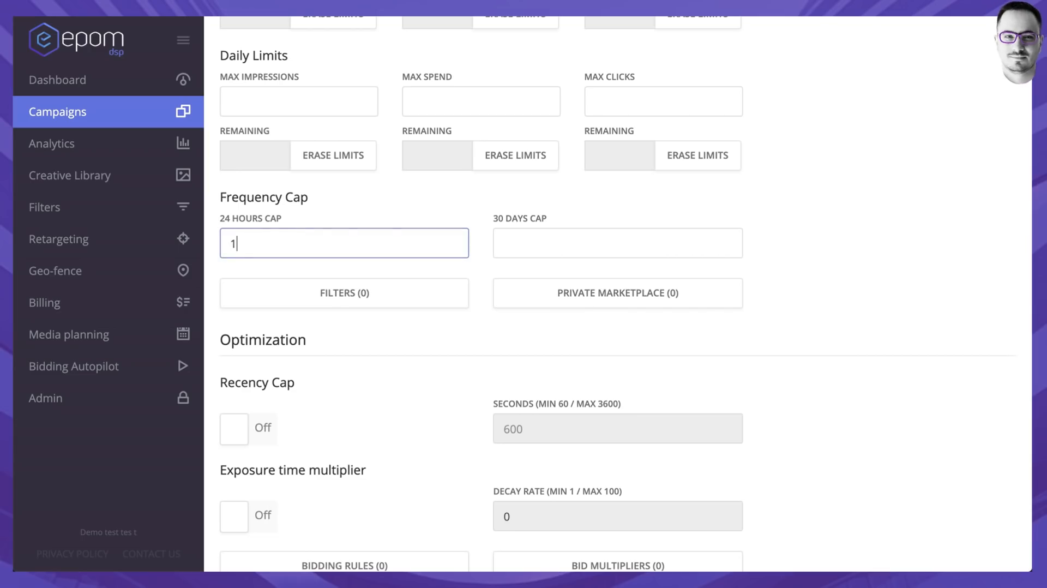
mouse_move(476, 212)
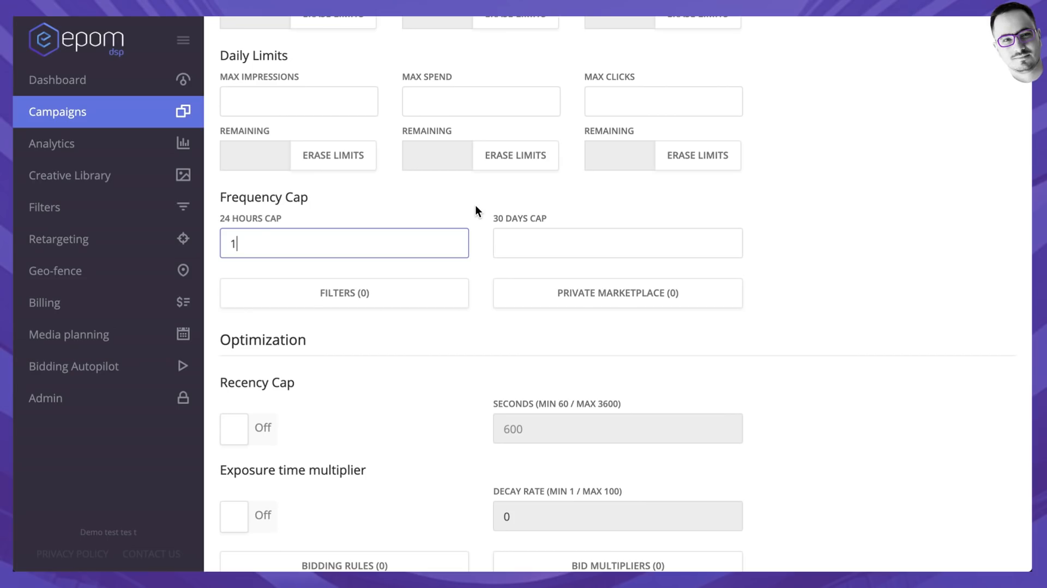
mouse_move(263, 227)
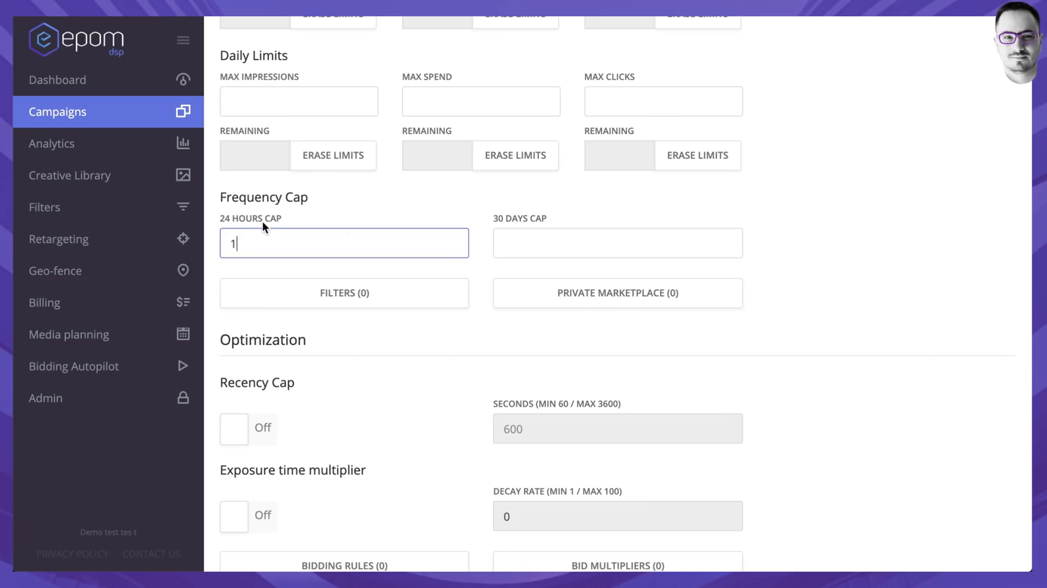
left_click(617, 242)
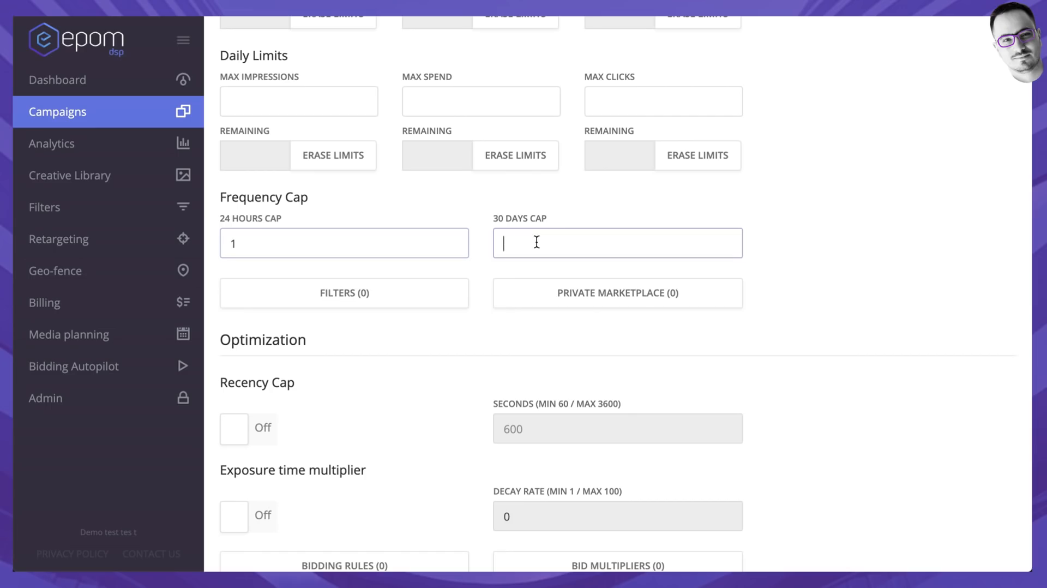
type("1")
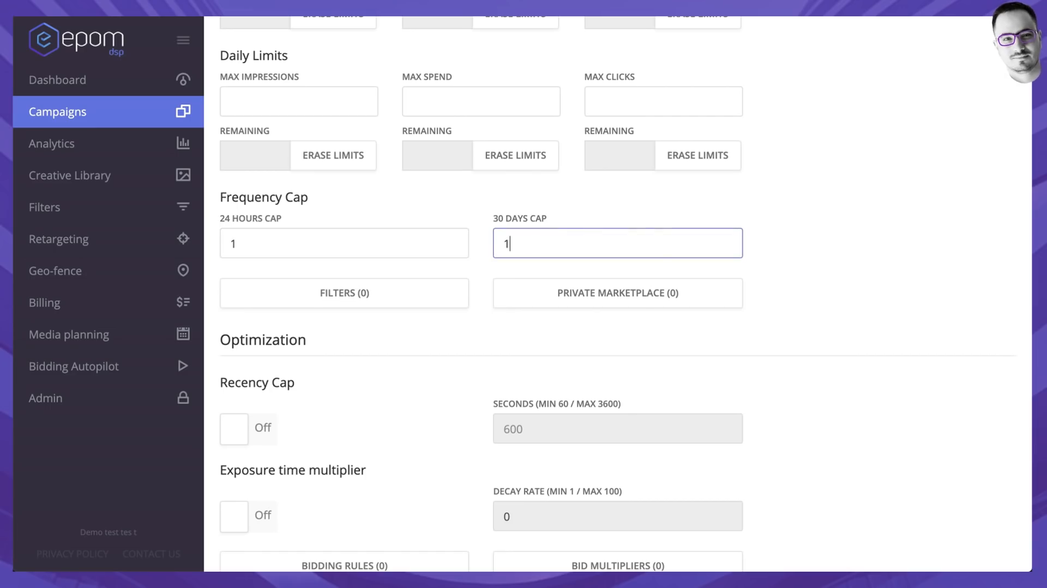
type("0")
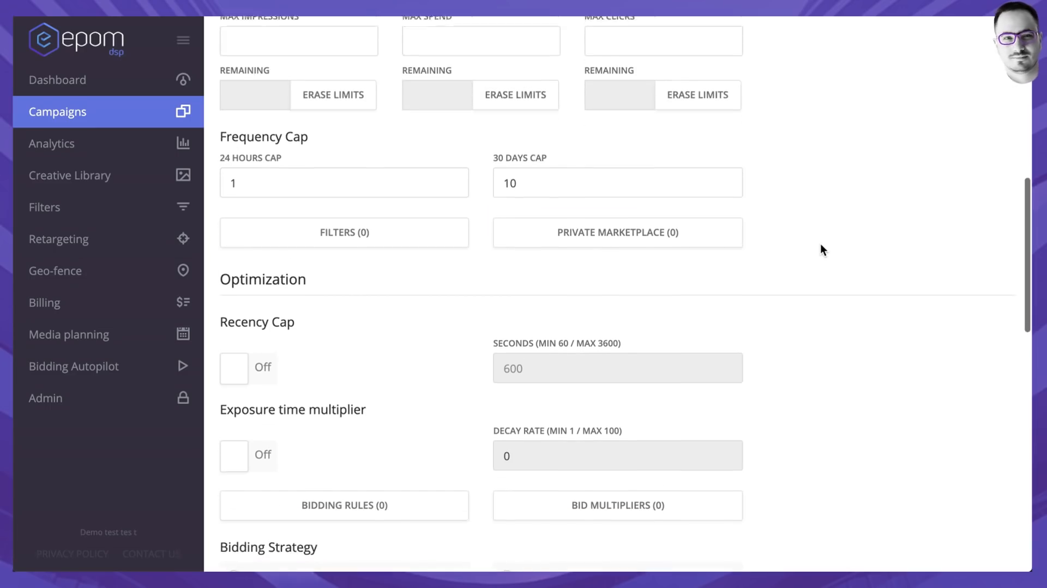
scroll("down", 3)
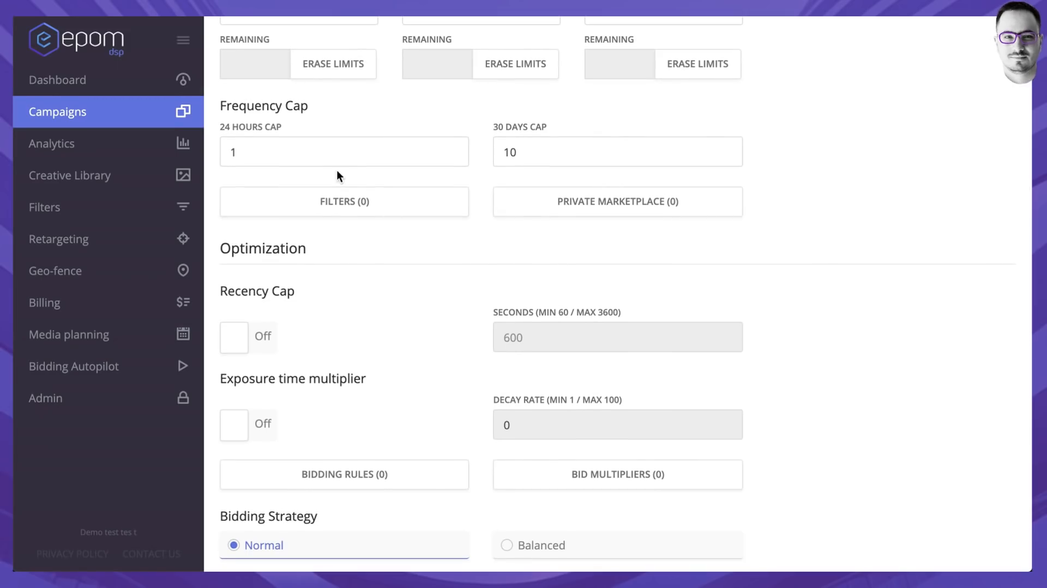
scroll("down", 3)
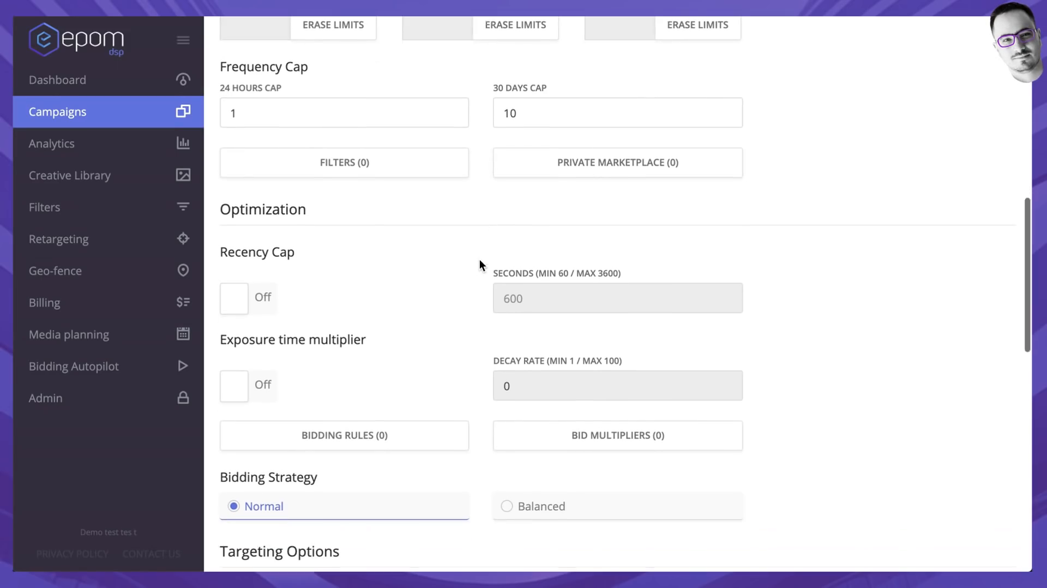
scroll("down", 3)
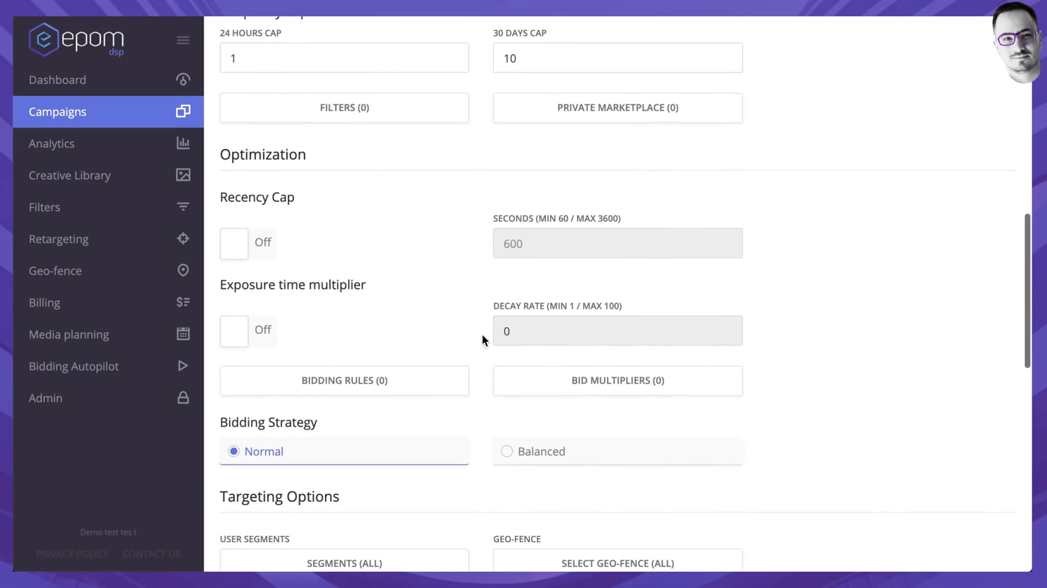
scroll("down", 3)
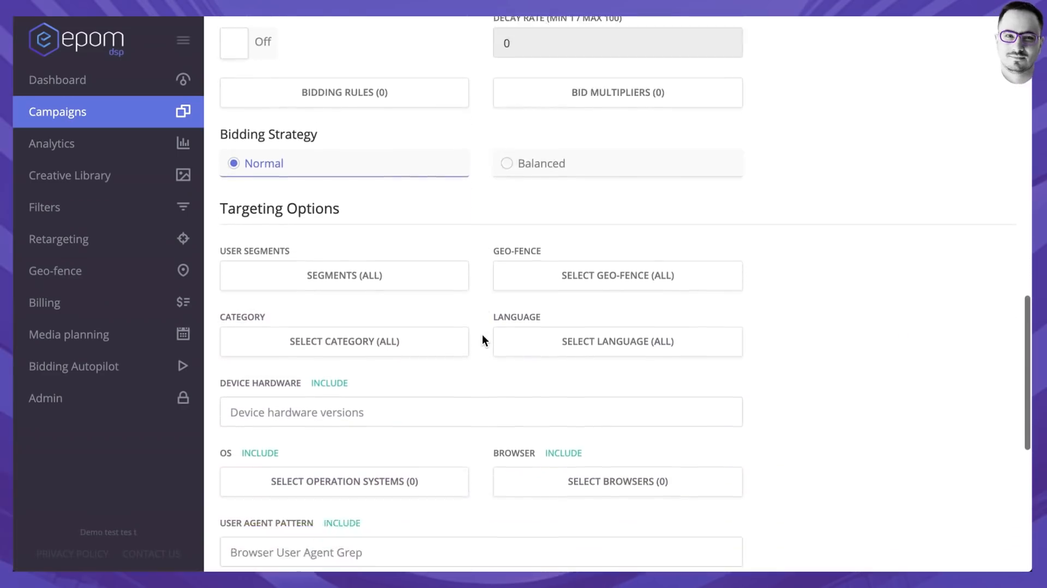
scroll("down", 3)
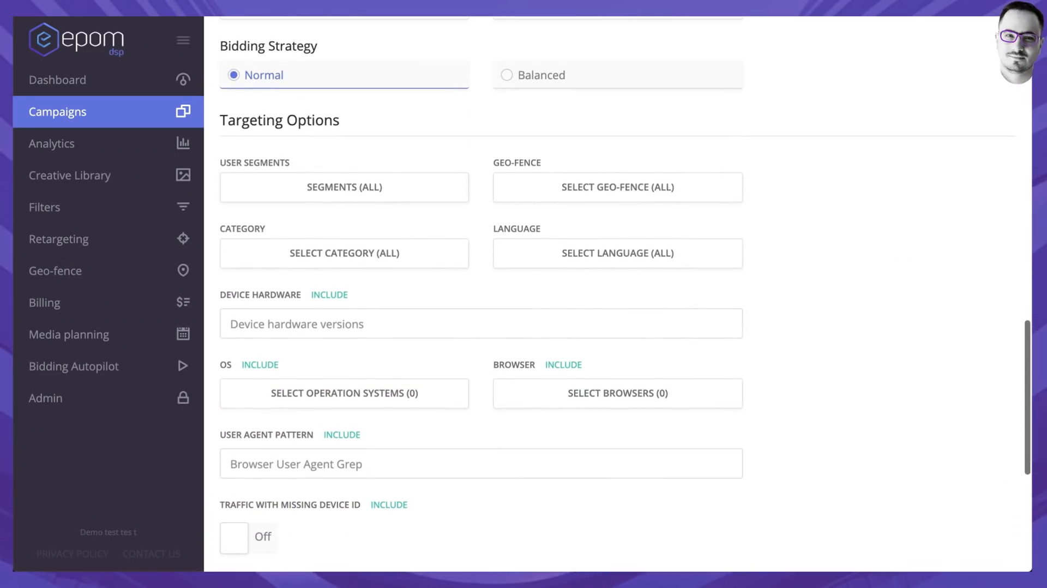
mouse_move(280, 75)
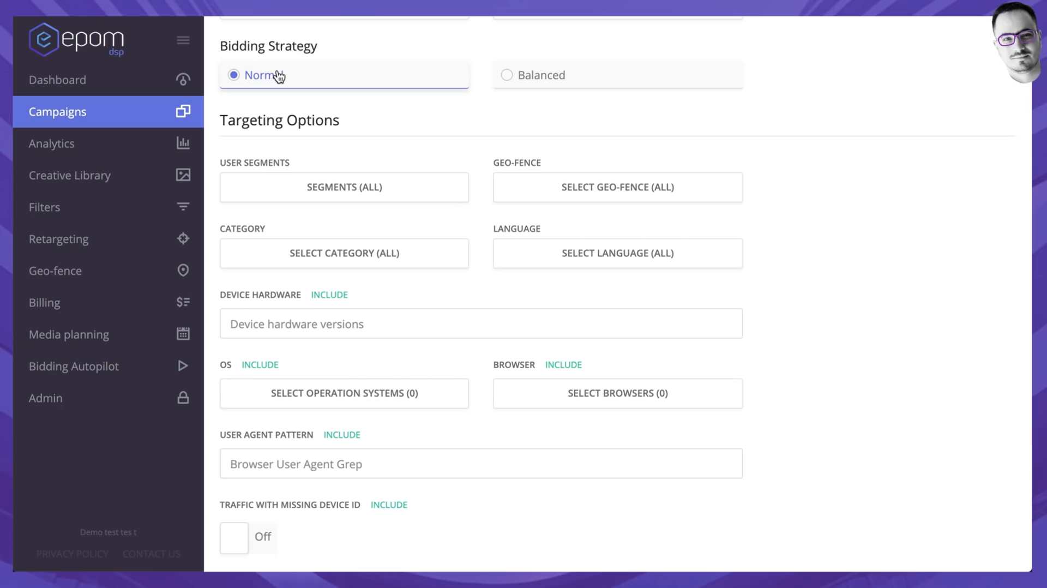
scroll("up", 3)
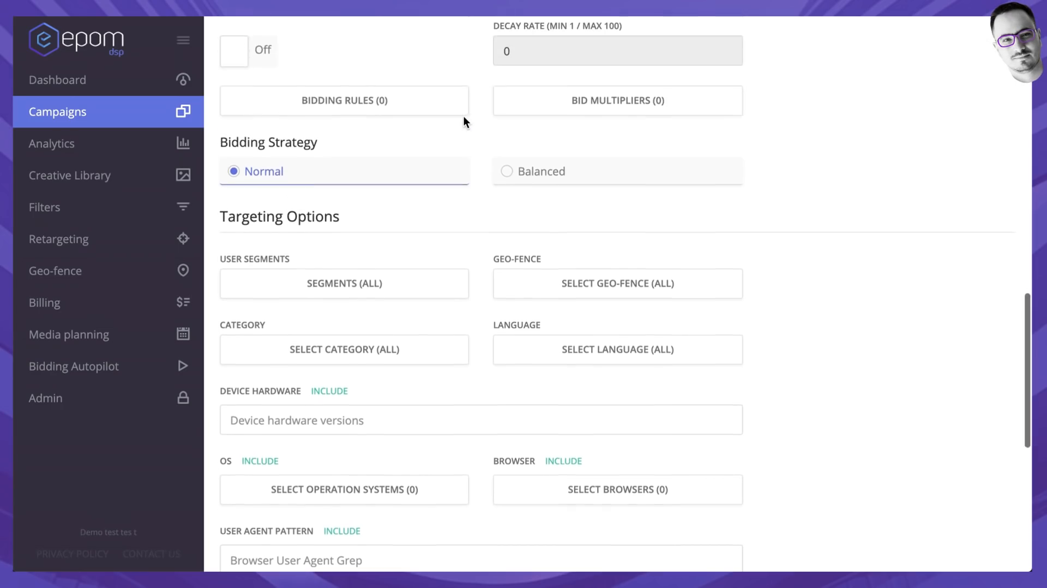
scroll("up", 3)
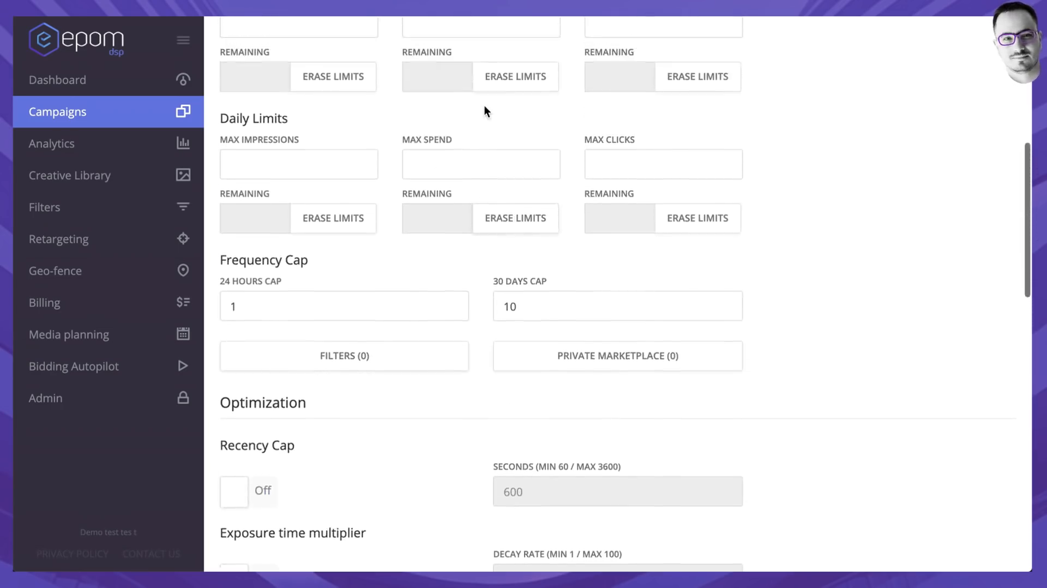
scroll("up", 3)
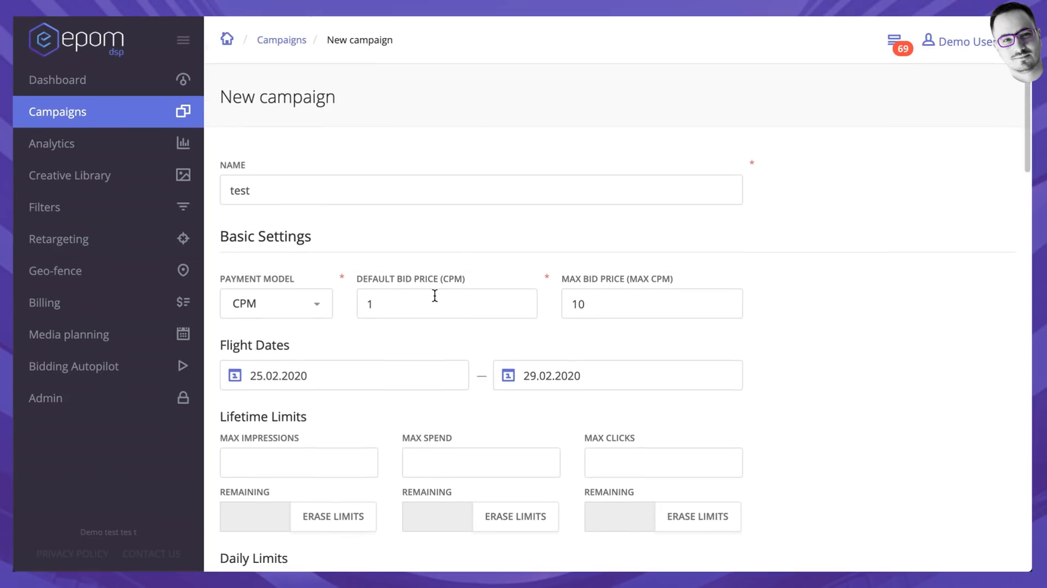
left_click(344, 375)
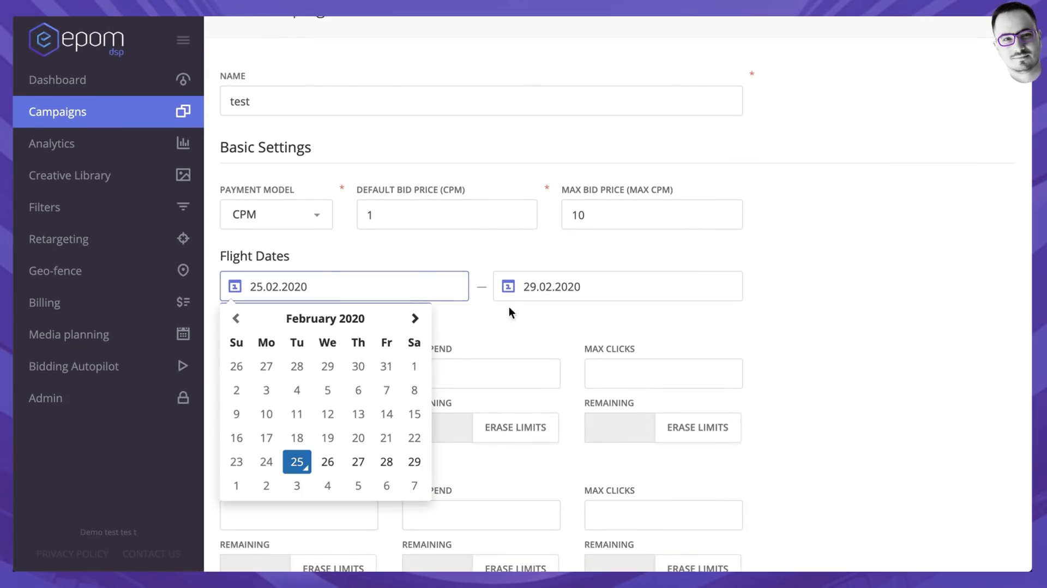
left_click(804, 306)
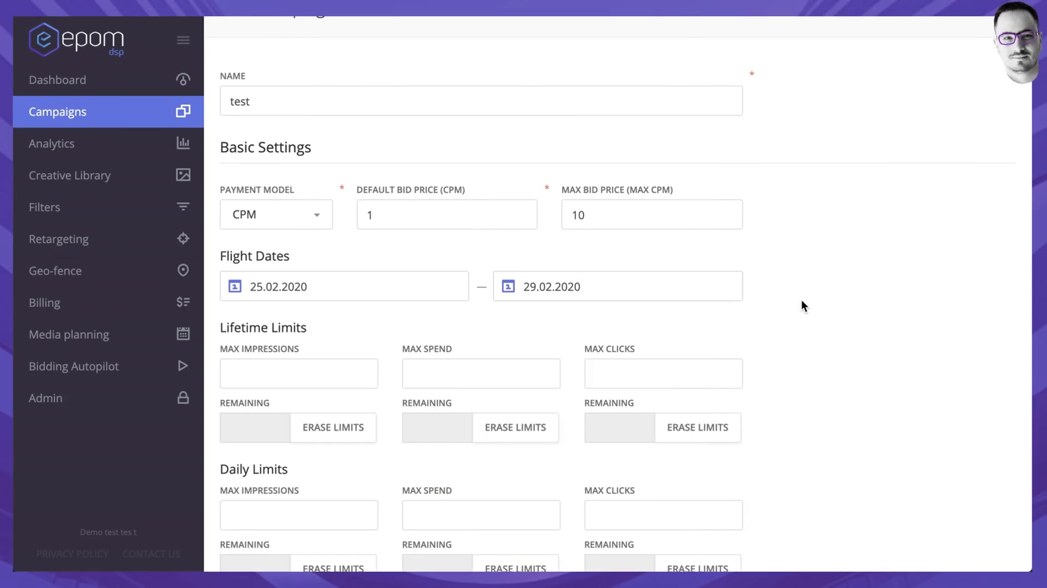
scroll("down", 3)
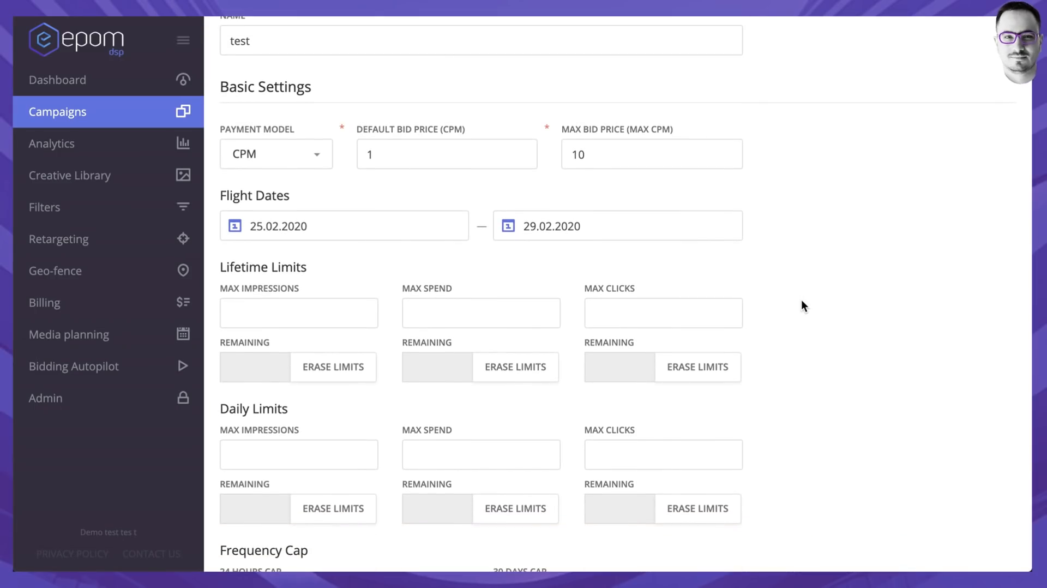
scroll("down", 3)
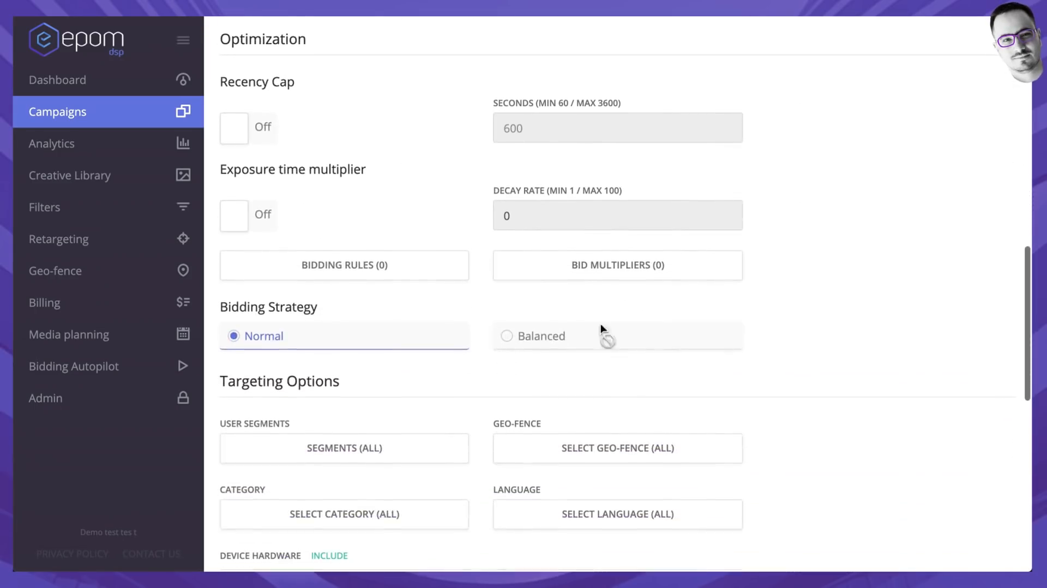
left_click(508, 335)
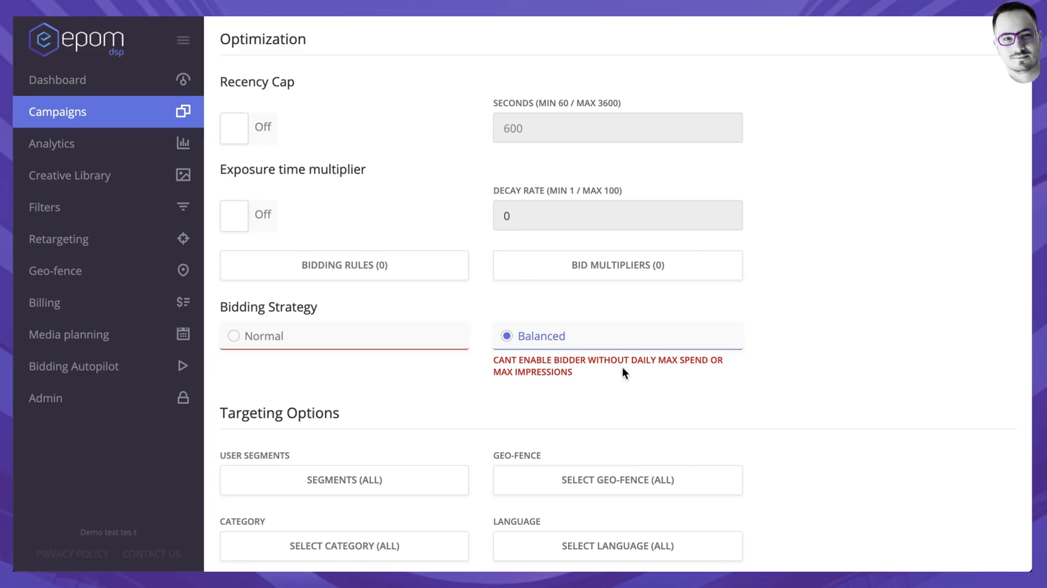
mouse_move(682, 368)
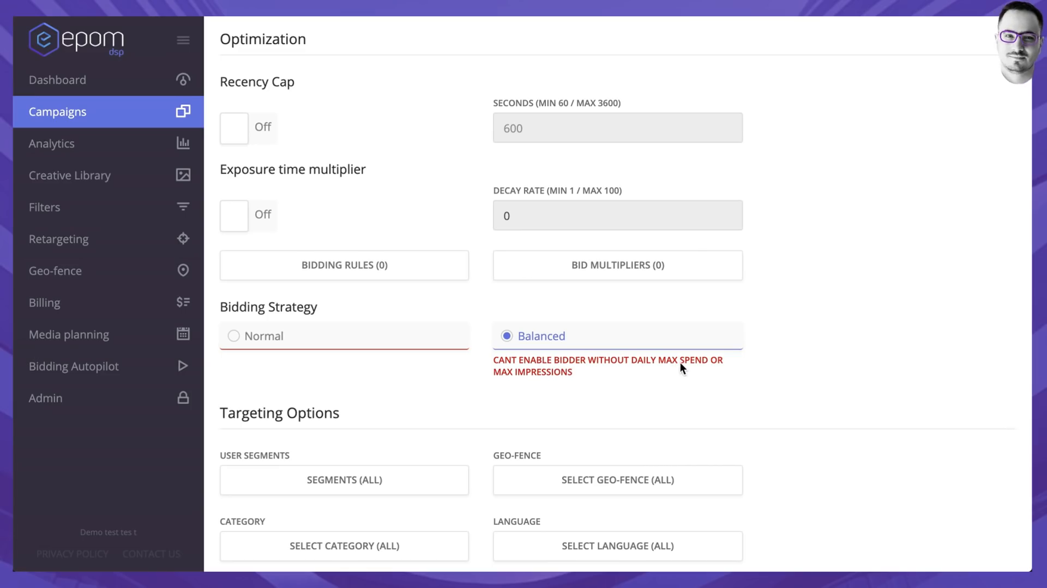
mouse_move(391, 339)
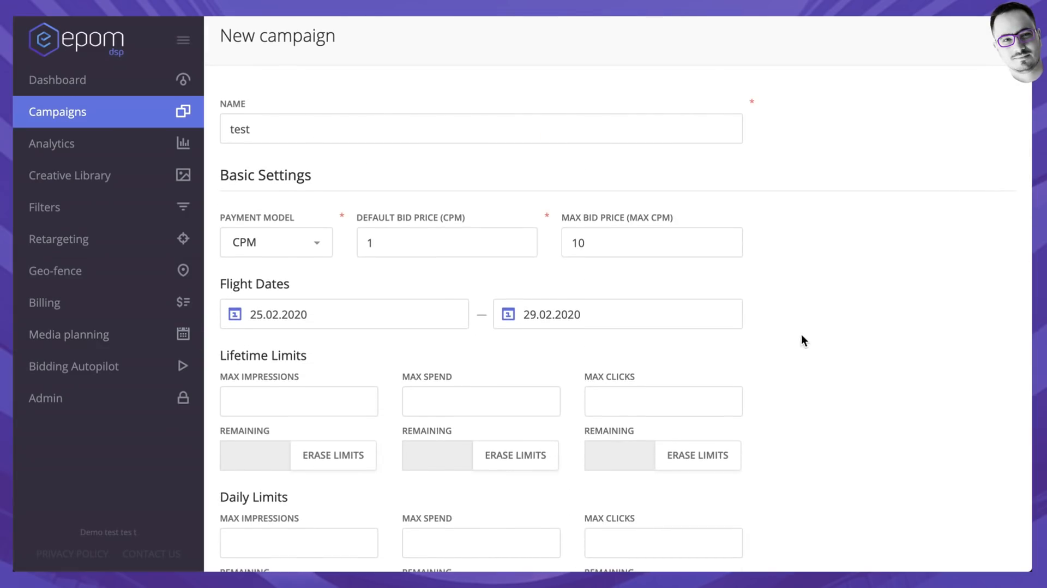
Step: Under Targeting Options, bring up the Select Languages dialog via SELECT LANGUAGE (ALL)
scroll("down", 3)
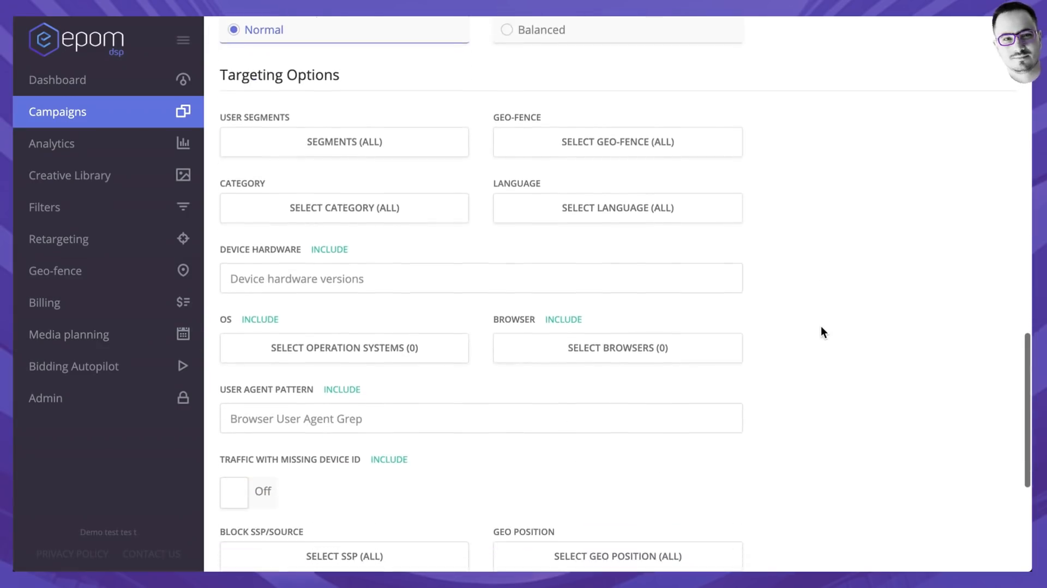
mouse_move(356, 133)
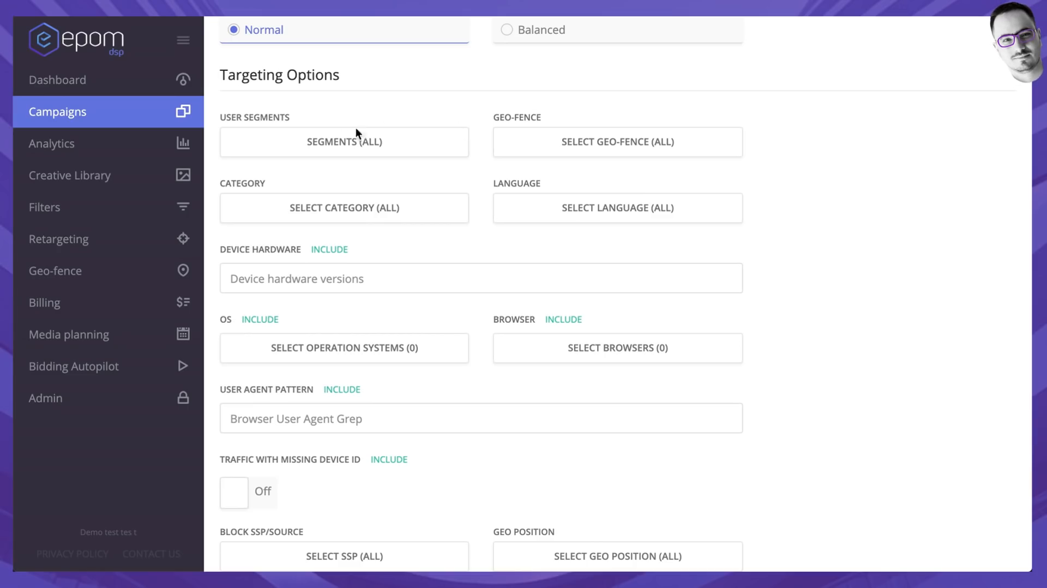
mouse_move(478, 175)
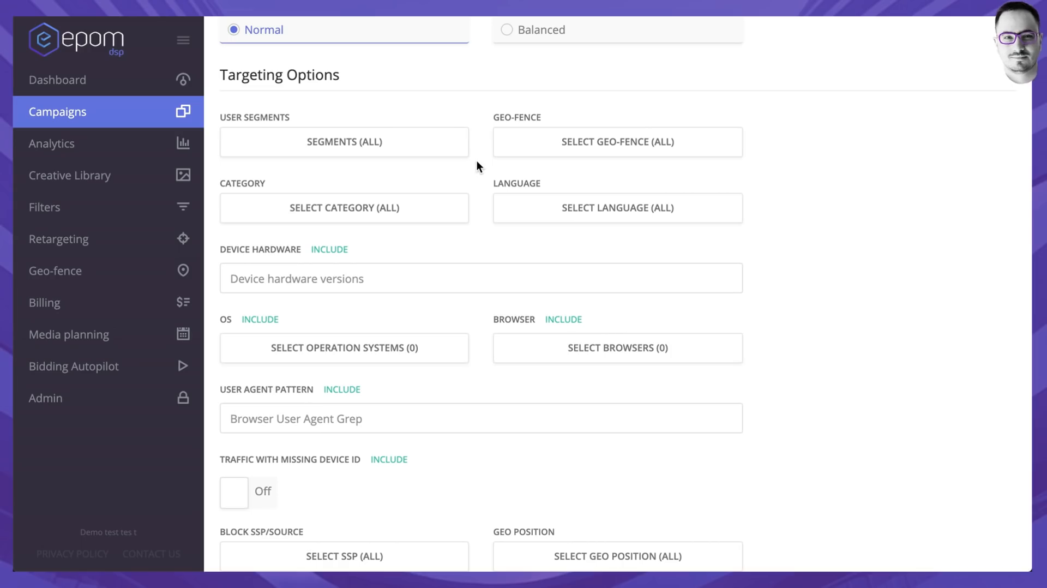
mouse_move(751, 174)
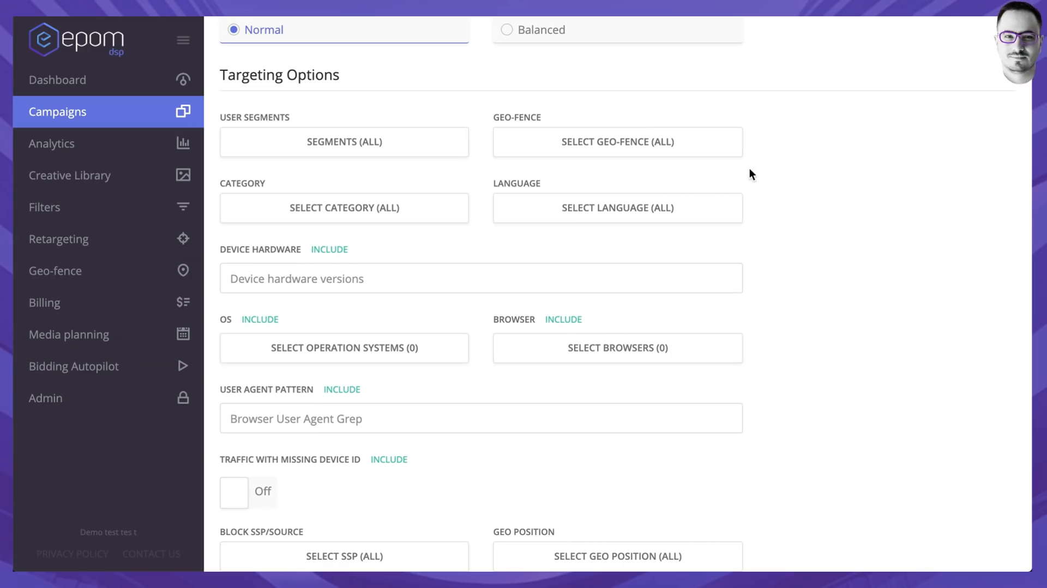
scroll("down", 3)
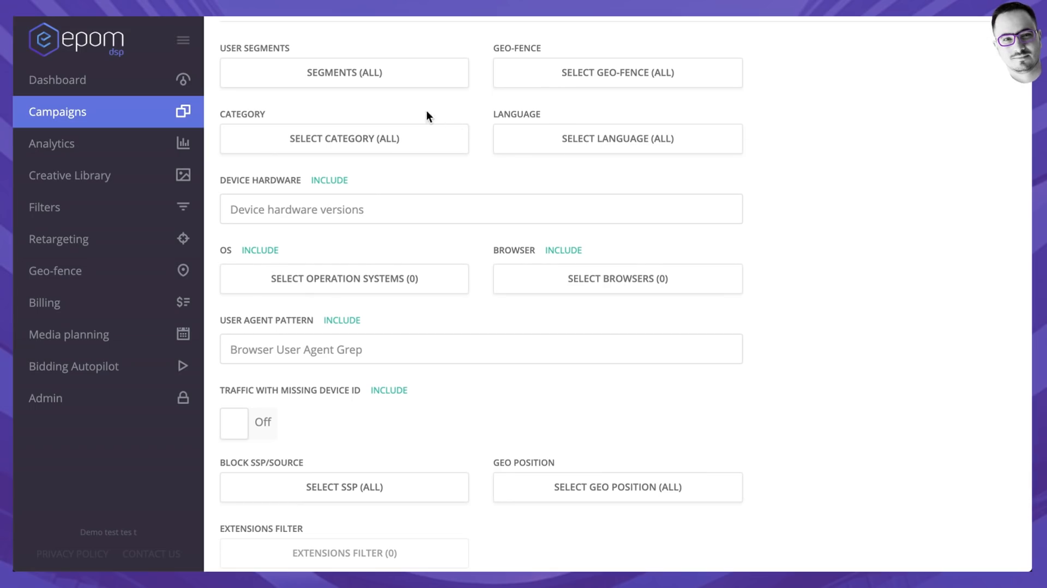
left_click(617, 139)
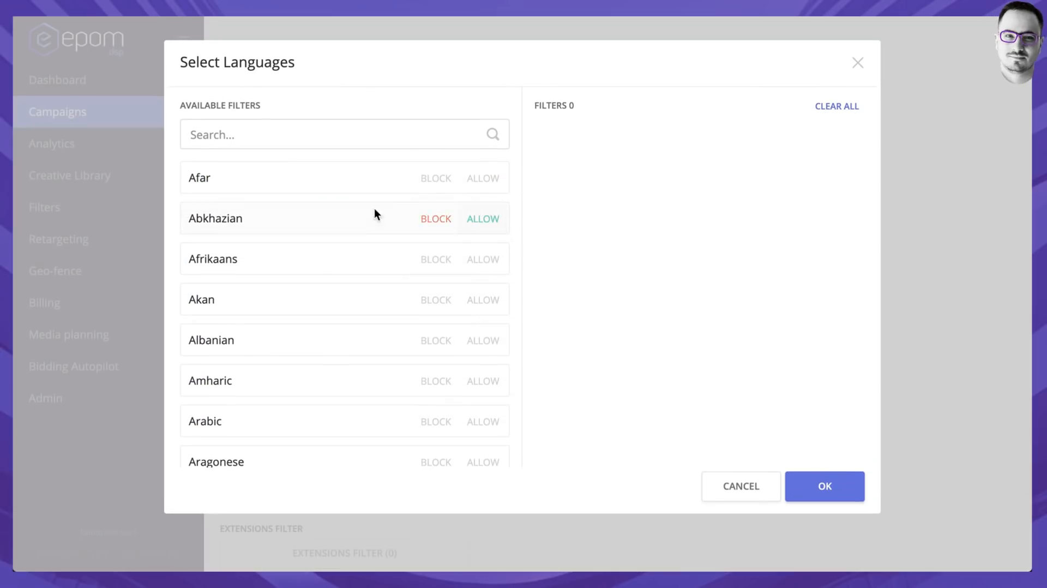
mouse_move(471, 192)
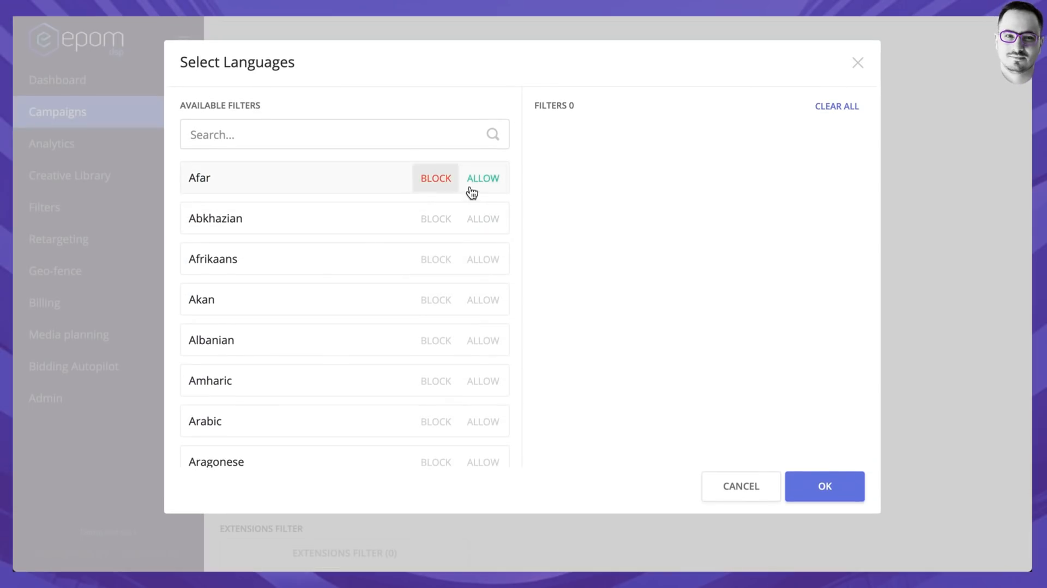
scroll("down", 3)
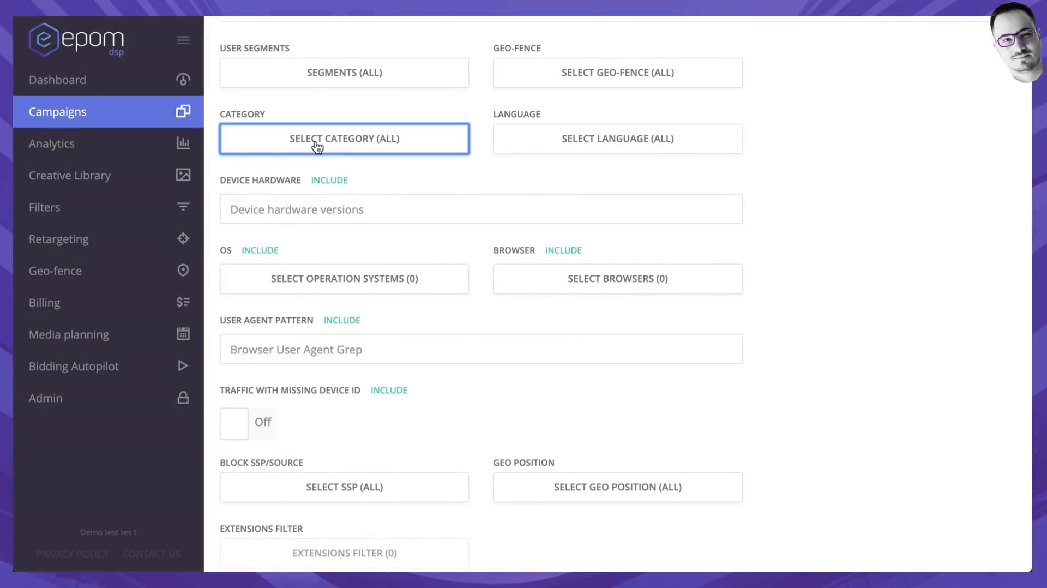
left_click(343, 139)
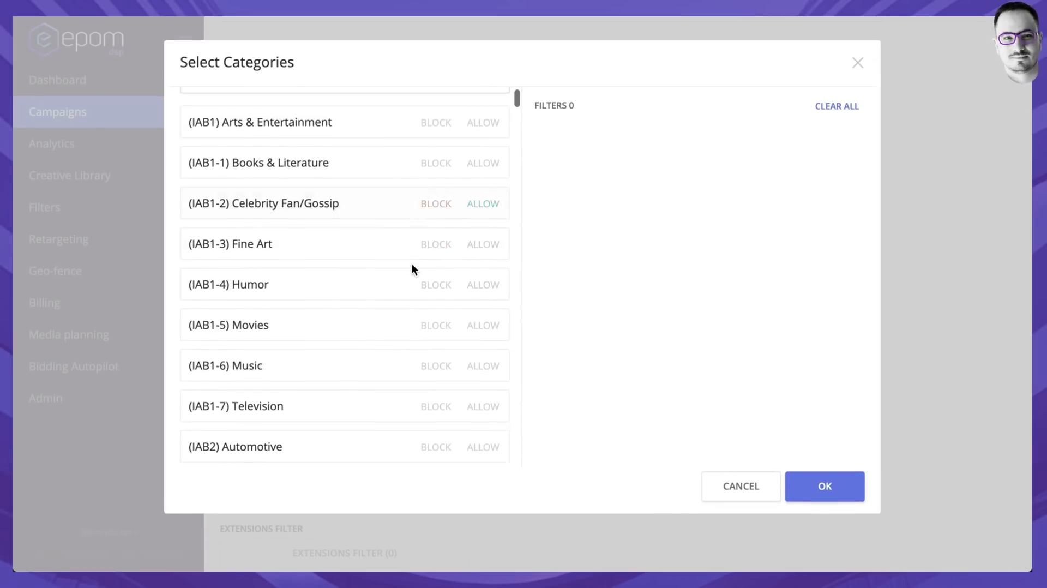
scroll("down", 3)
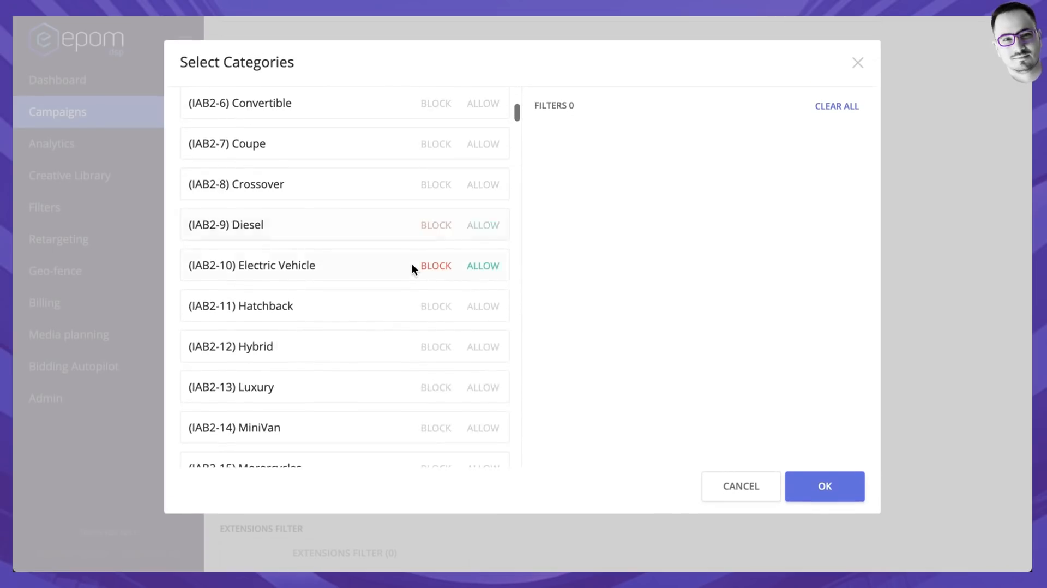
scroll("up", 3)
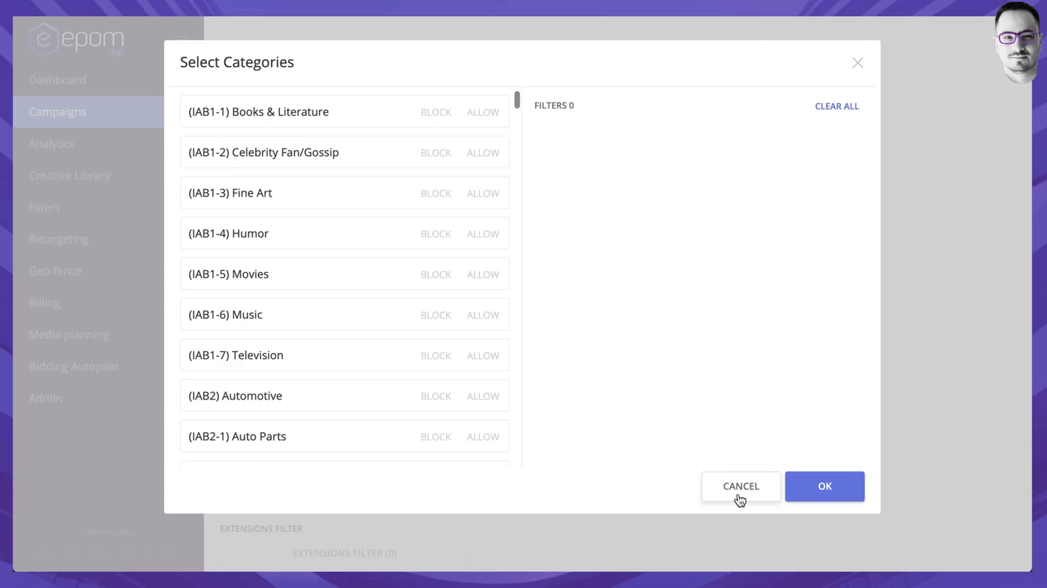
left_click(741, 485)
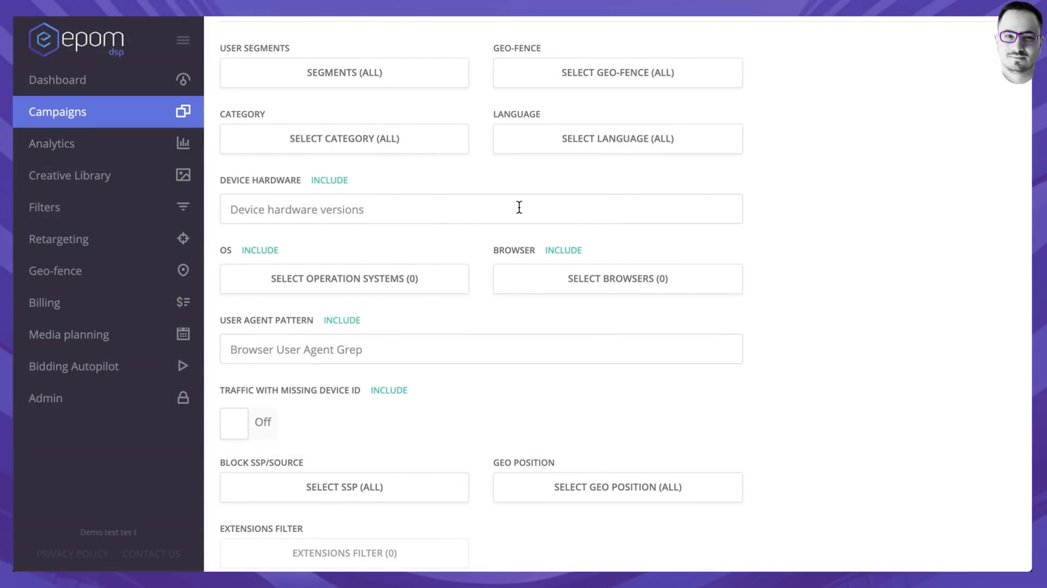
mouse_move(407, 143)
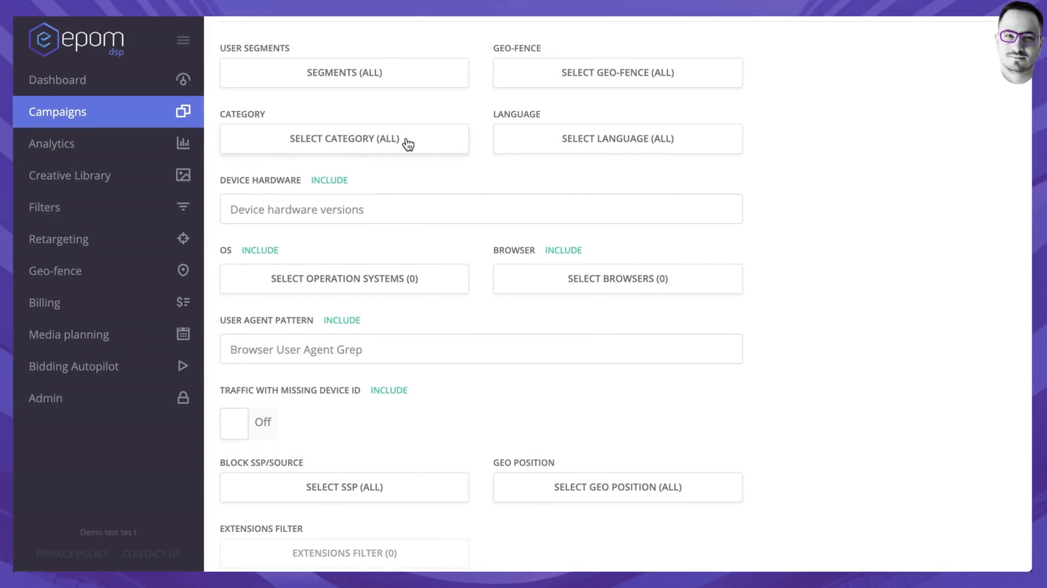
mouse_move(784, 213)
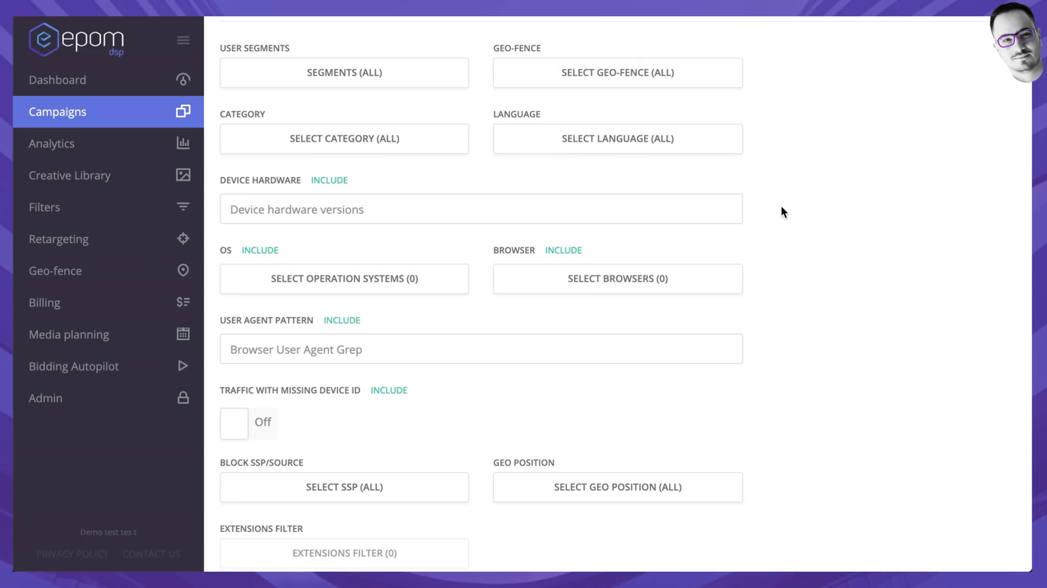
mouse_move(806, 220)
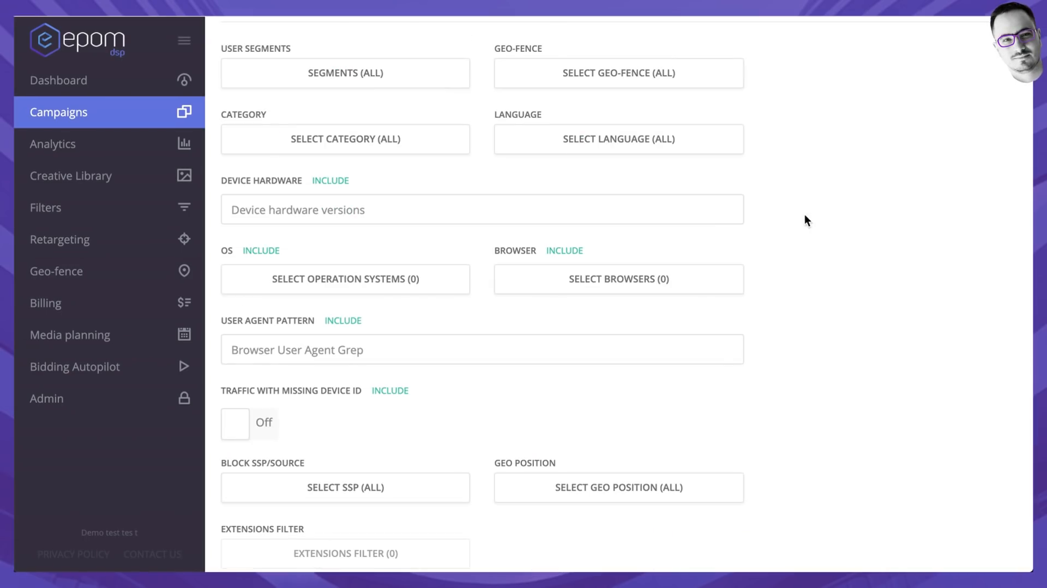
left_click(344, 278)
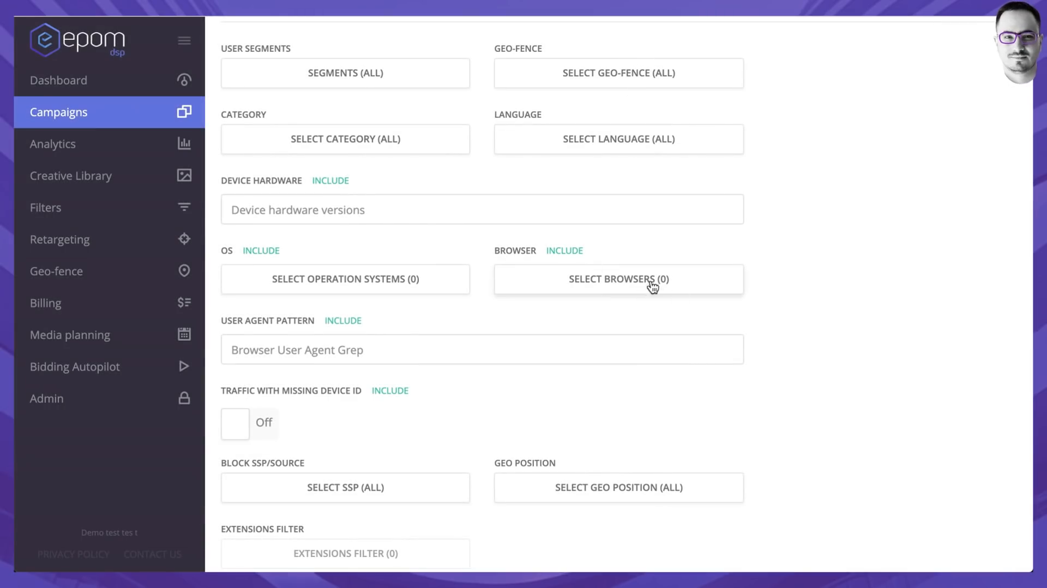
scroll("down", 3)
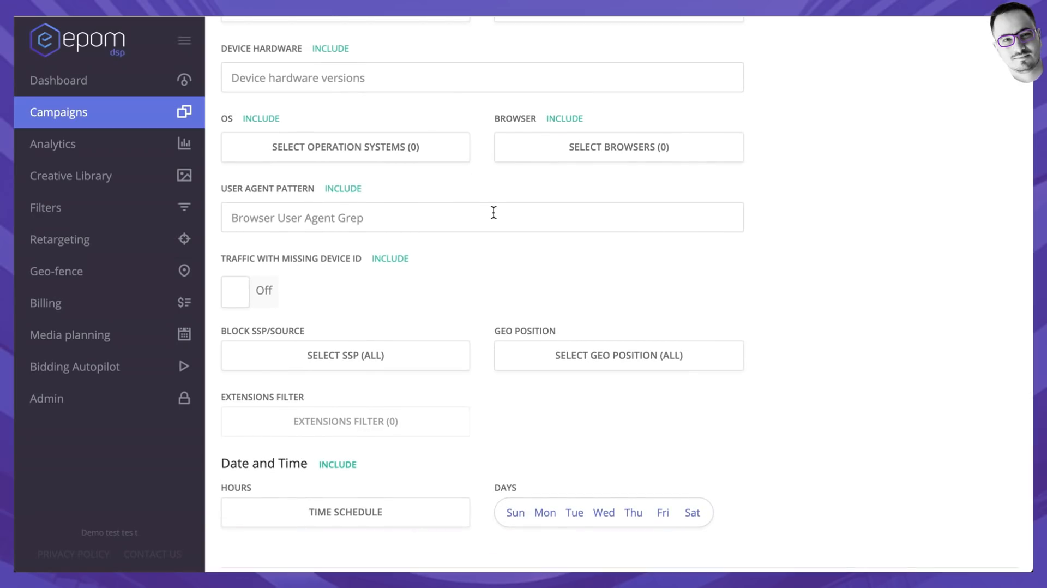
scroll("down", 3)
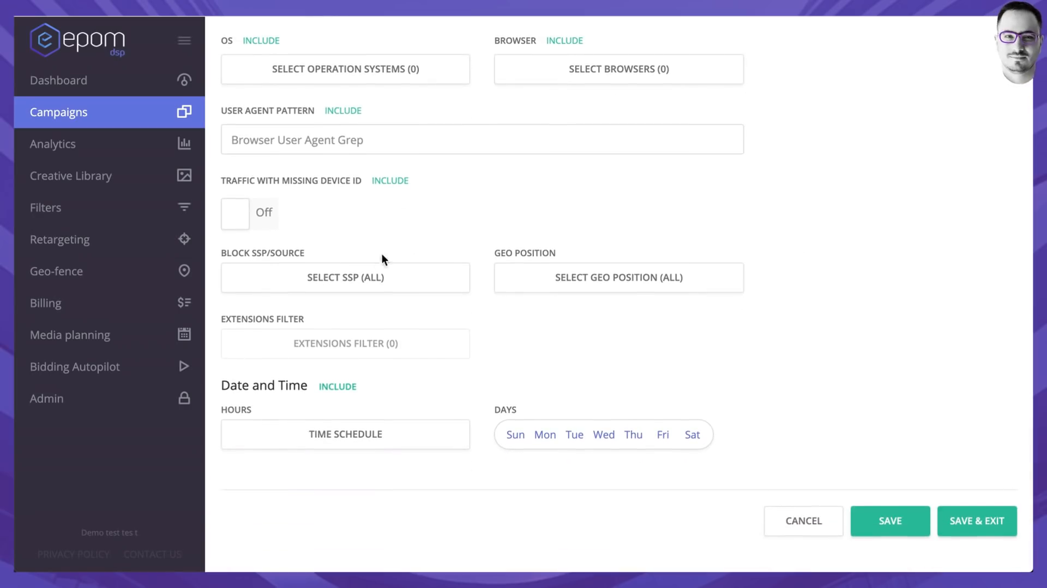
mouse_move(353, 290)
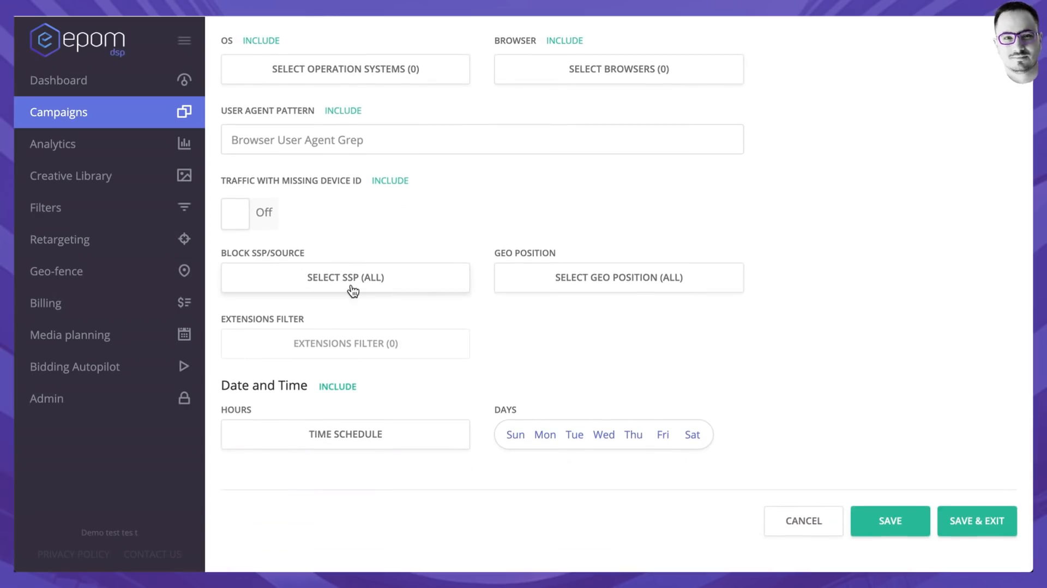
mouse_move(393, 284)
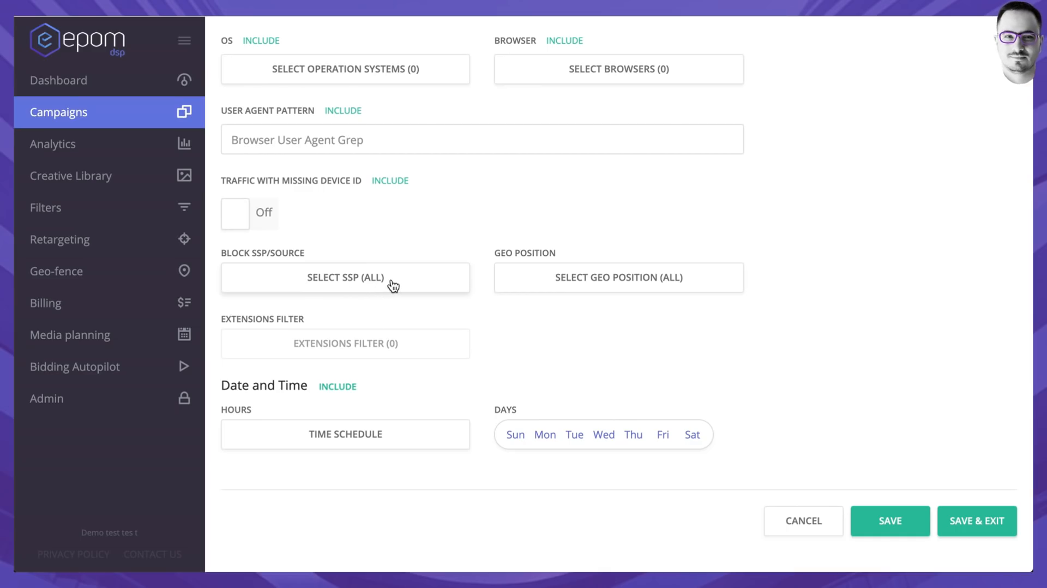
mouse_move(479, 271)
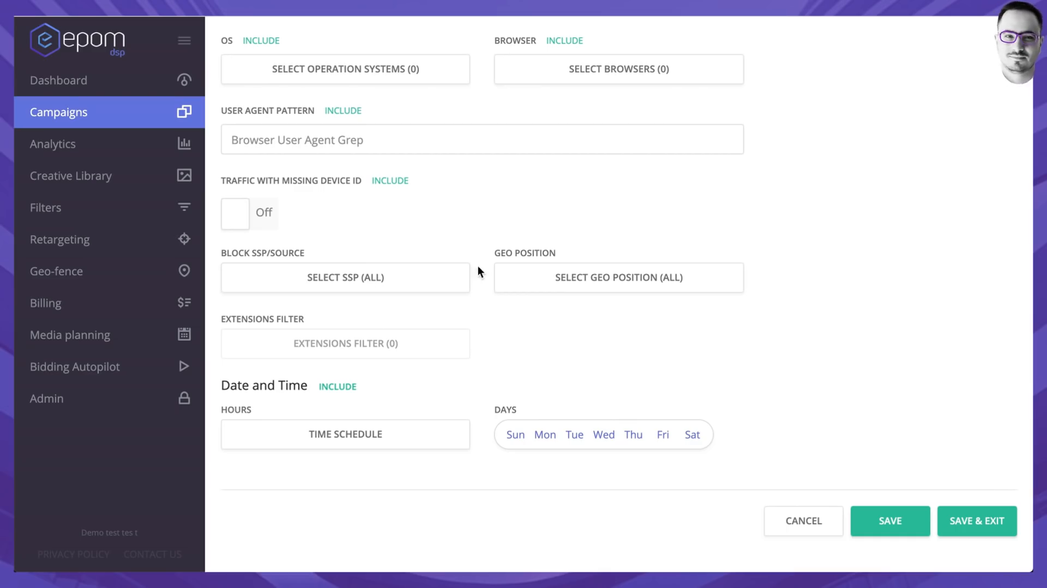
mouse_move(664, 212)
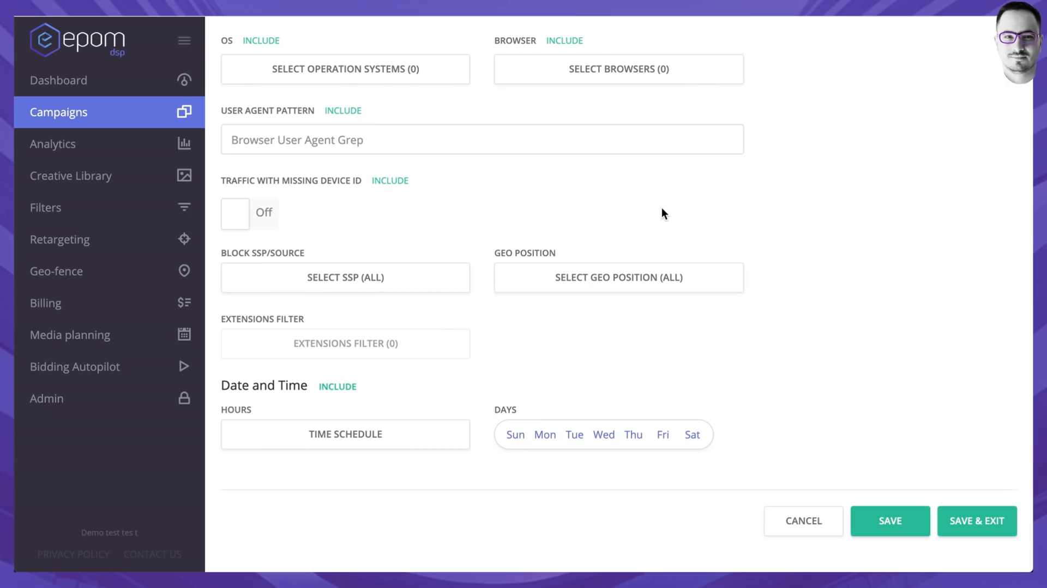
mouse_move(529, 215)
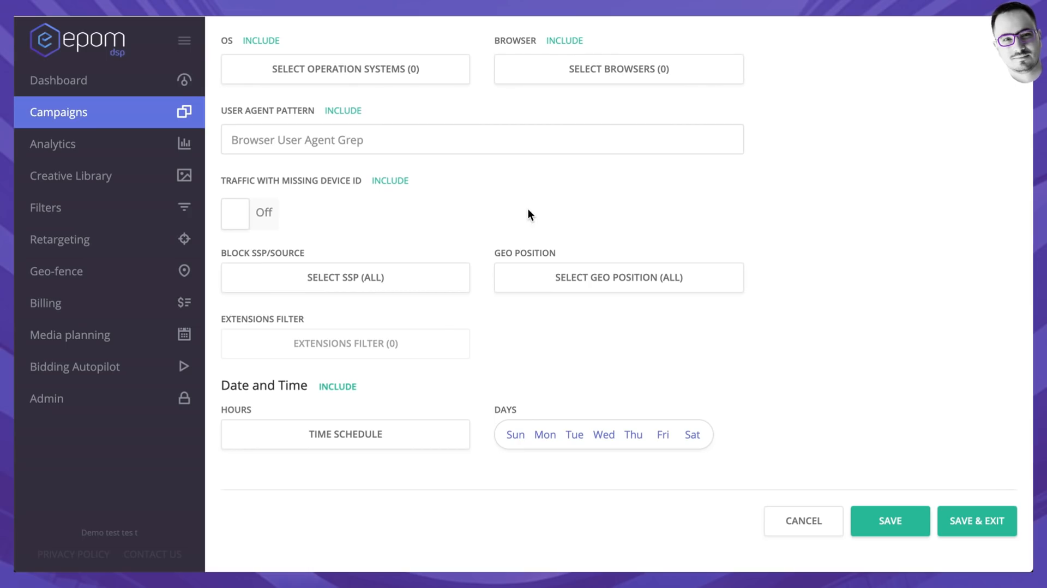
mouse_move(633, 225)
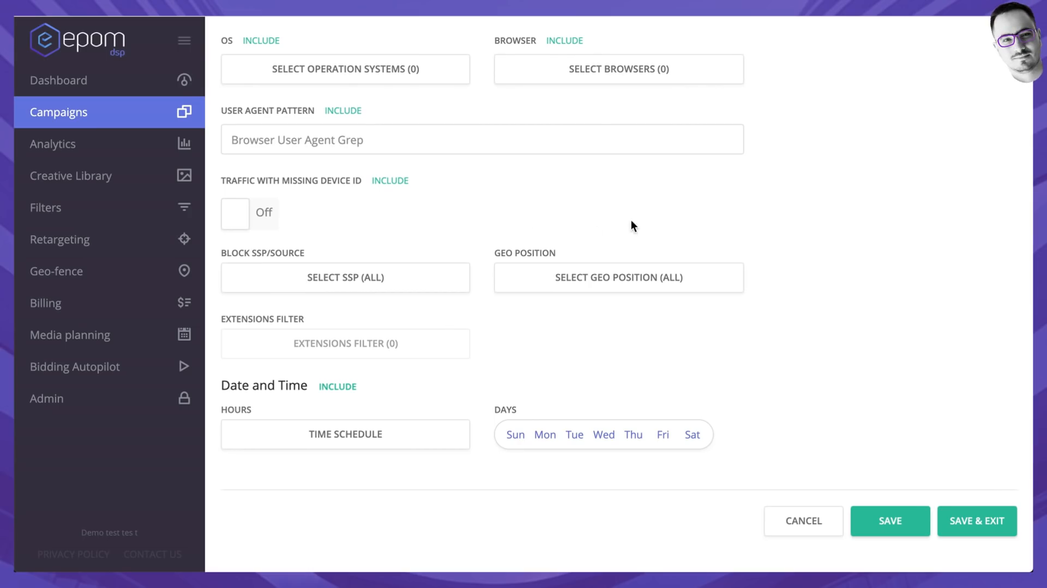
left_click(618, 277)
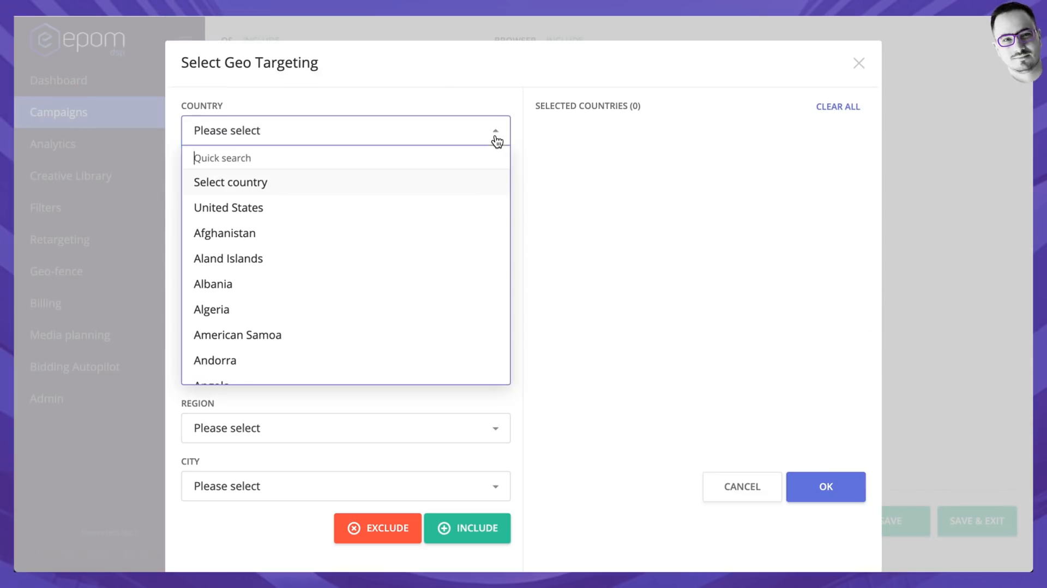
left_click(495, 130)
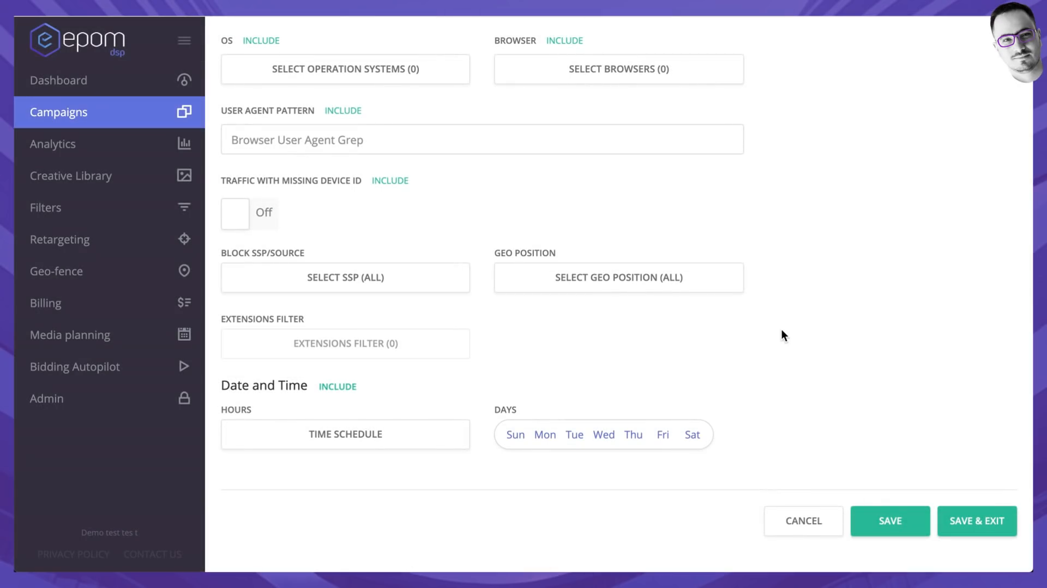
mouse_move(546, 446)
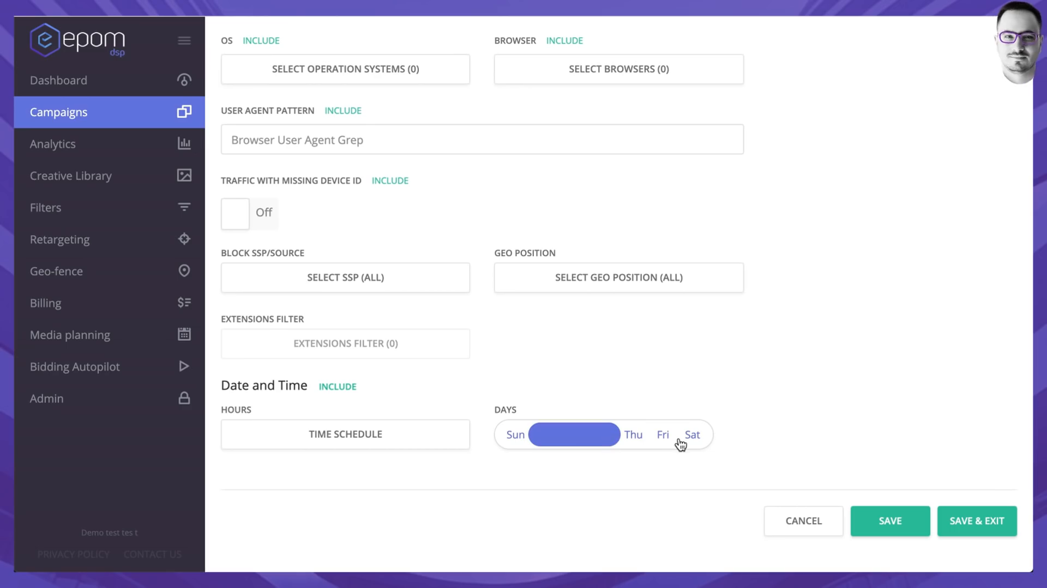
Step: Add Friday–Saturday to the delivery days and save the hours schedule starting at 07:00
left_click(345, 434)
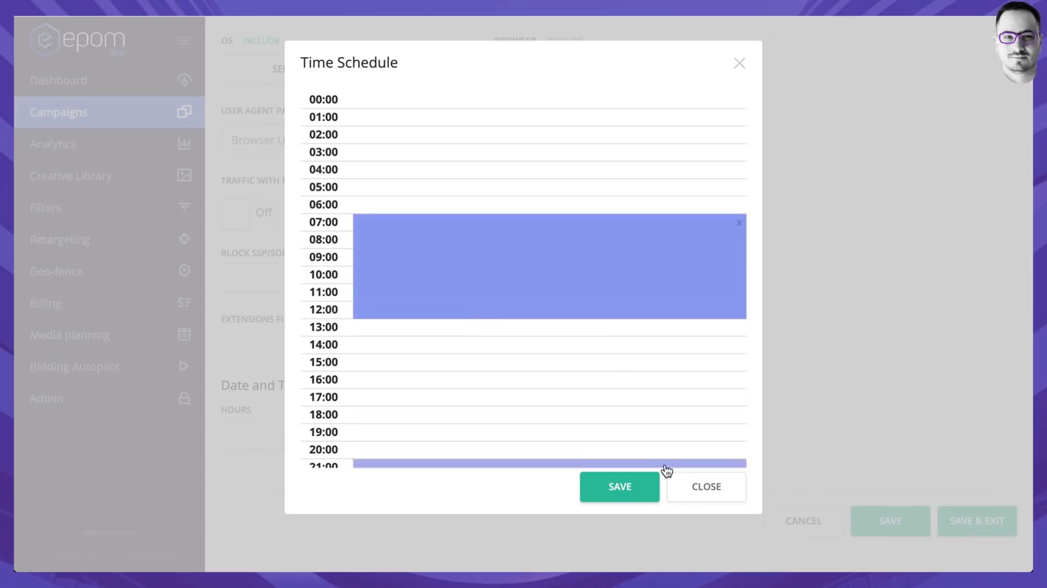
left_click(618, 485)
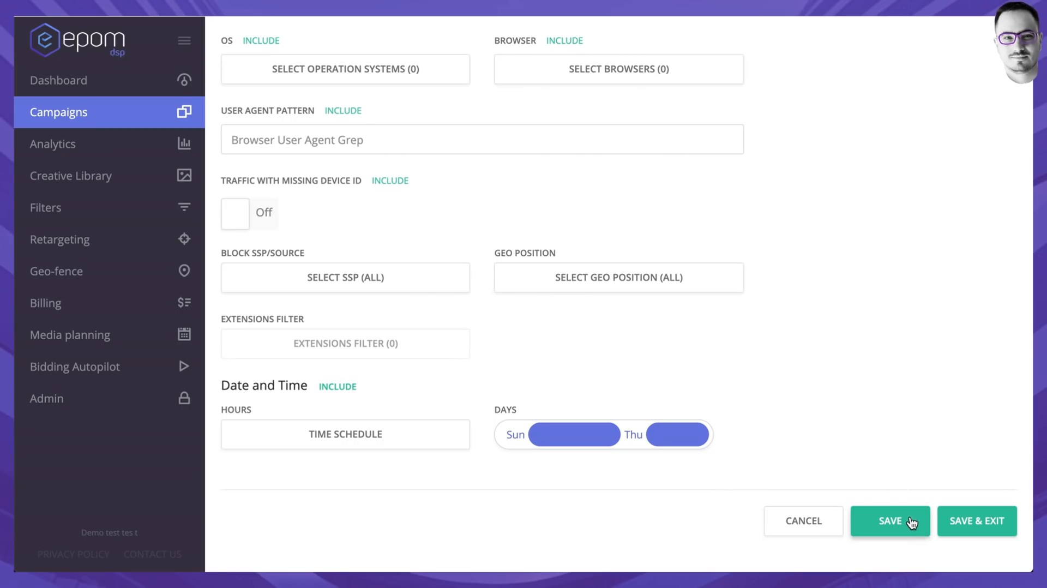
Step: Save the new campaign and review the Banner, Popup, Video, Native and Push creative types
left_click(890, 522)
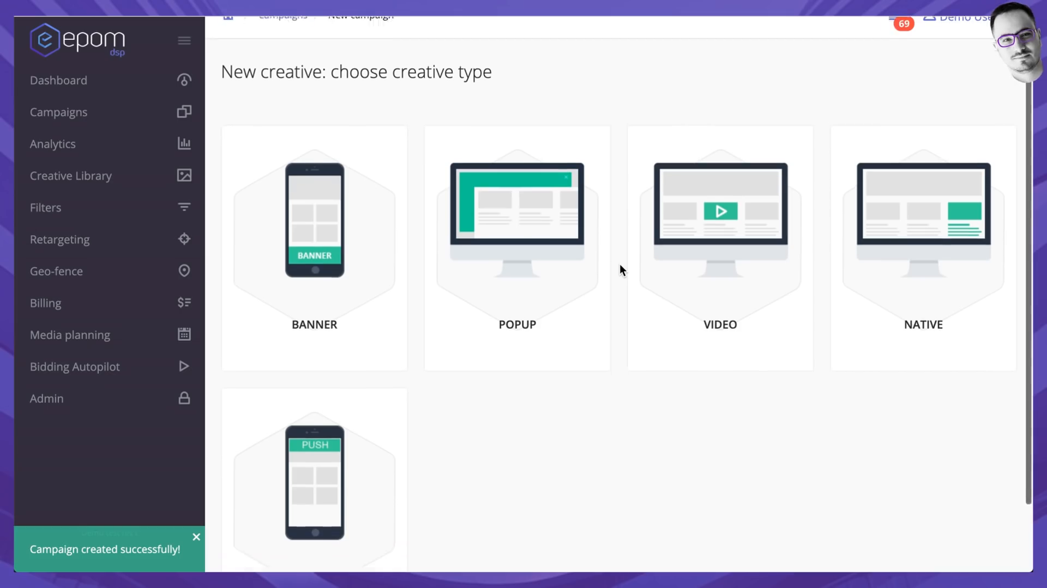
scroll("down", 3)
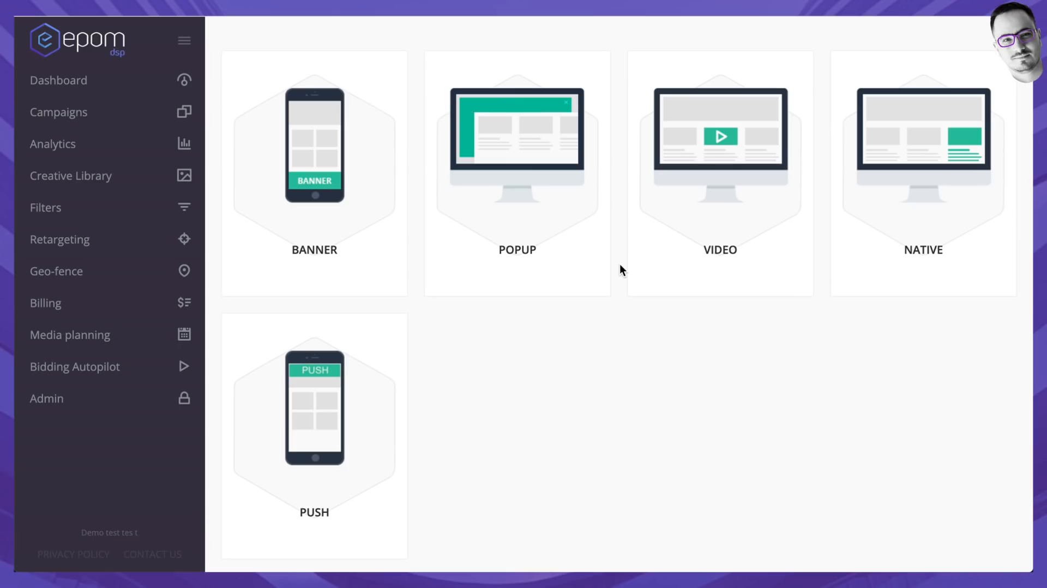
mouse_move(394, 278)
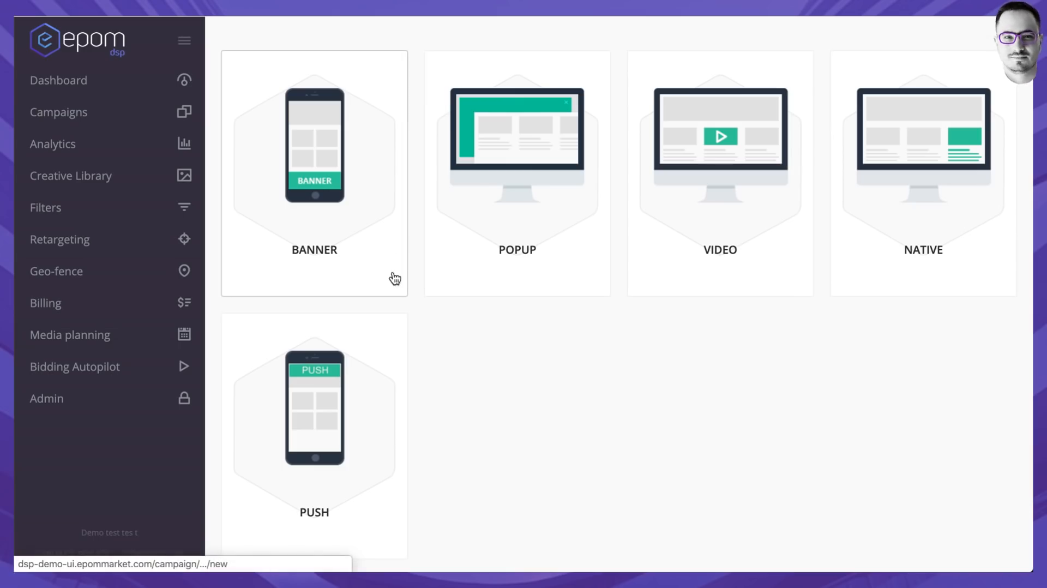
mouse_move(551, 247)
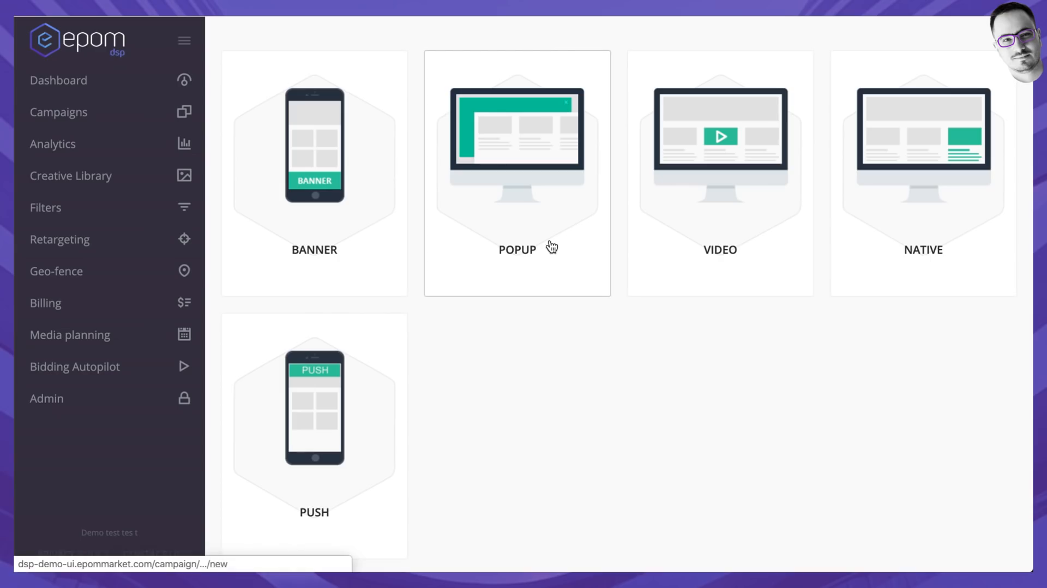
mouse_move(476, 446)
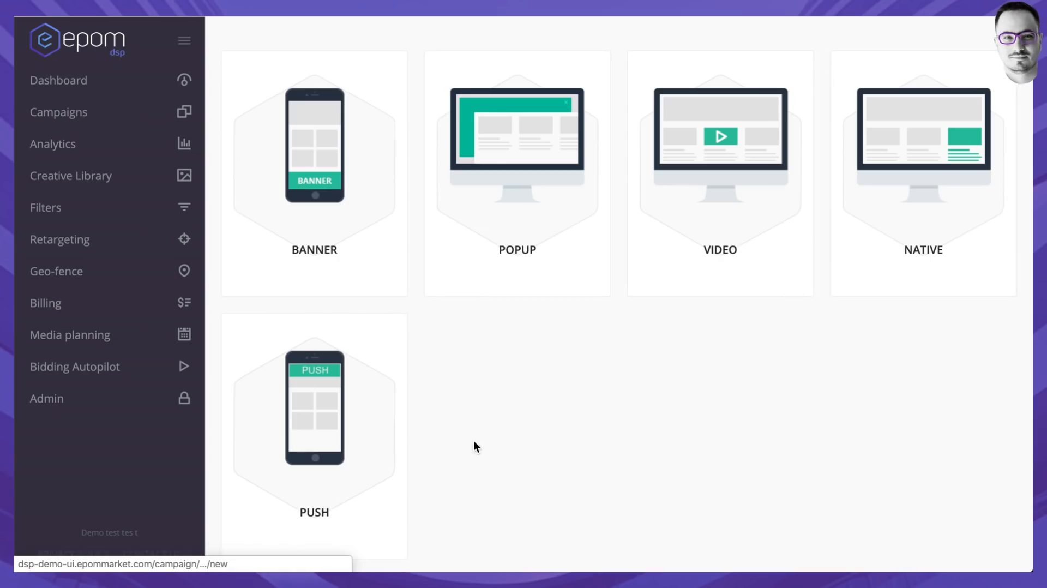
mouse_move(457, 315)
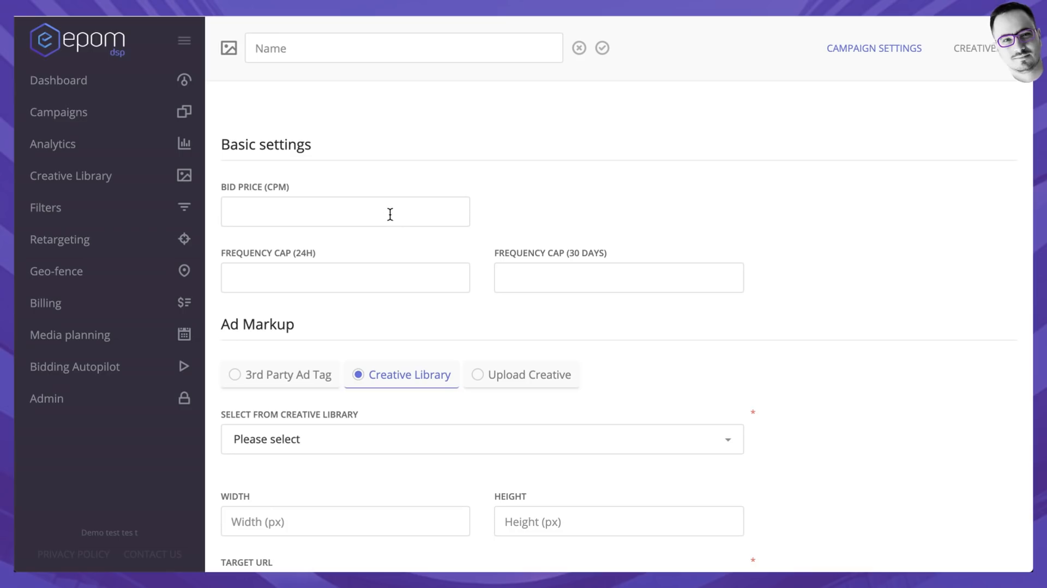
mouse_move(616, 263)
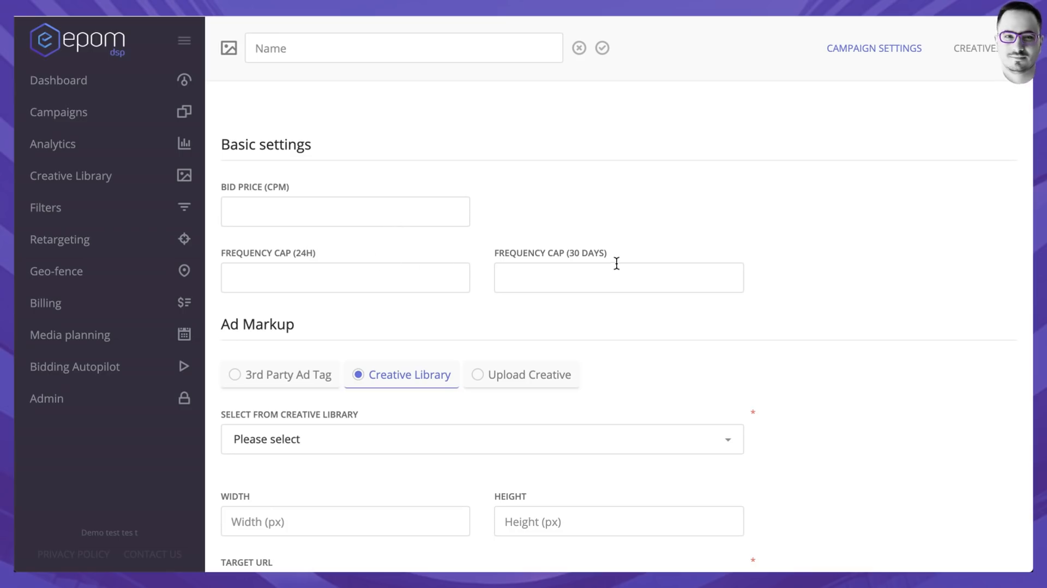
mouse_move(701, 213)
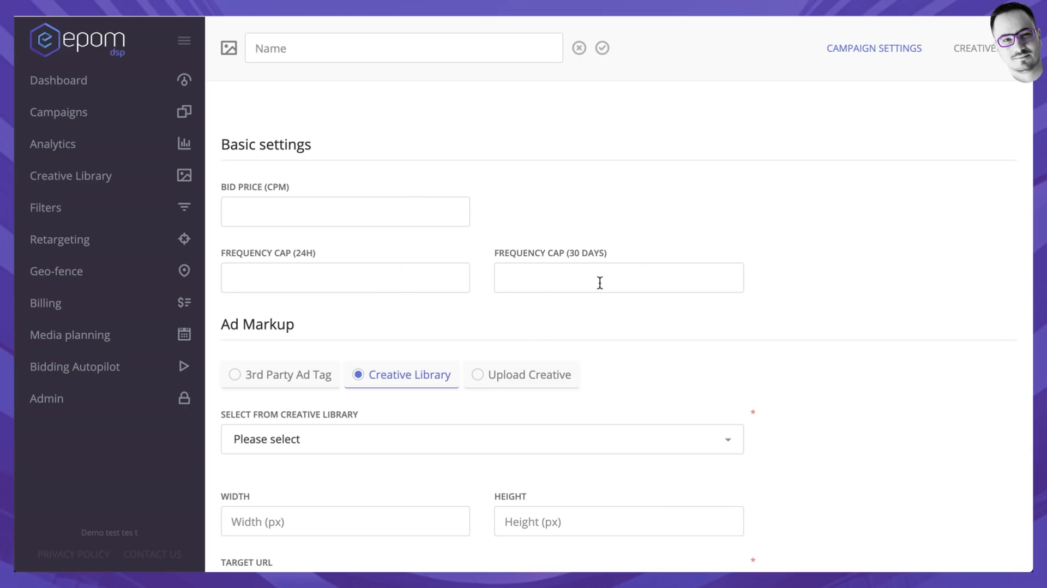
Step: Scroll through the banner creative form down to the Ad Markup section
scroll("down", 3)
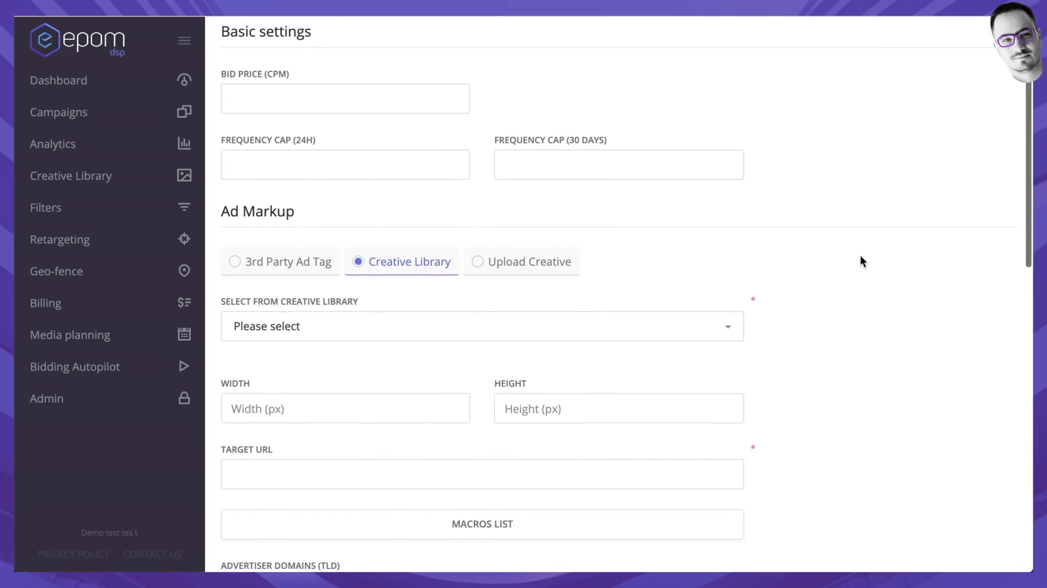
scroll("down", 3)
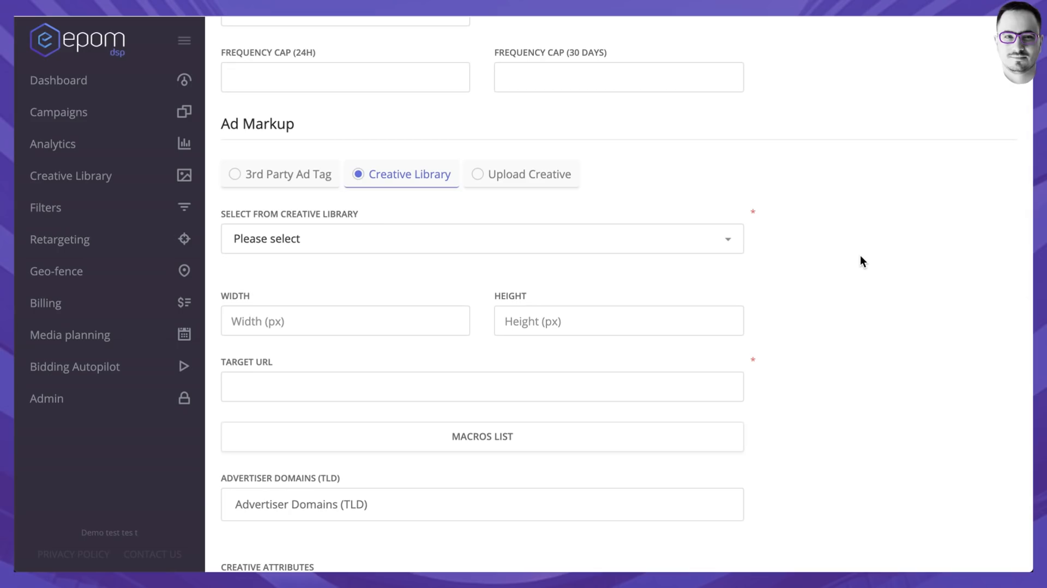
mouse_move(477, 174)
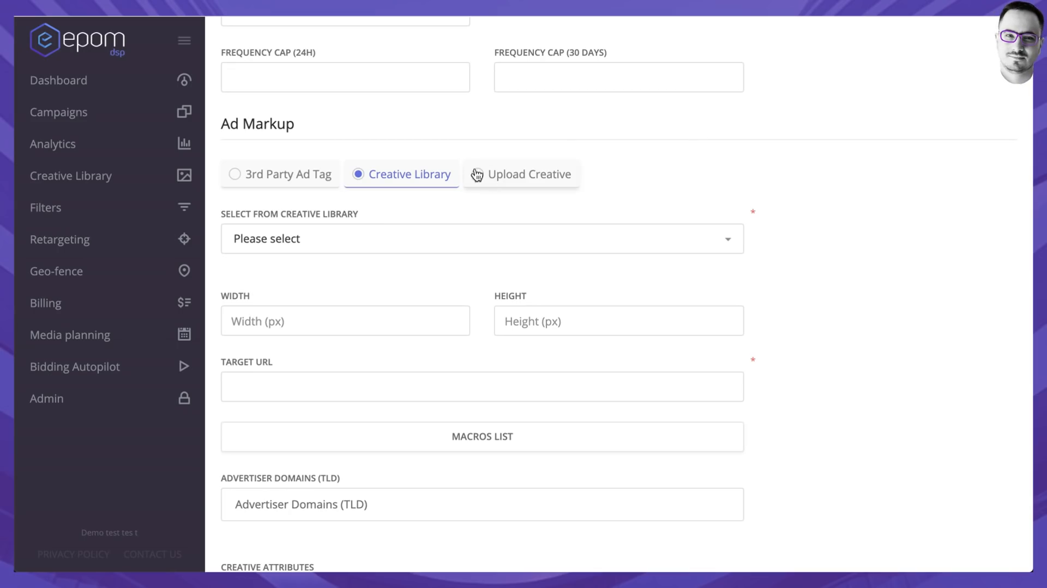
mouse_move(549, 203)
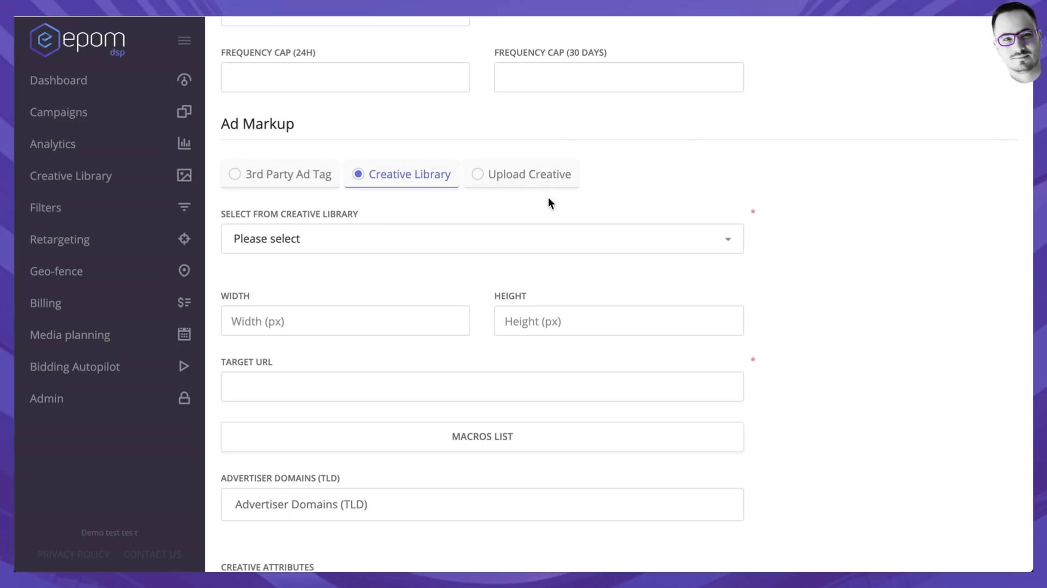
scroll("down", 3)
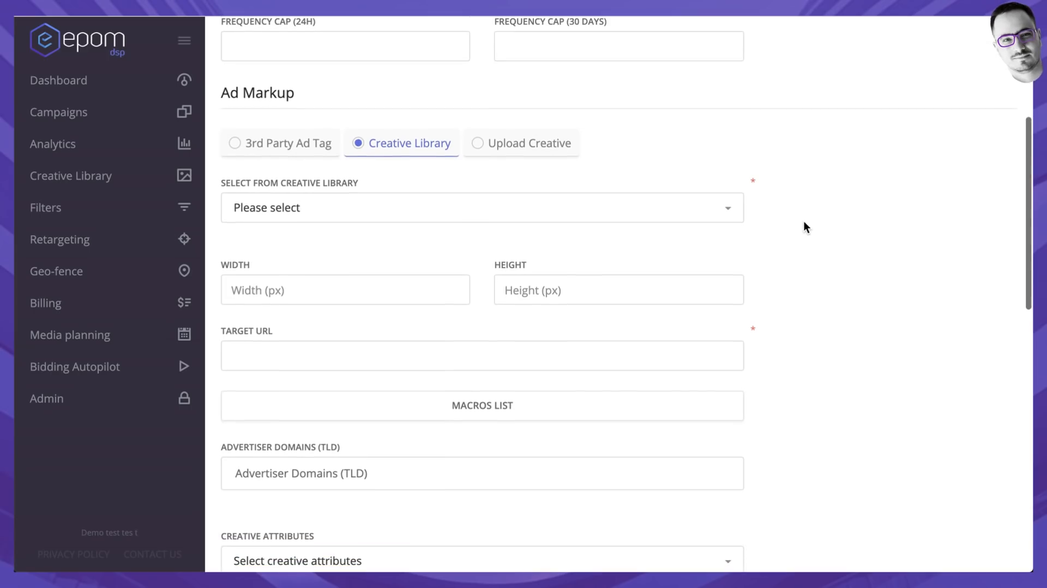
mouse_move(419, 126)
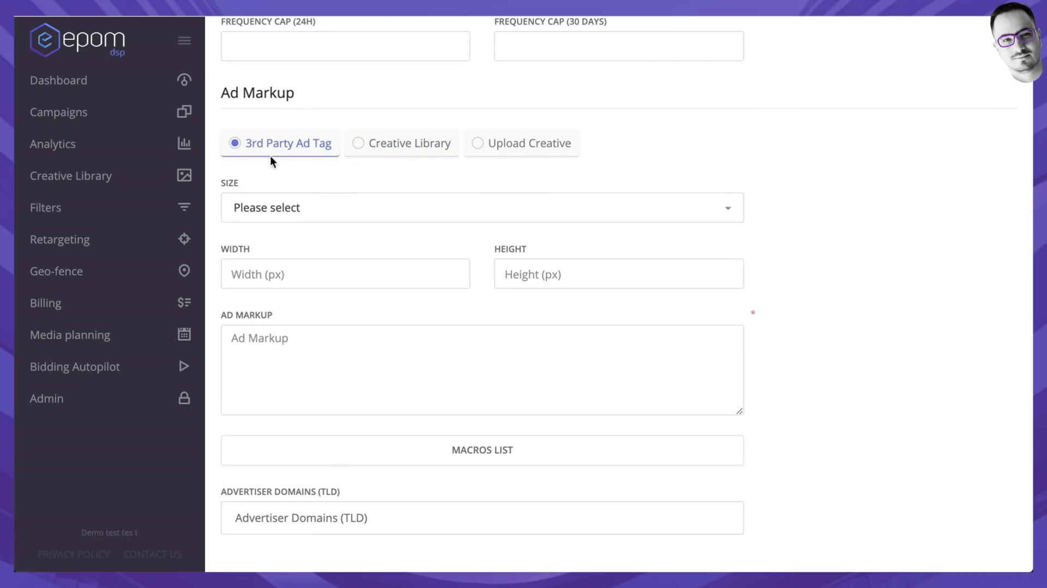
mouse_move(724, 212)
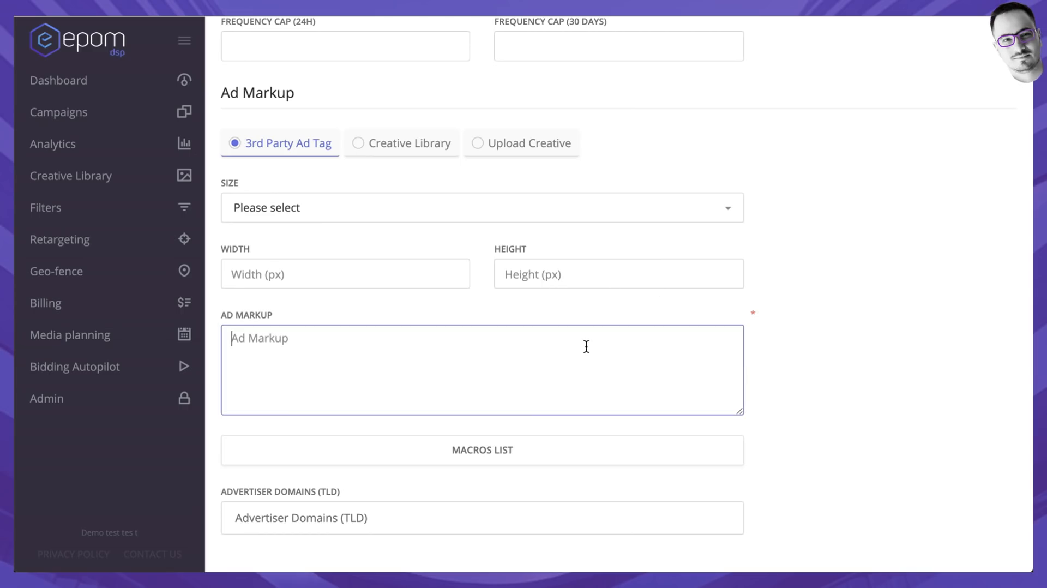
Step: Enter 'code' as the 3rd Party Ad Tag markup and look through the Macros List
type("code")
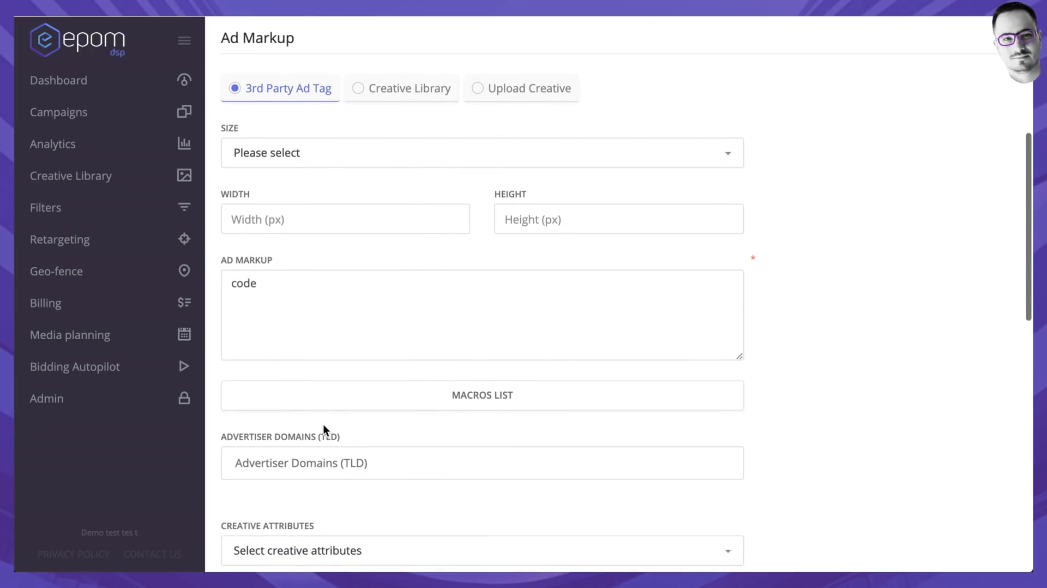
left_click(481, 395)
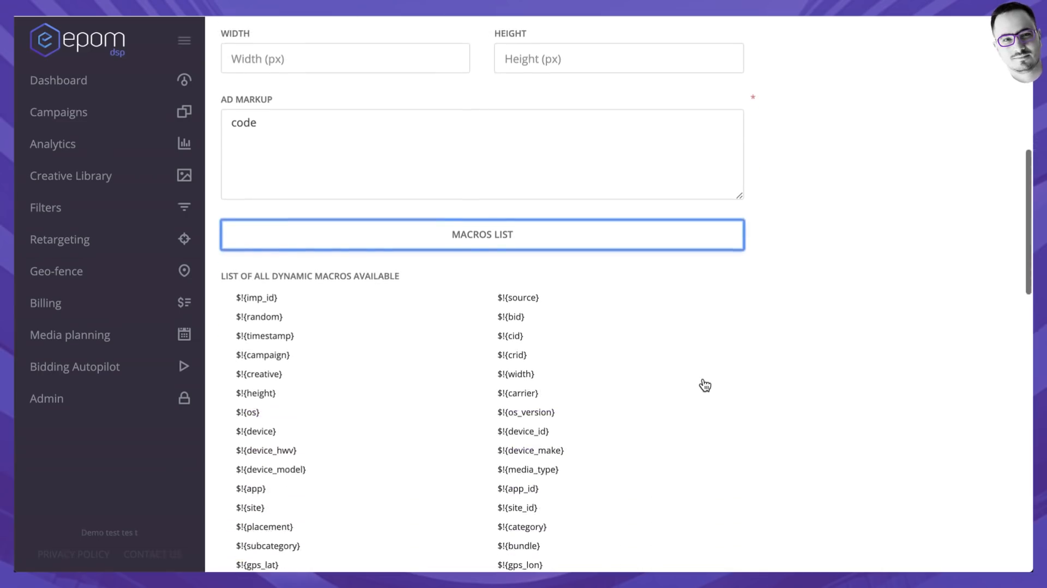
scroll("down", 3)
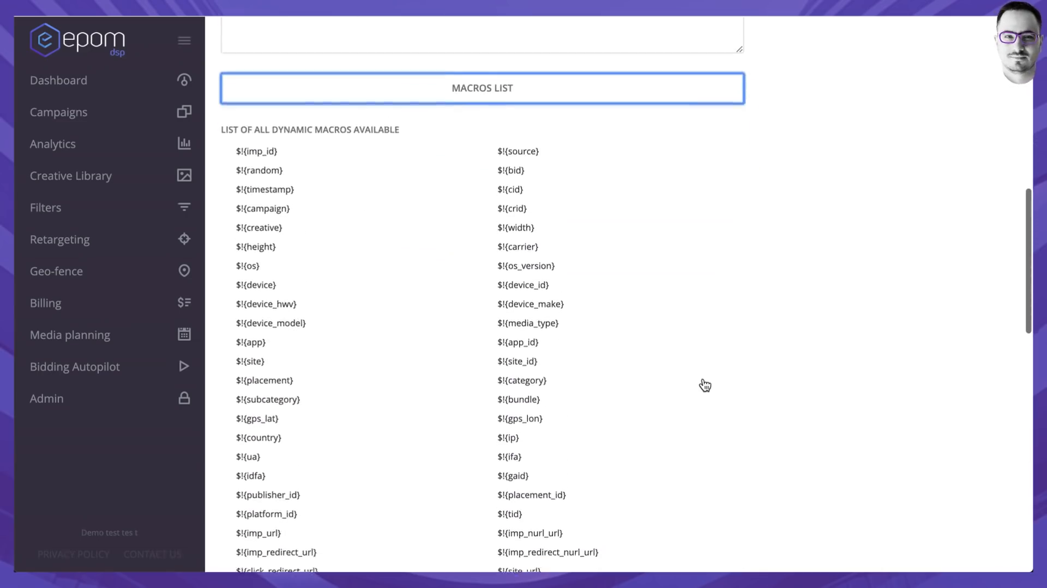
scroll("up", 3)
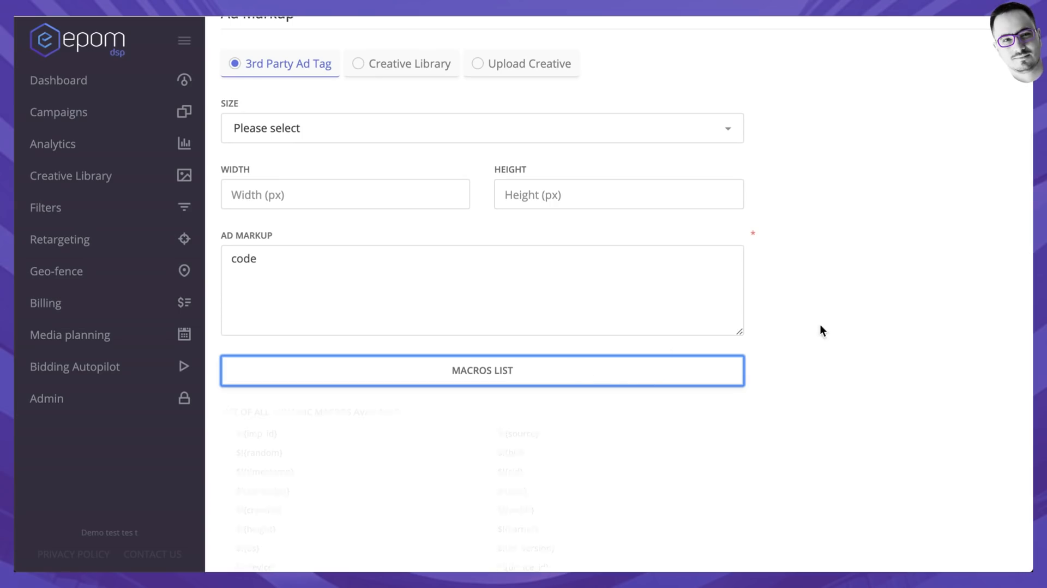
scroll("up", 3)
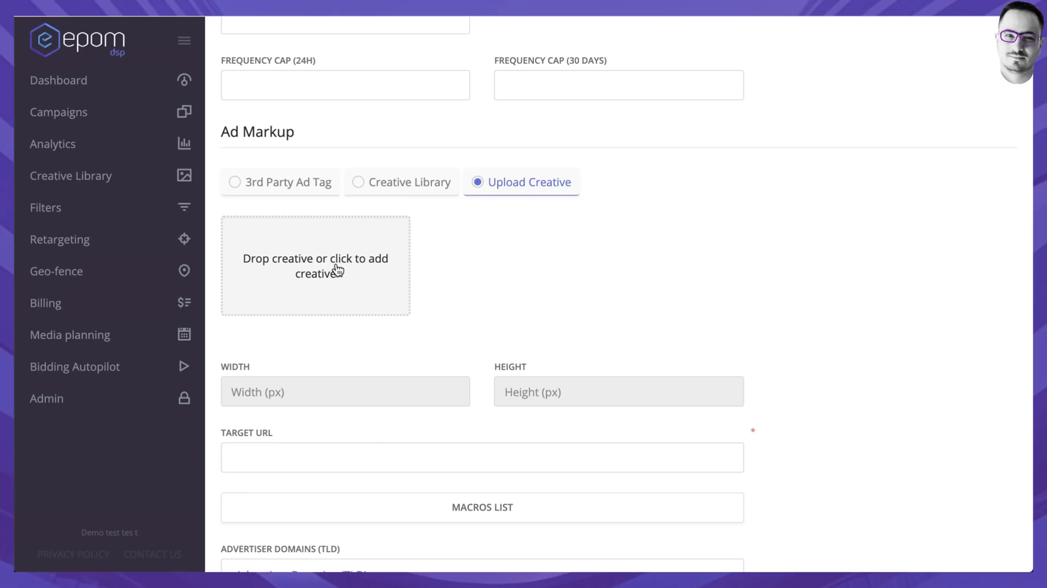
Step: Scroll down through the creative's markup area toward the Size options
scroll("down", 3)
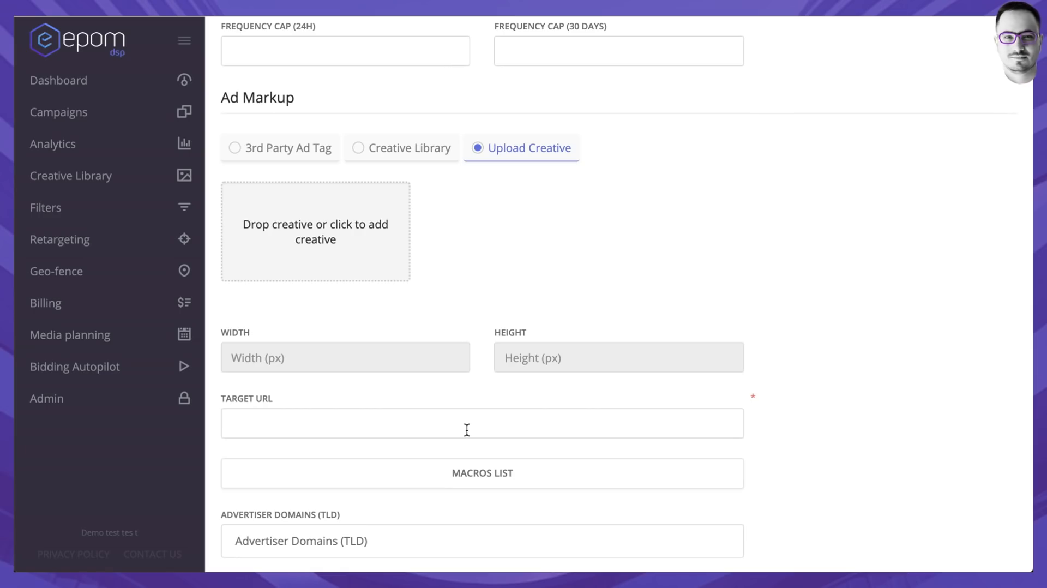
mouse_move(351, 245)
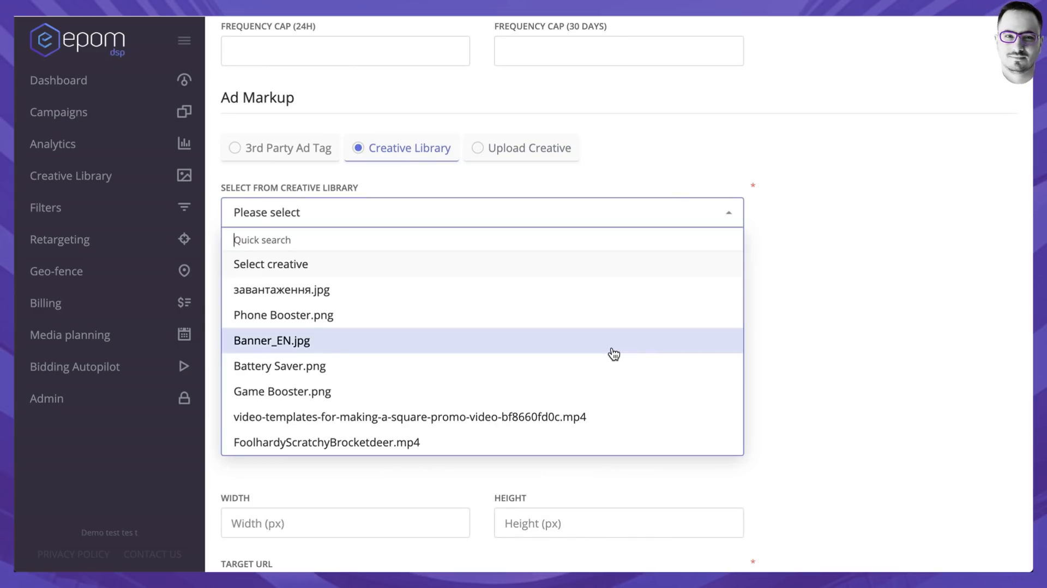
mouse_move(642, 315)
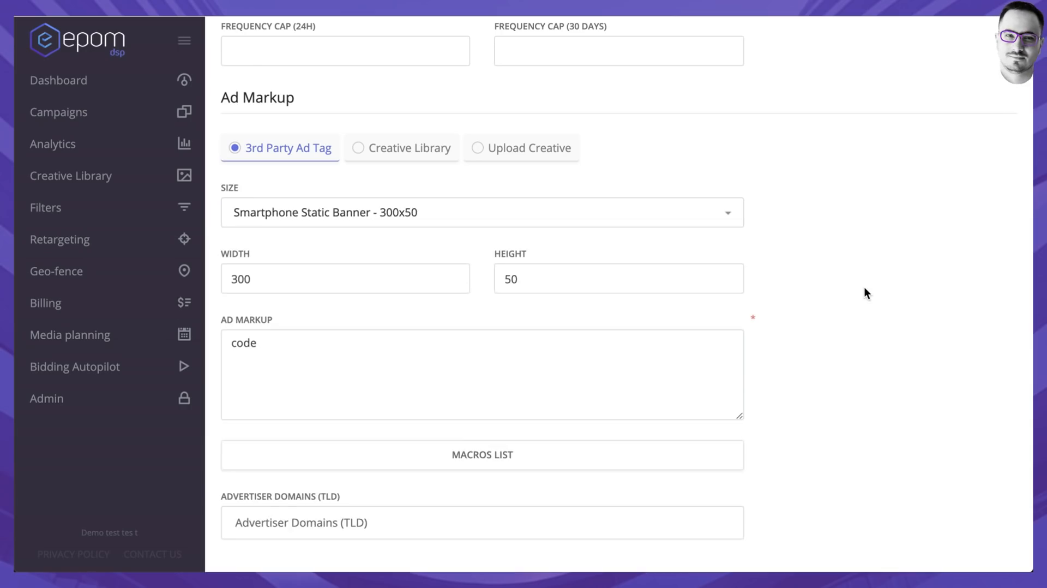
scroll("down", 3)
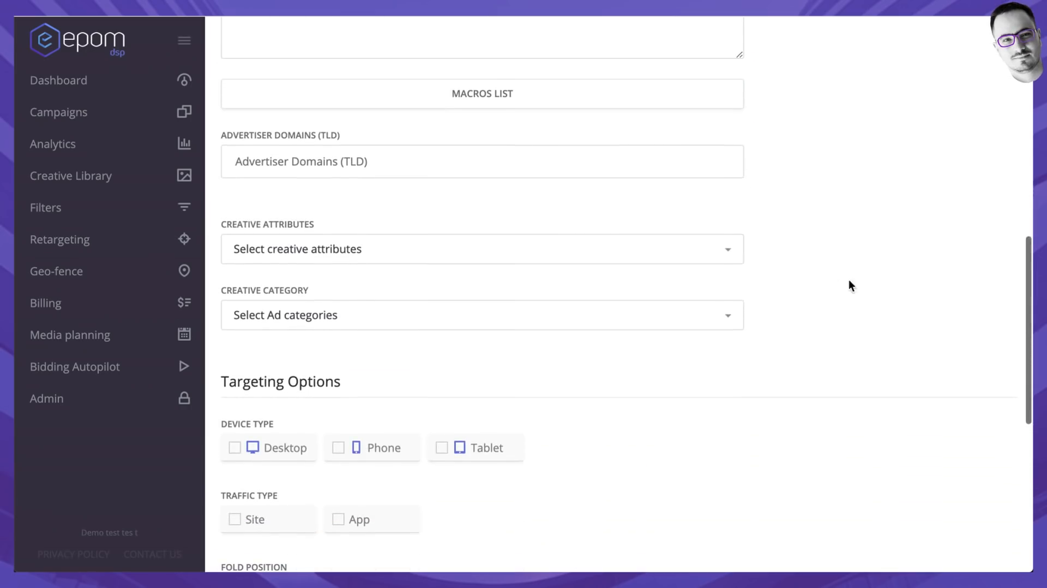
mouse_move(678, 206)
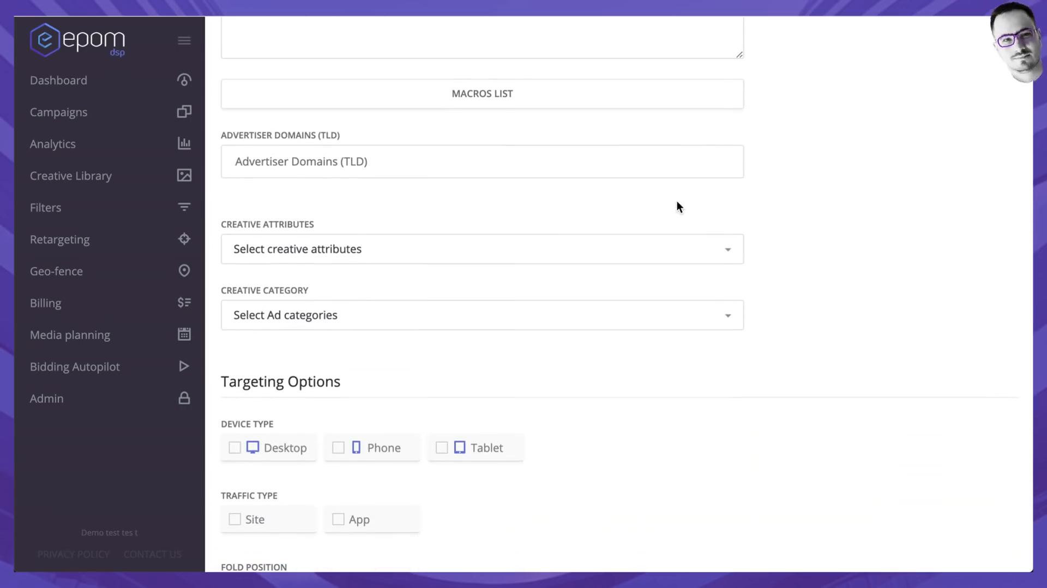
mouse_move(730, 253)
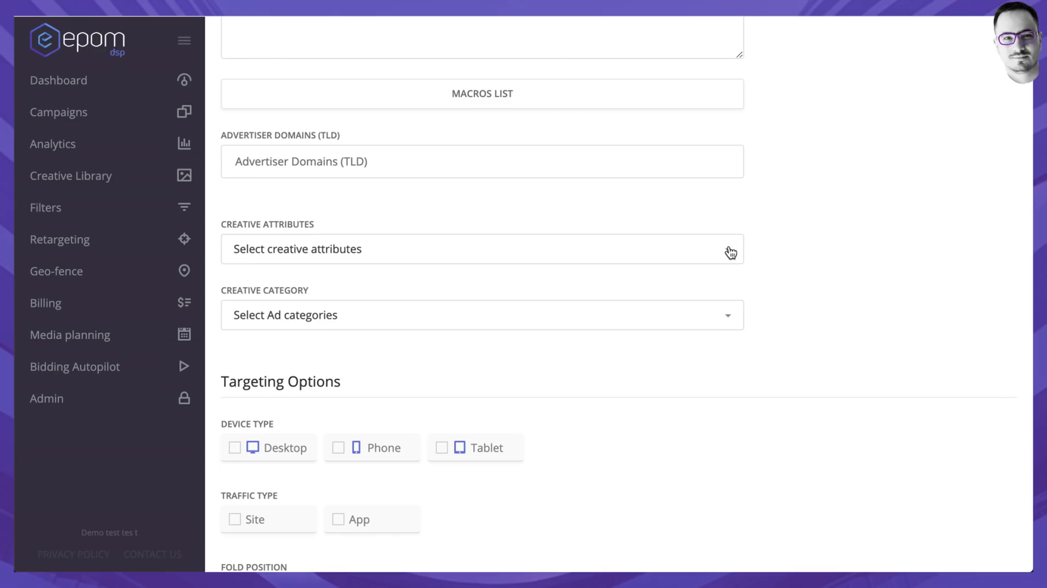
left_click(481, 249)
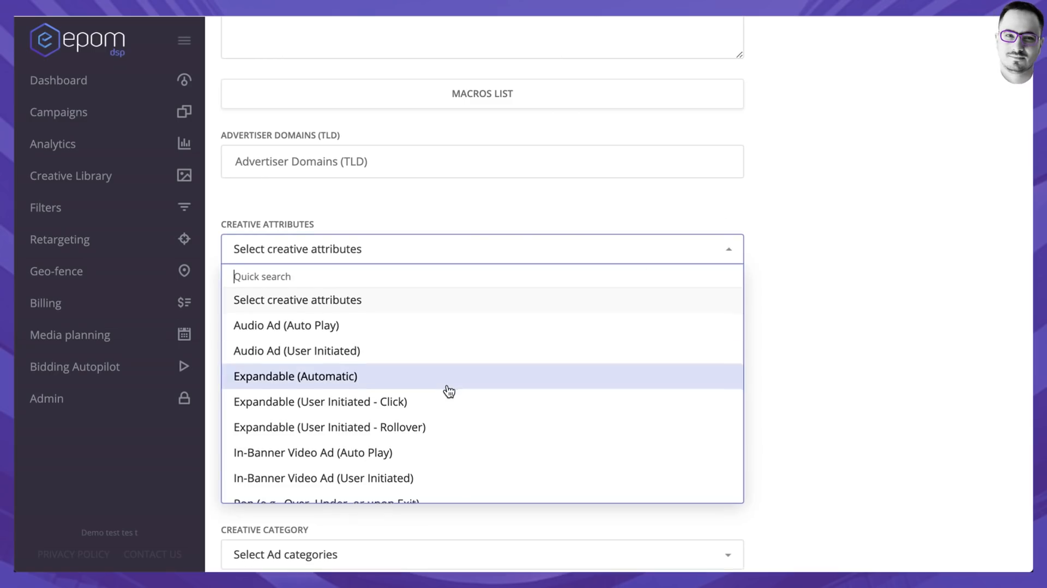
scroll("down", 3)
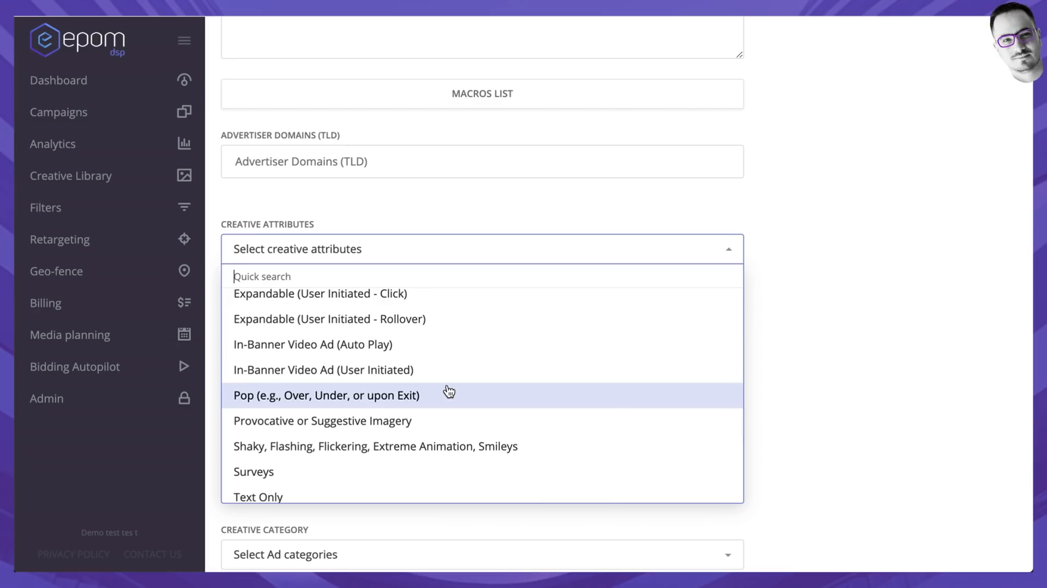
mouse_move(519, 370)
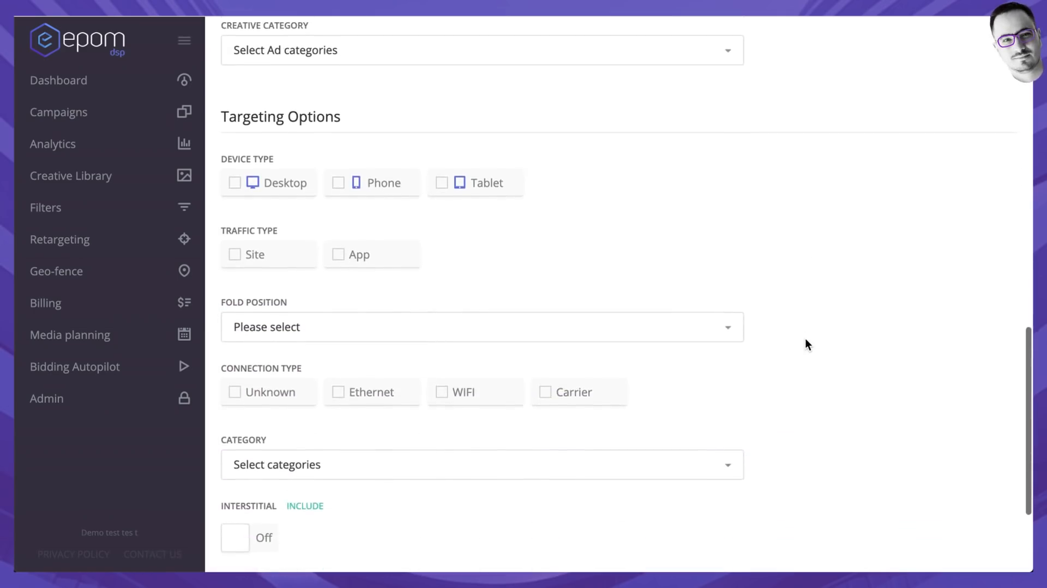
scroll("up", 3)
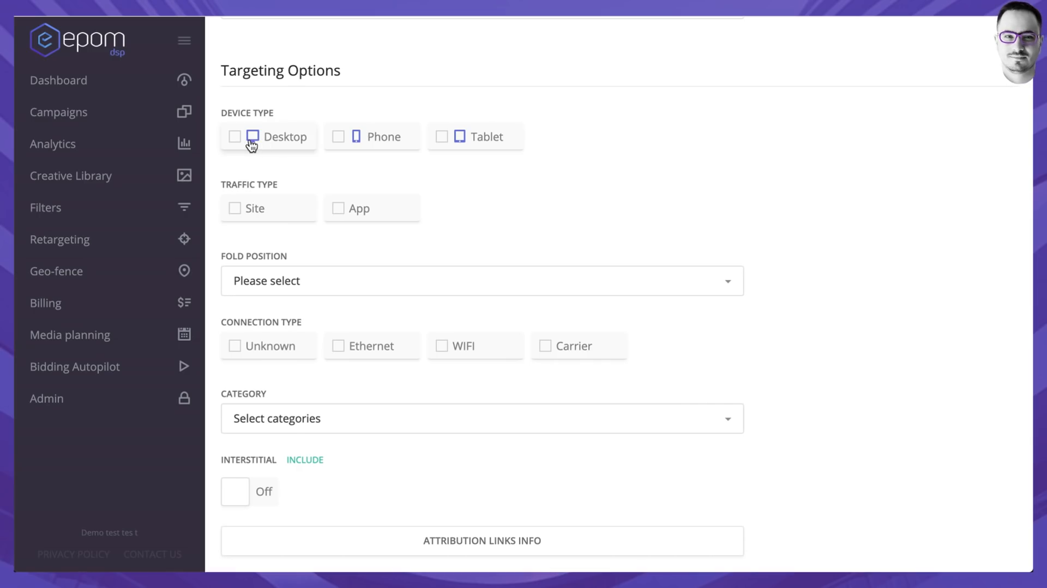
mouse_move(260, 212)
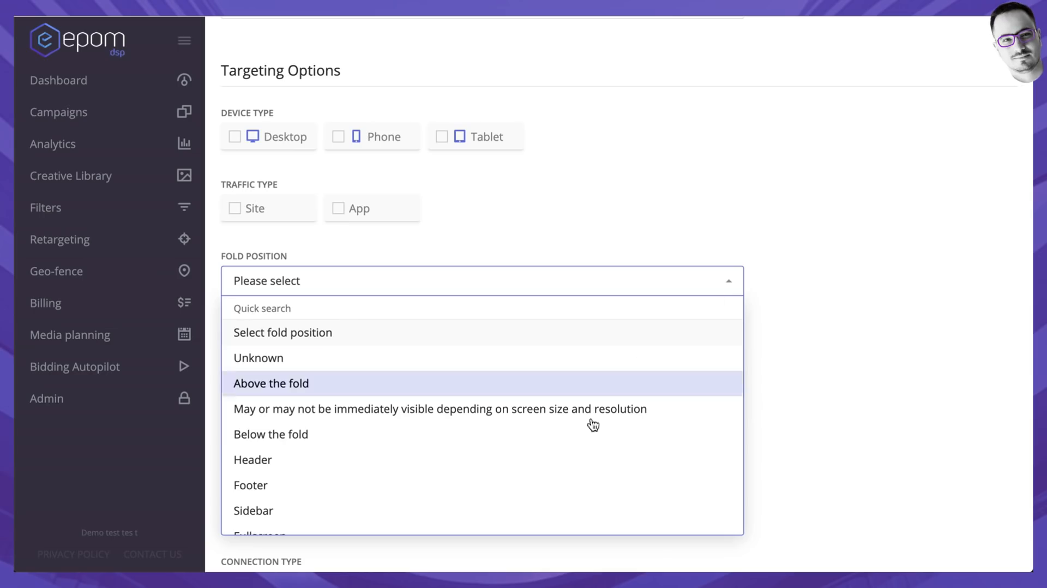
mouse_move(584, 434)
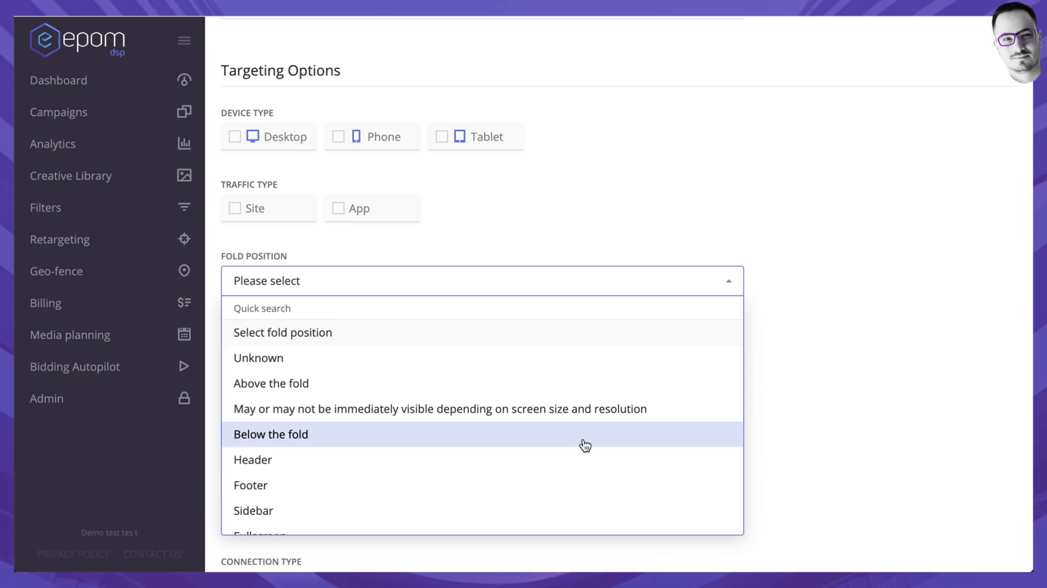
scroll("down", 3)
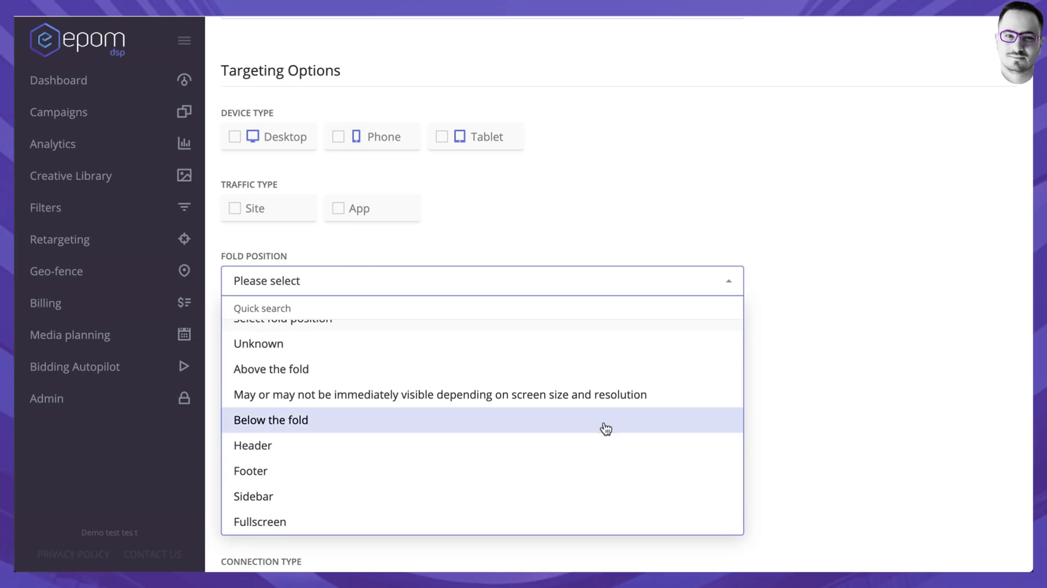
mouse_move(730, 287)
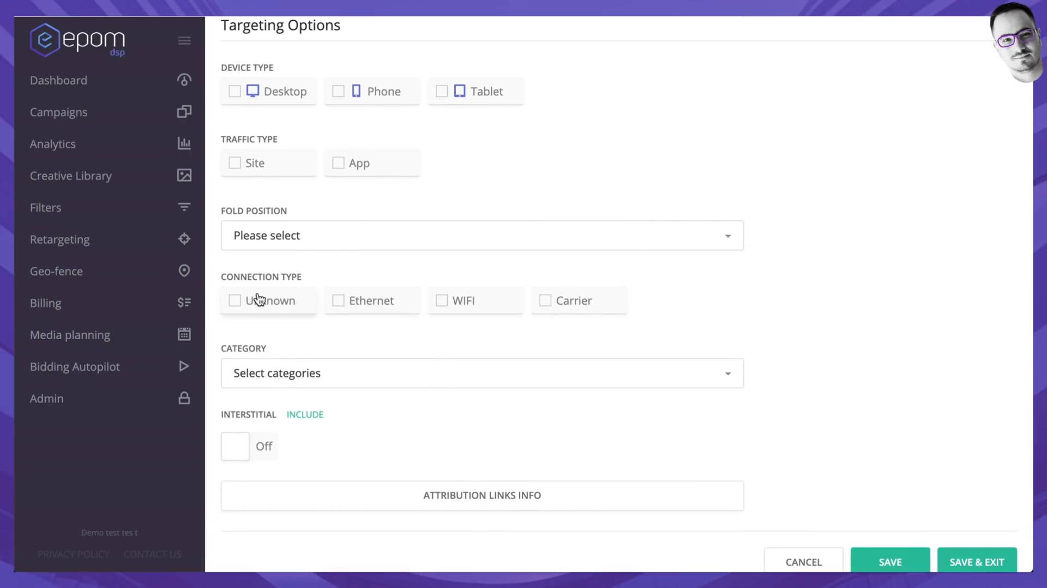
mouse_move(736, 377)
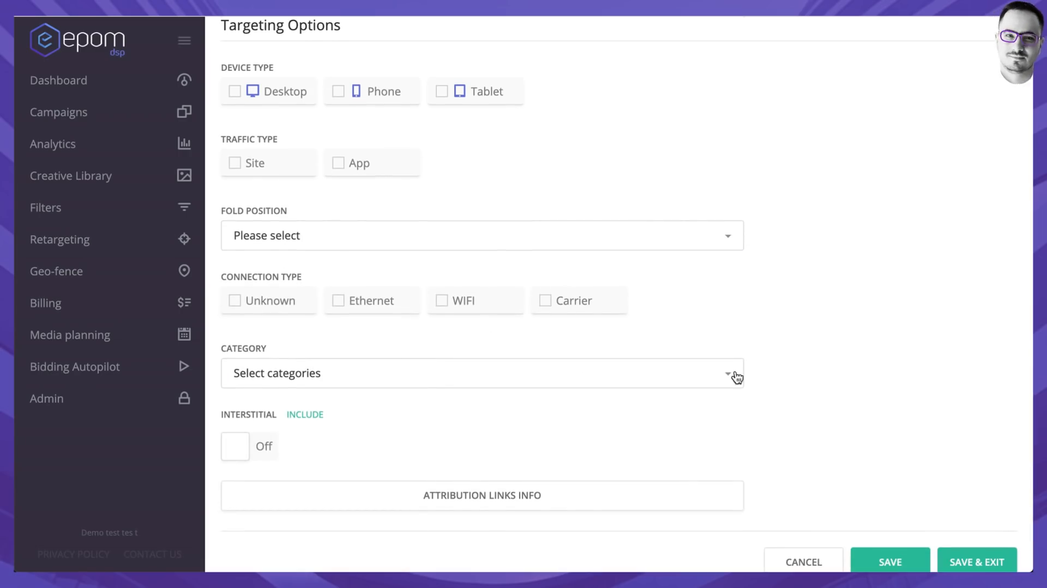
mouse_move(733, 377)
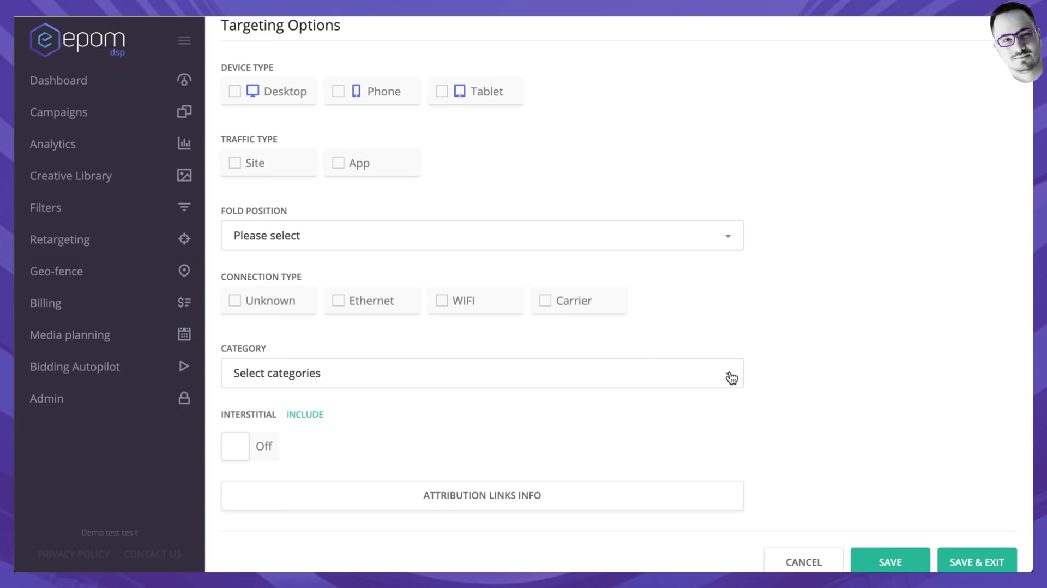
mouse_move(788, 444)
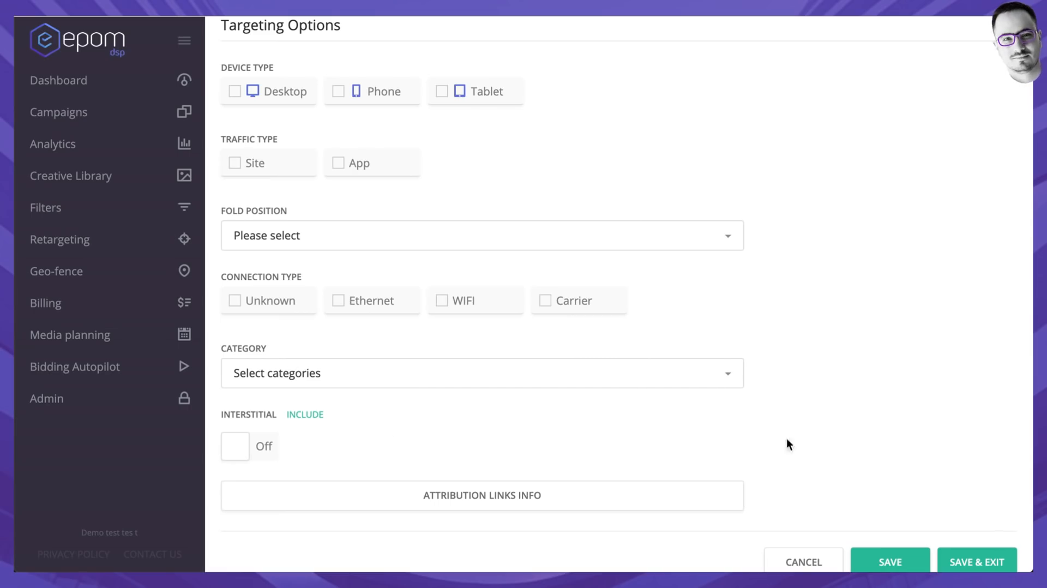
scroll("down", 3)
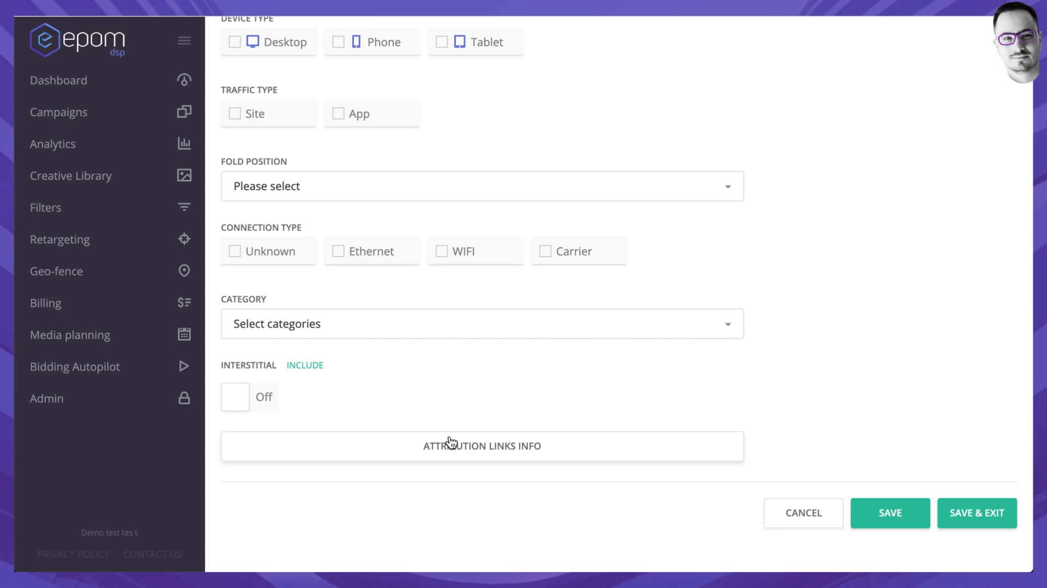
Step: View and hide the attribution tracking links, then save the creative with SAVE & EXIT
left_click(481, 446)
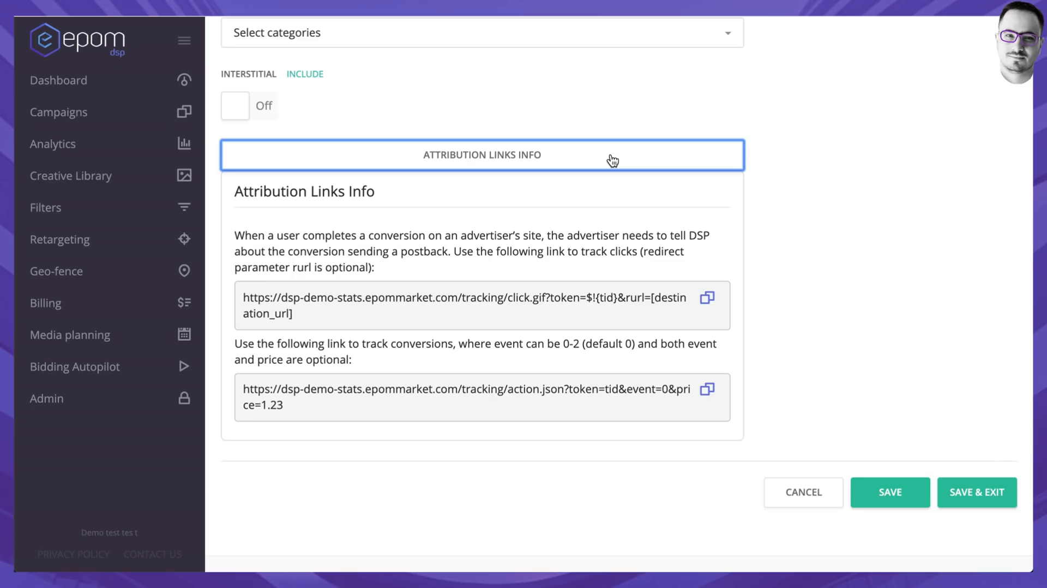
left_click(481, 154)
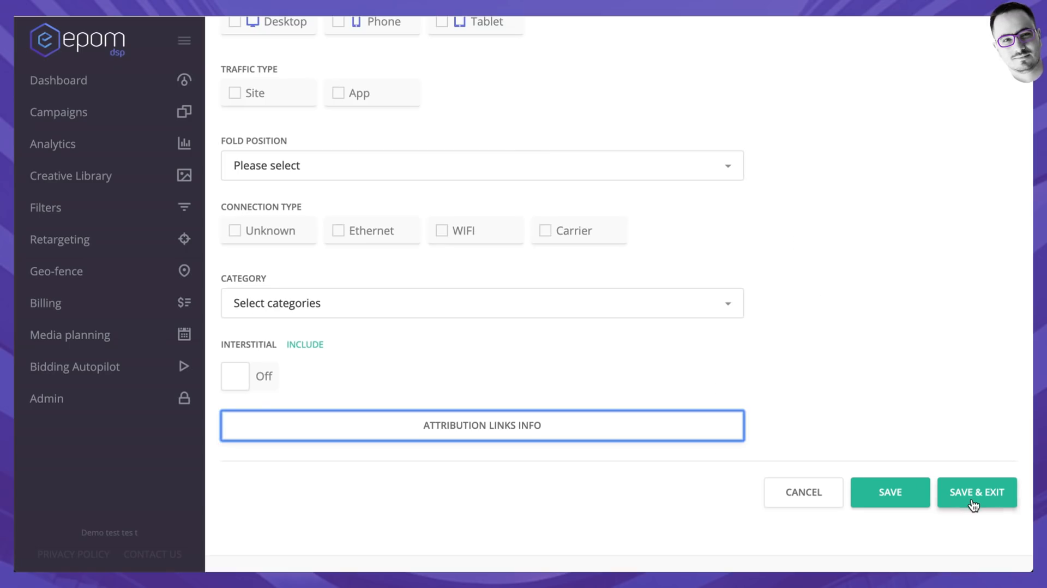
mouse_move(891, 492)
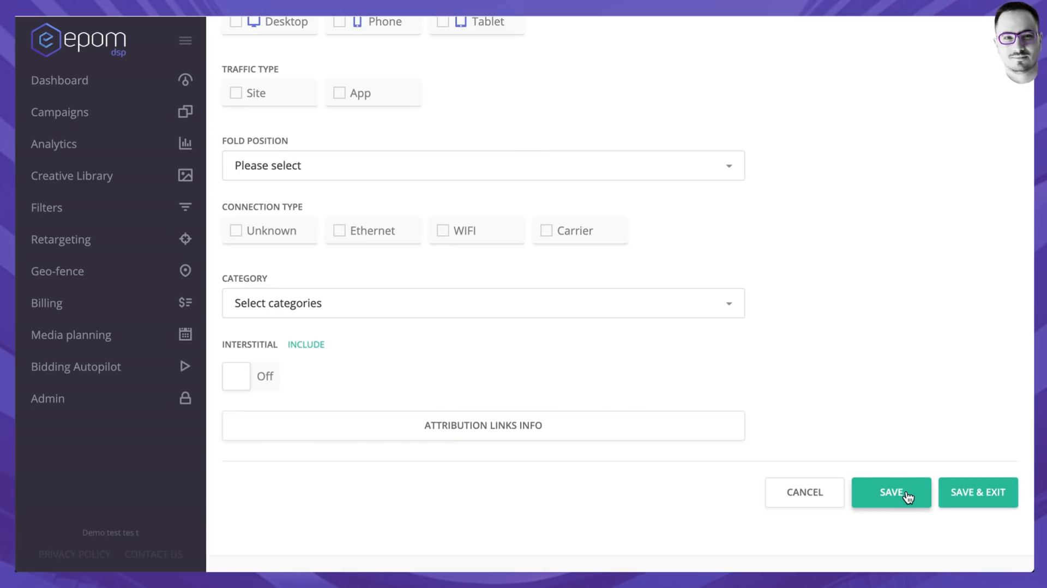
left_click(891, 492)
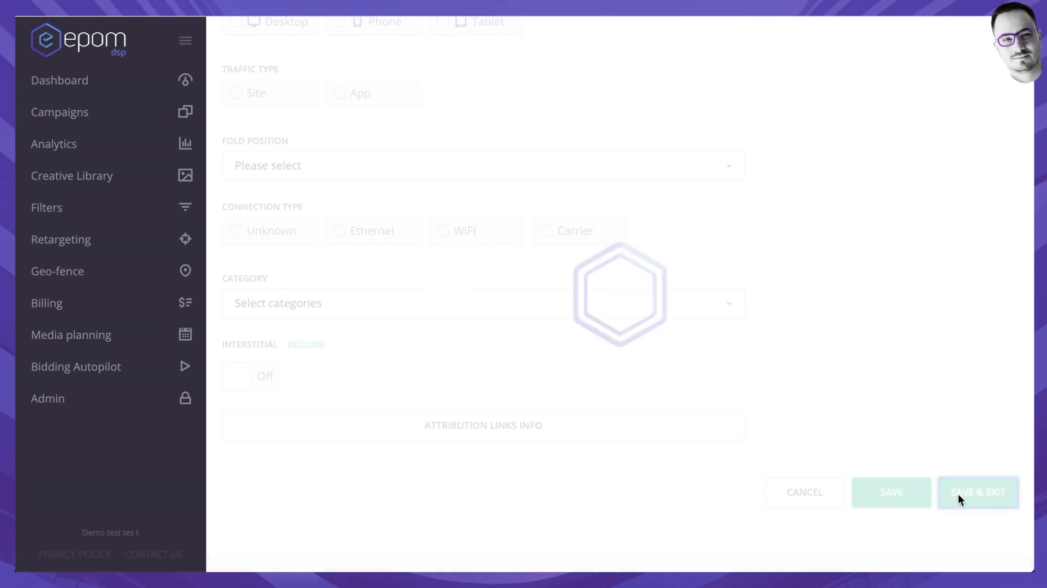
Step: Expand the 'test' campaign in the campaigns list to see its new 300x50 'test' creative
left_click(978, 492)
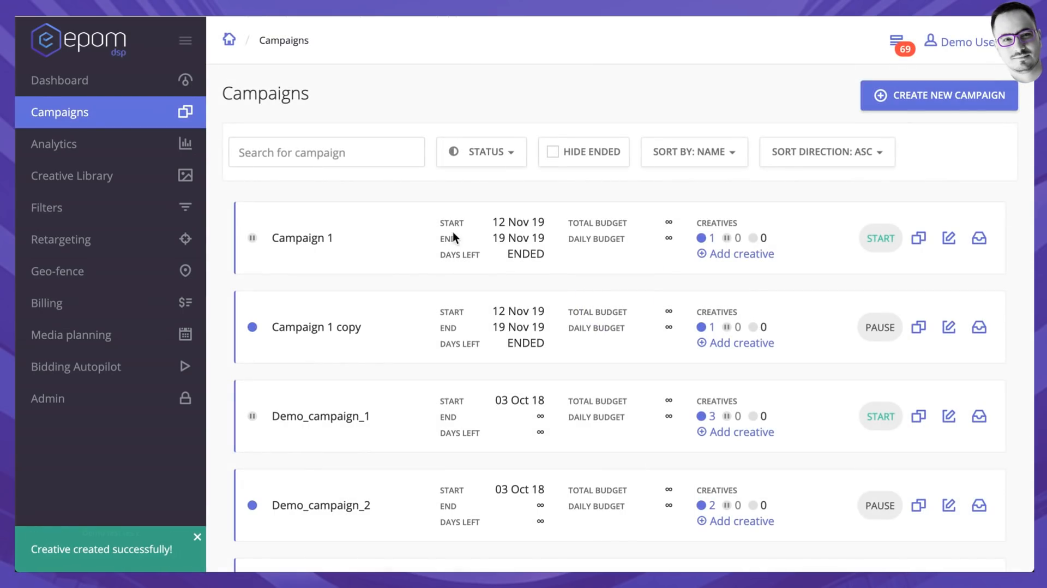
scroll("down", 3)
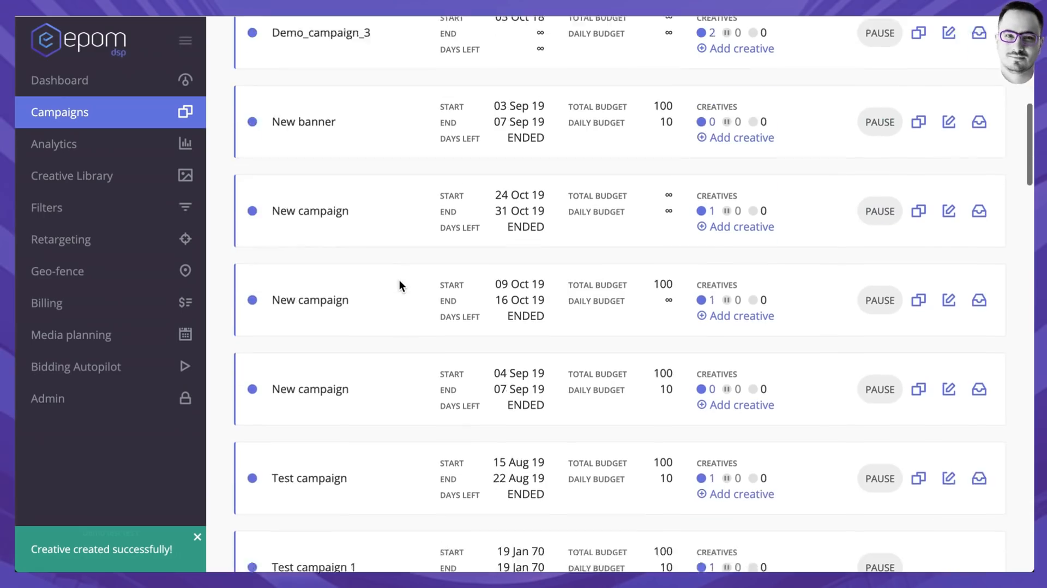
scroll("down", 3)
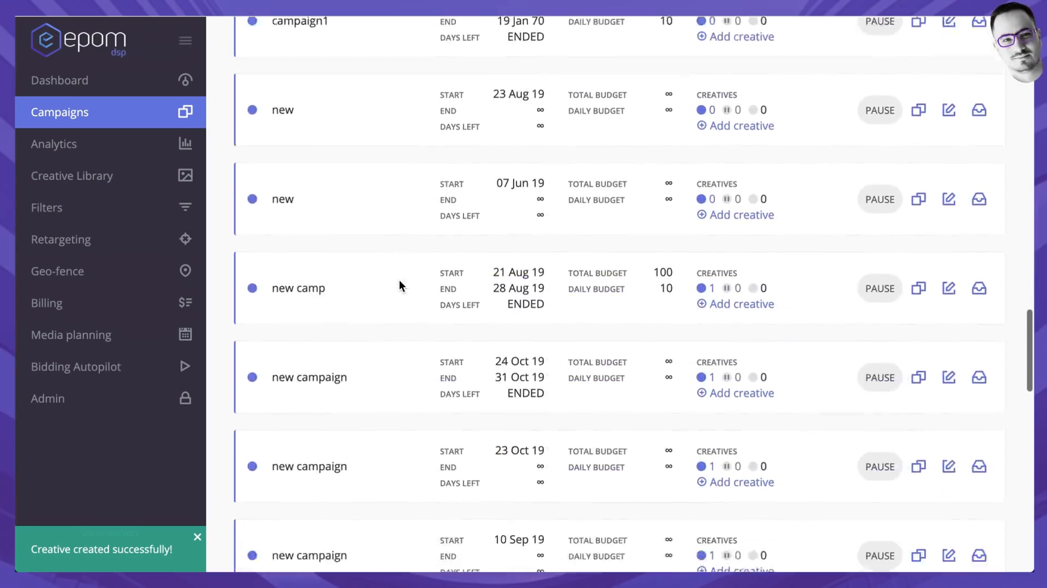
scroll("down", 3)
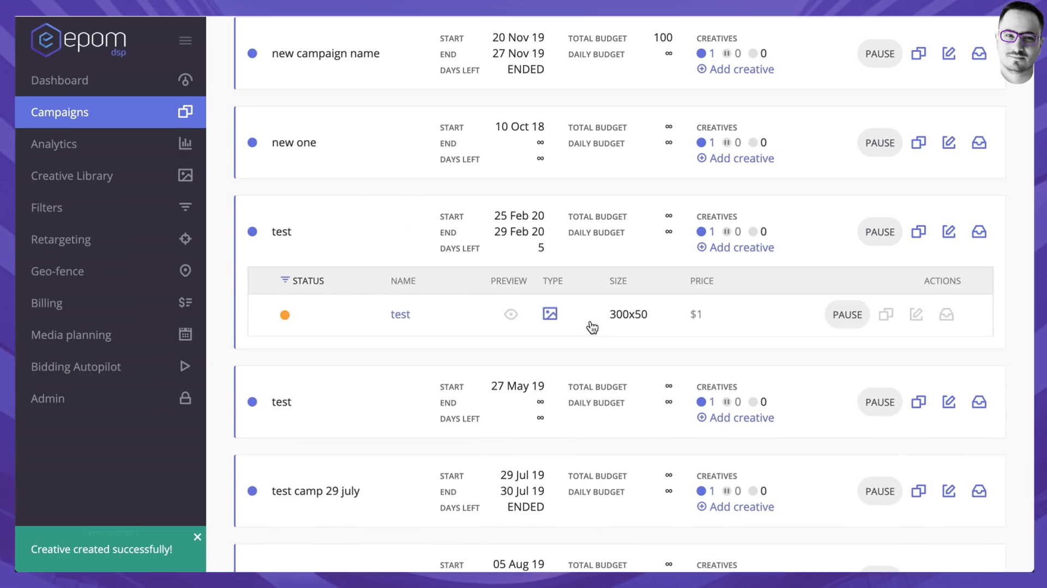
mouse_move(511, 314)
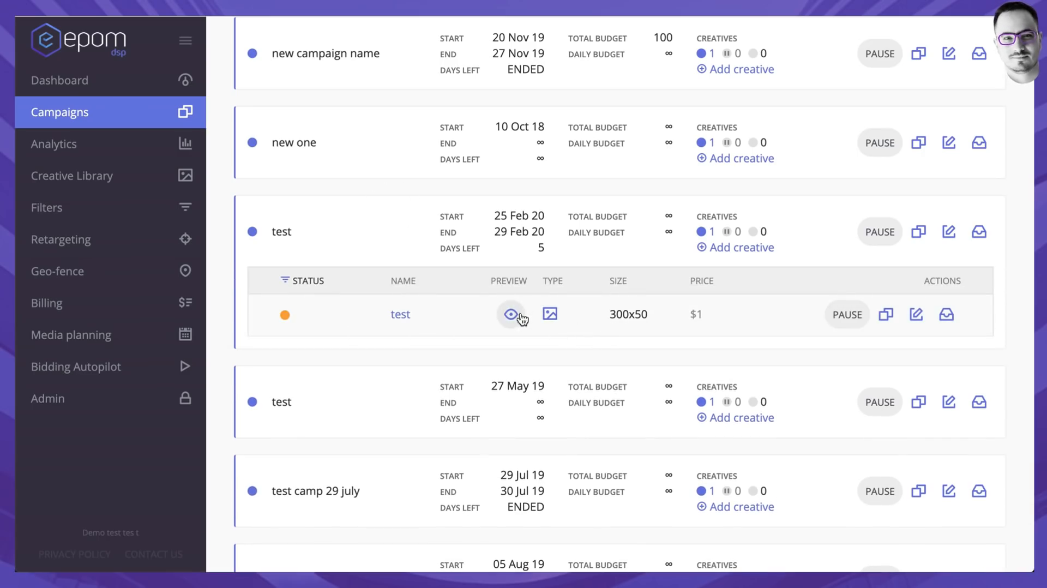
mouse_move(722, 322)
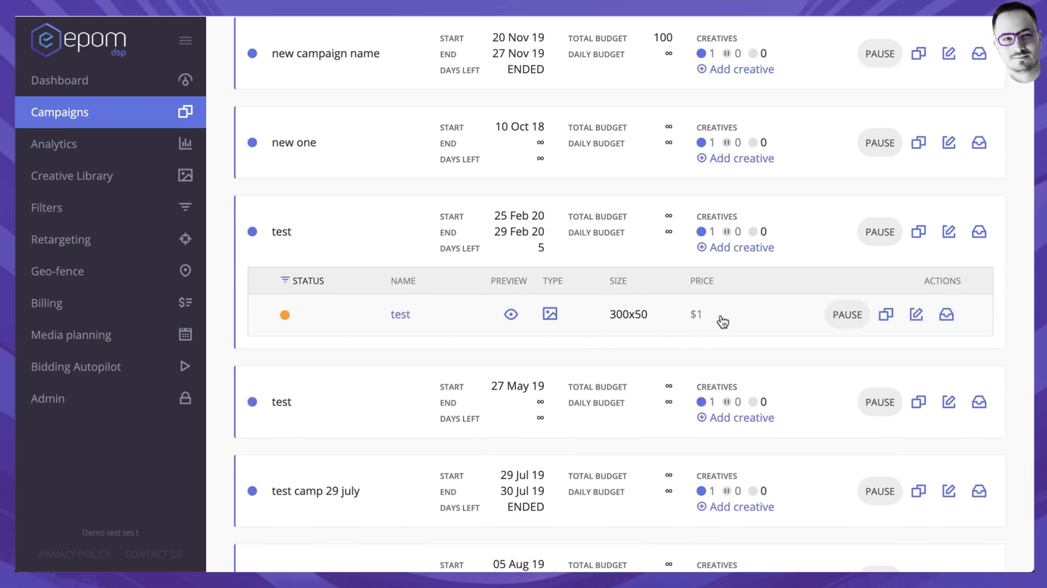
mouse_move(614, 323)
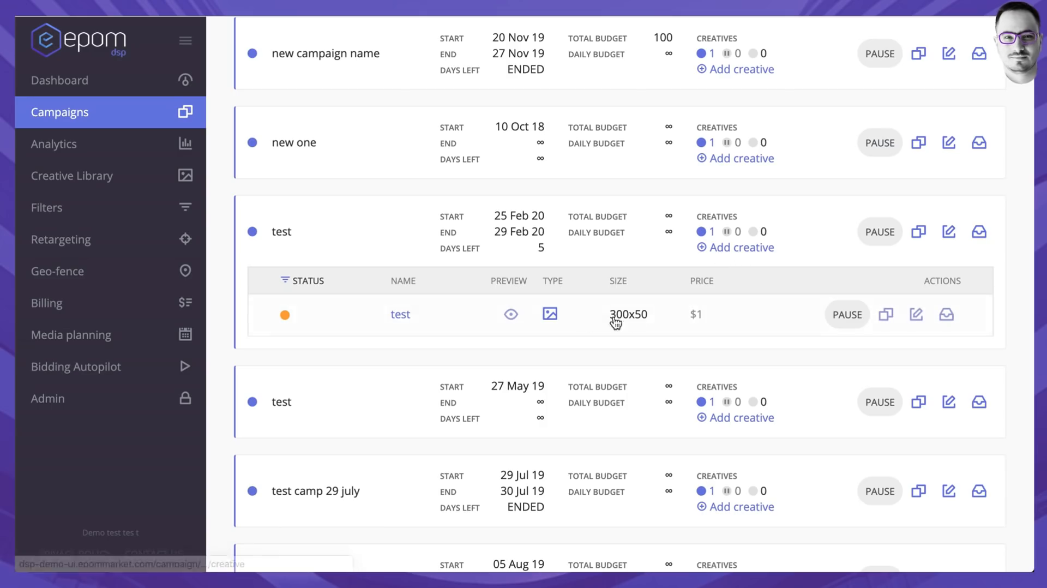
mouse_move(727, 240)
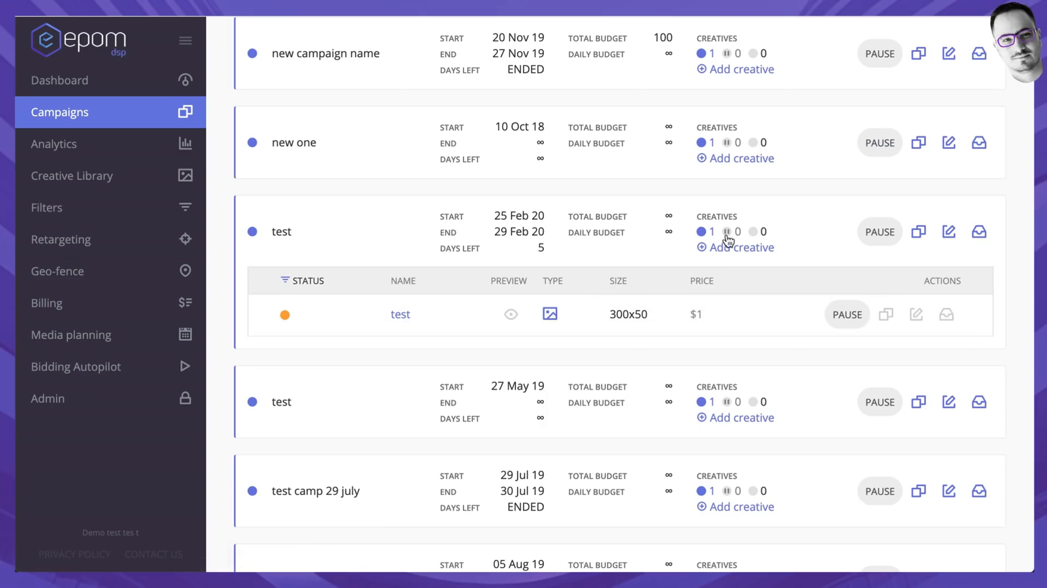
mouse_move(846, 314)
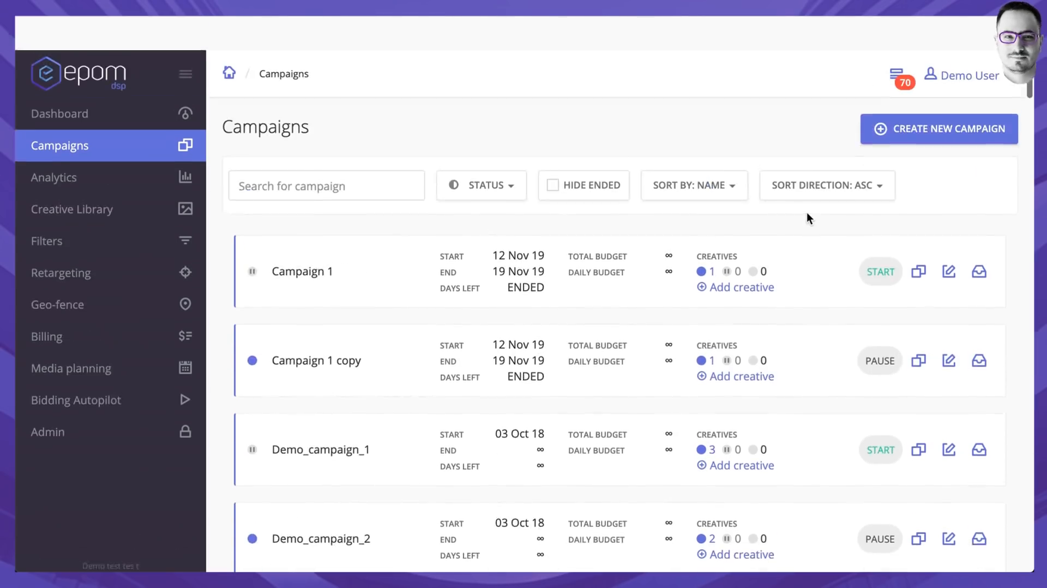
scroll("up", 3)
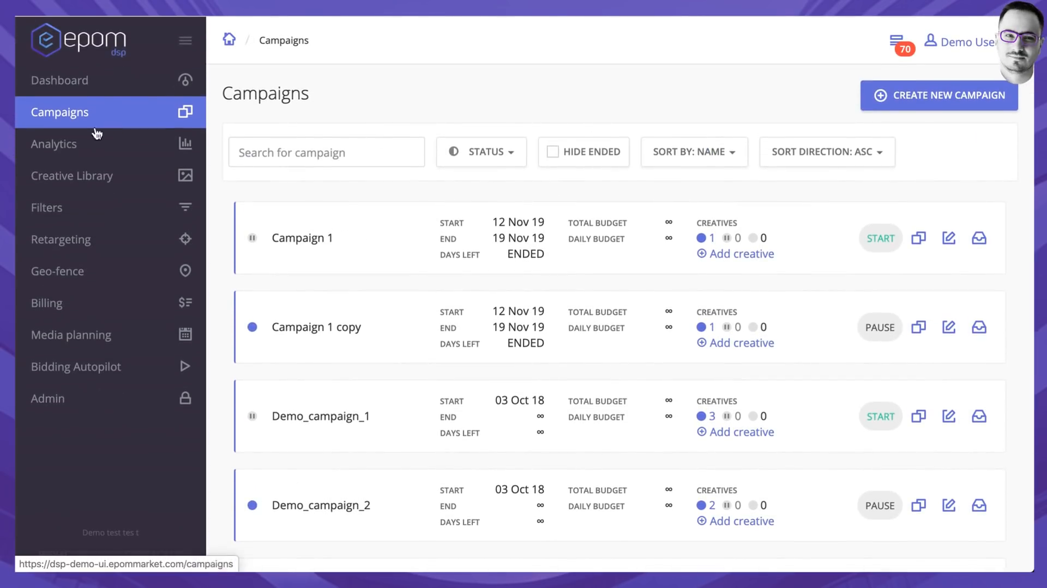
mouse_move(53, 144)
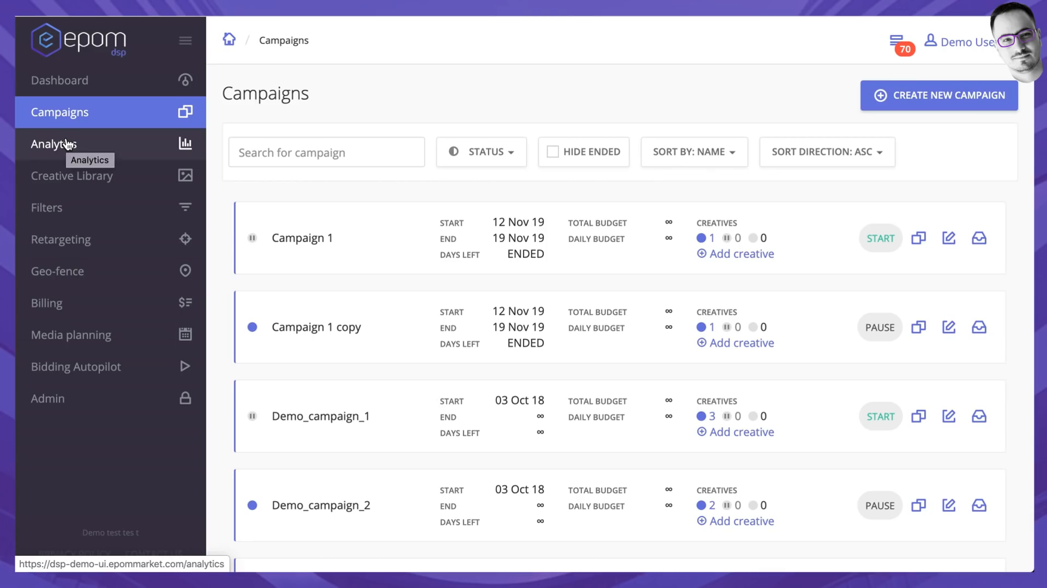
Step: Start an Analytics report grouped by Creative and OS
left_click(53, 144)
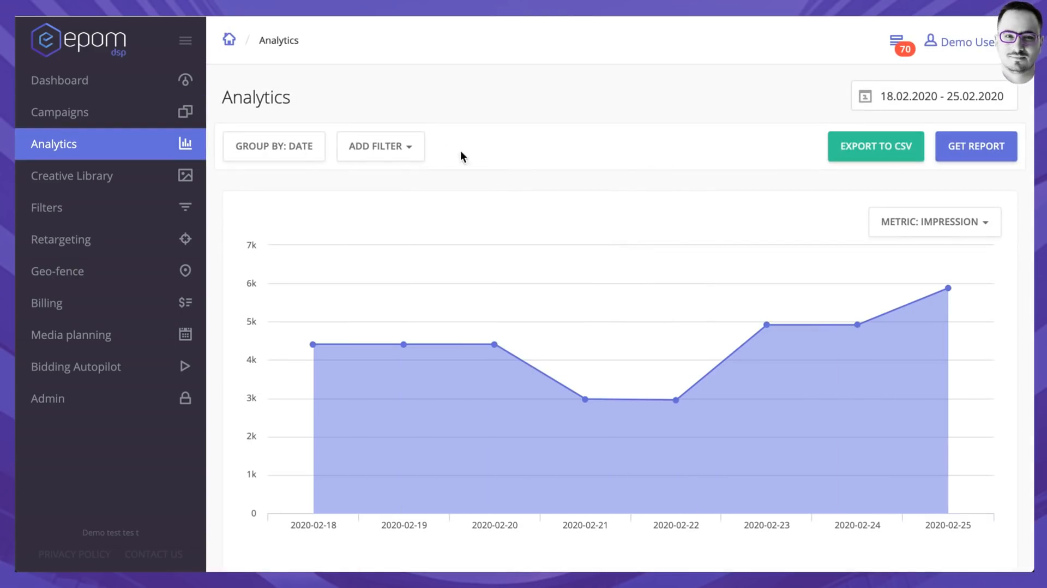
mouse_move(502, 128)
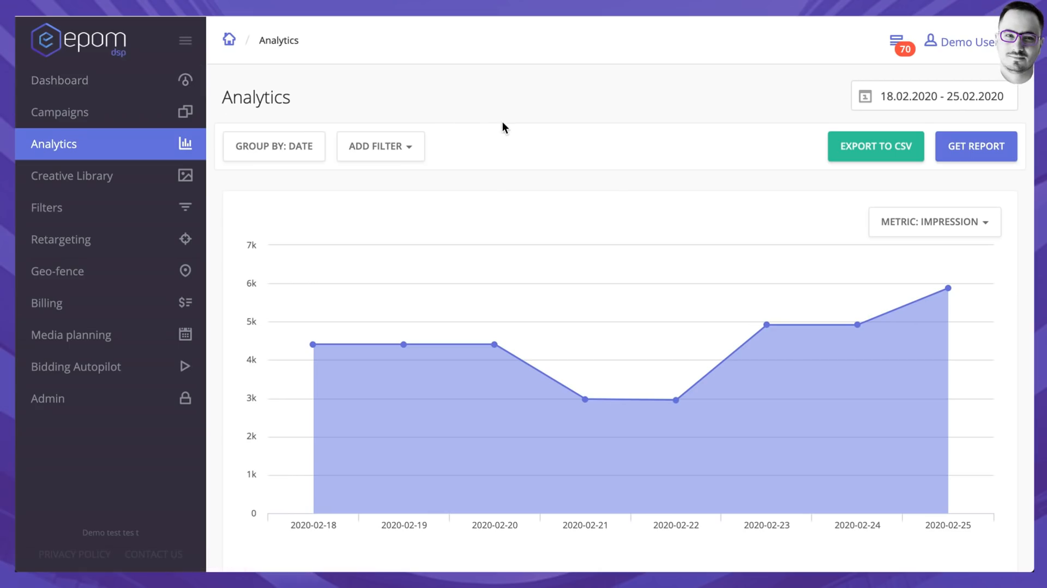
mouse_move(296, 152)
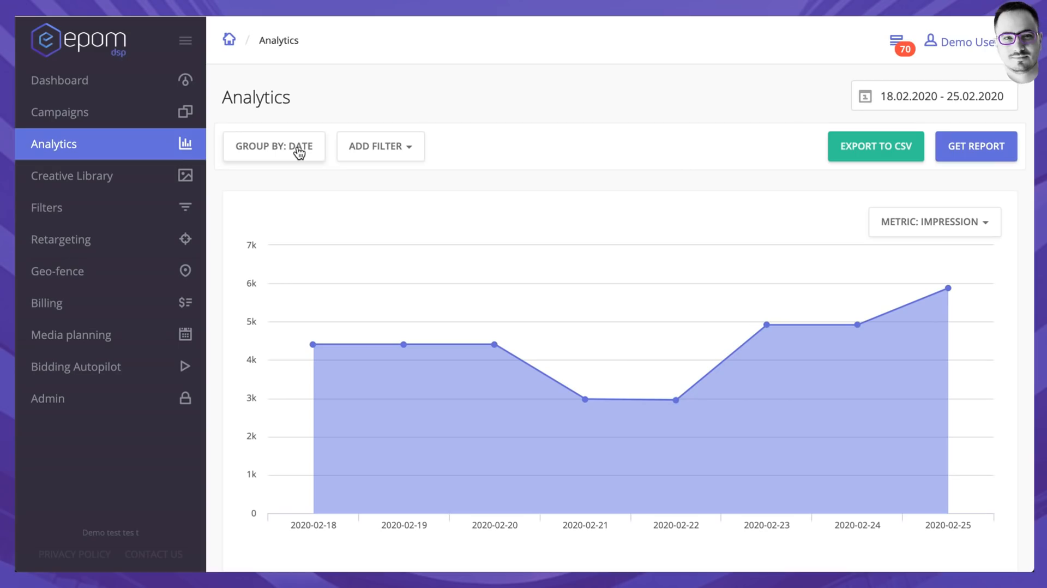
mouse_move(305, 153)
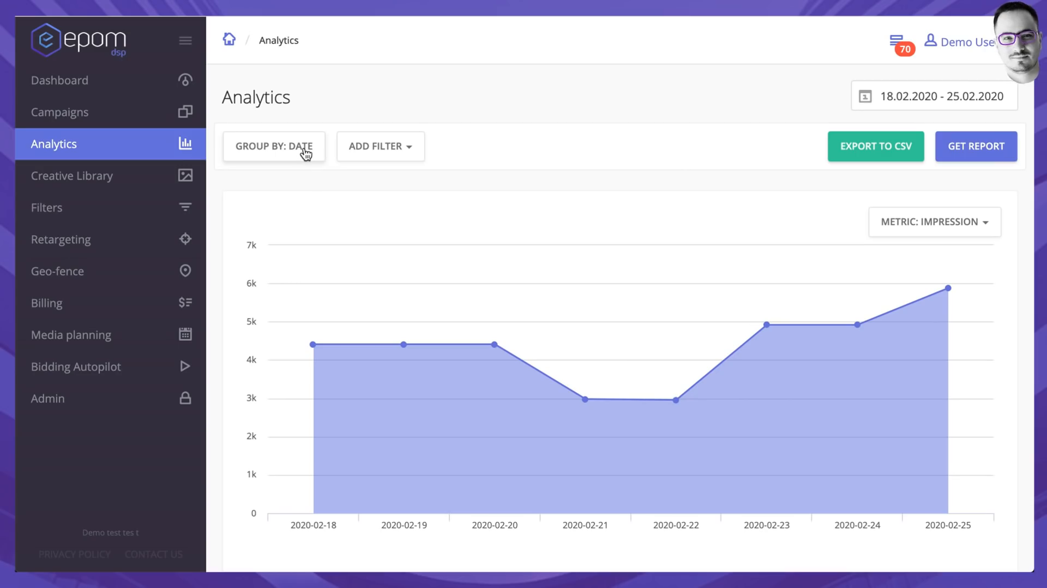
left_click(274, 146)
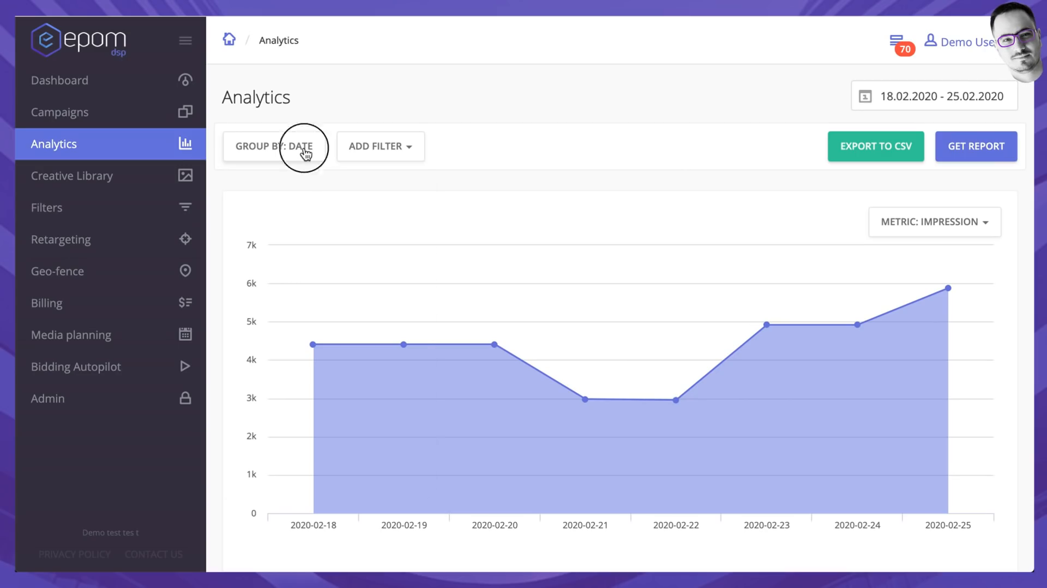
left_click(272, 146)
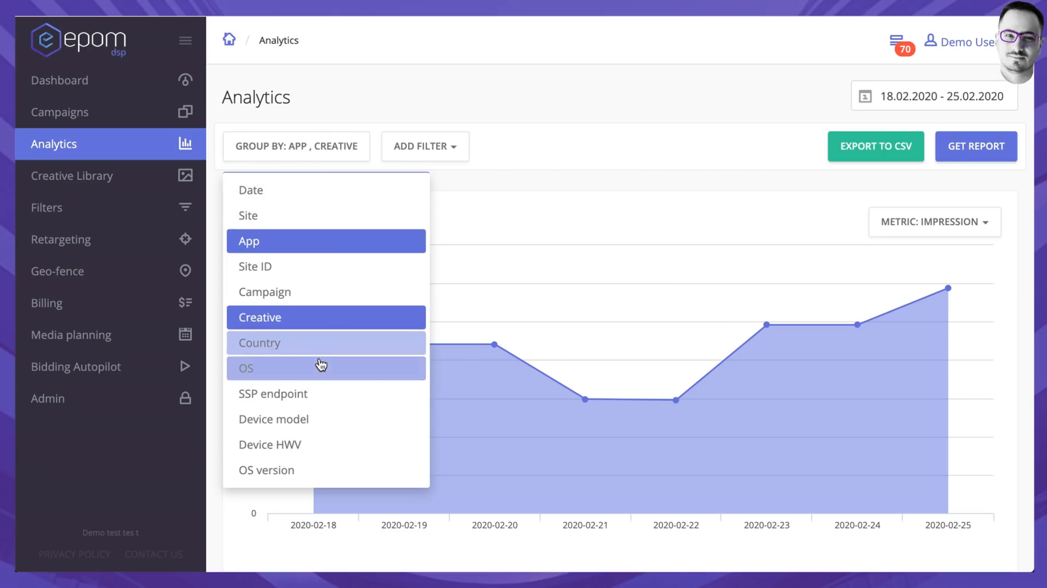
left_click(325, 368)
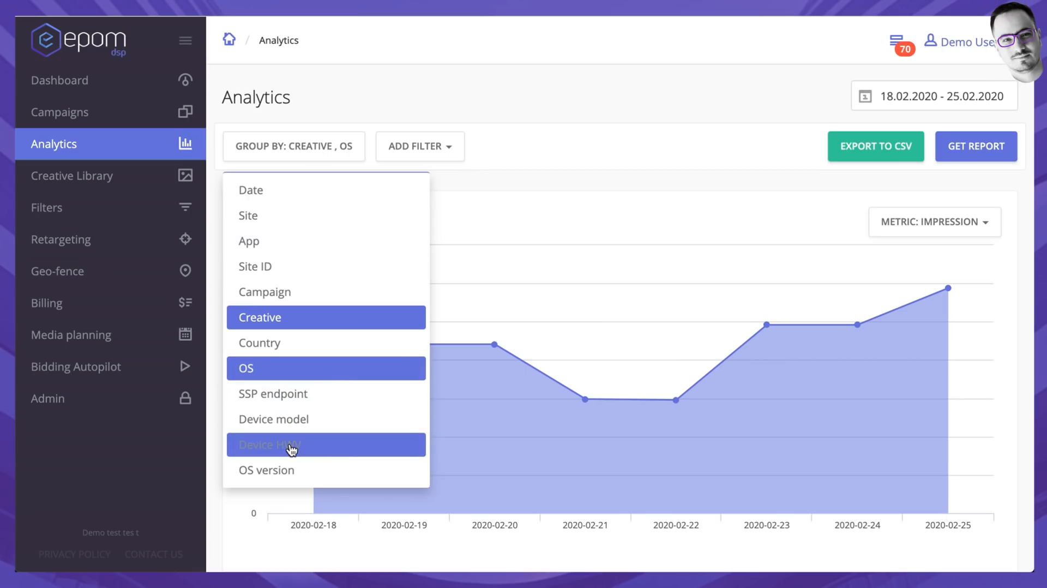
Step: Add a Site Domain filter to the report and keep the chart metric on Impressions
left_click(420, 146)
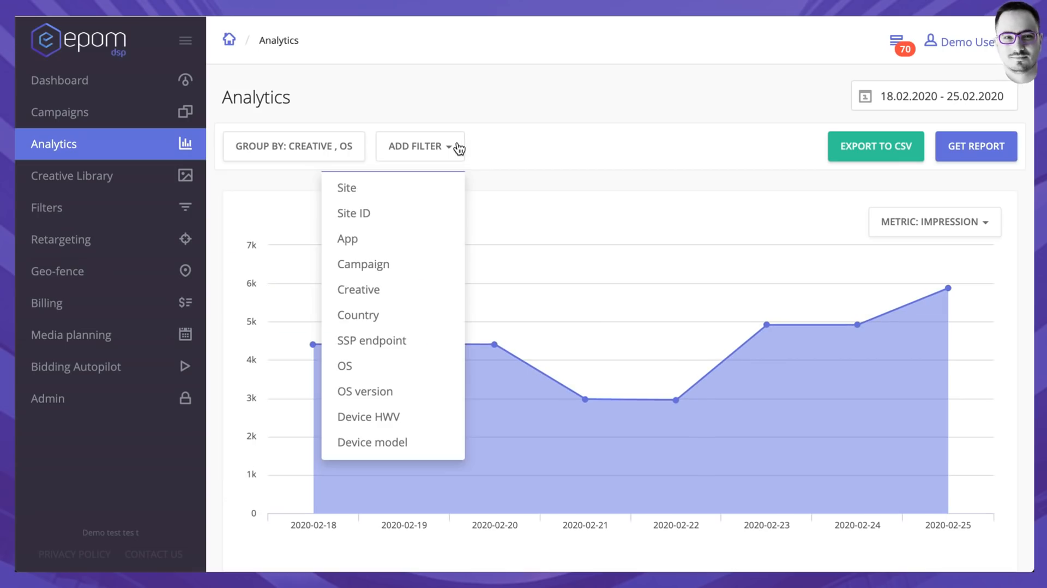
mouse_move(448, 161)
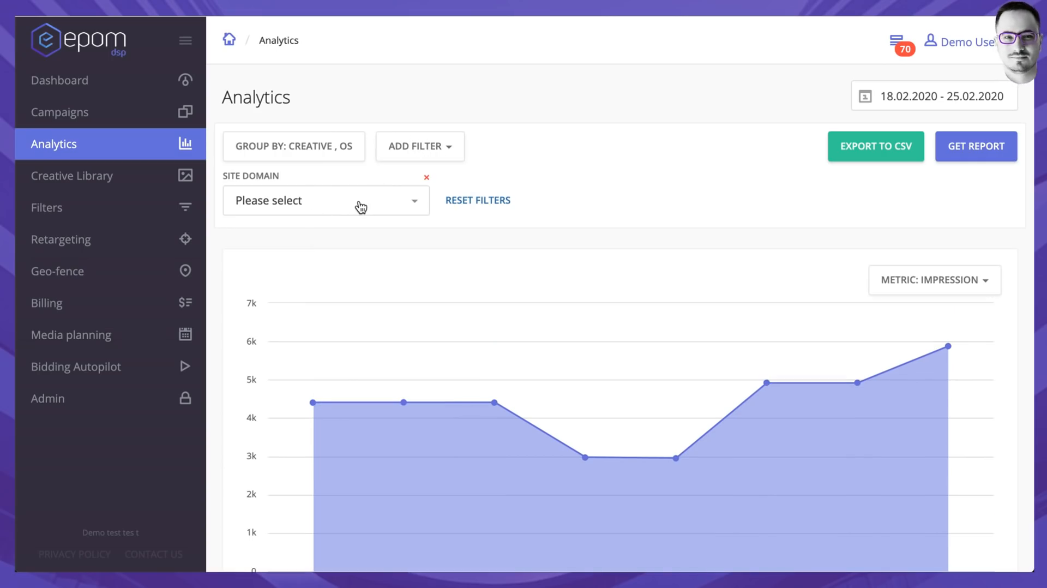
left_click(325, 200)
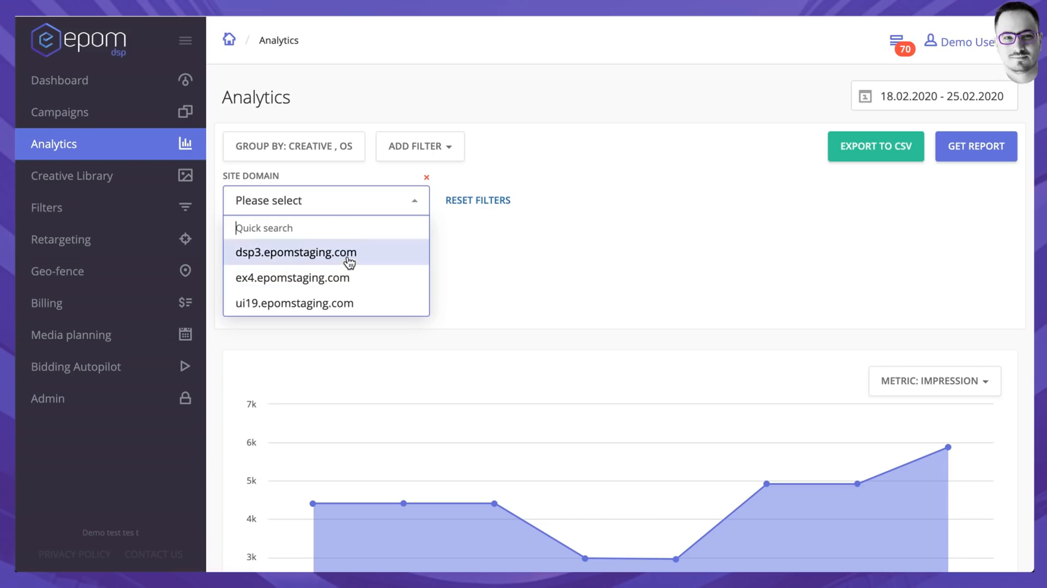
left_click(419, 147)
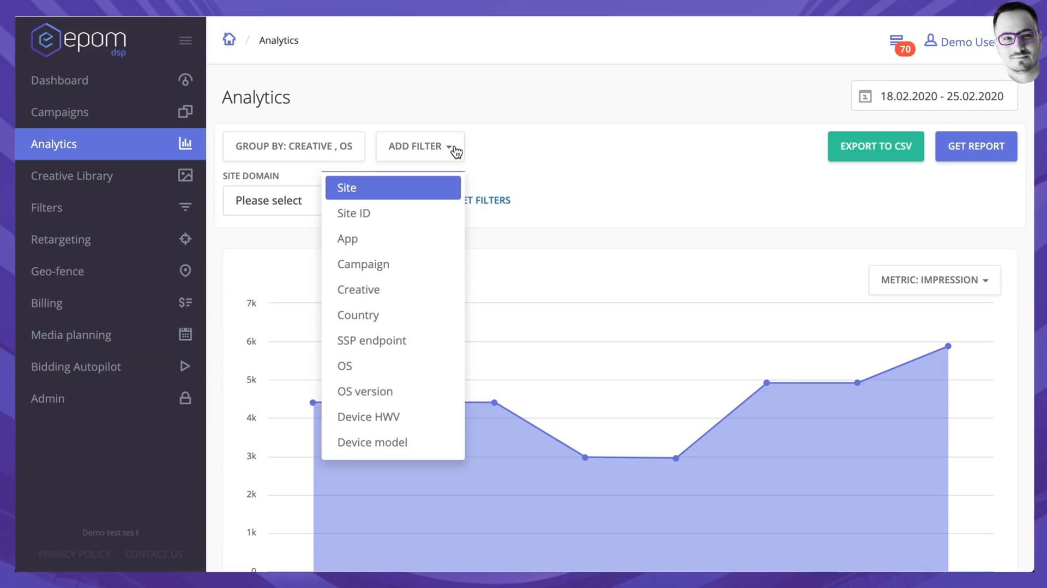
left_click(934, 279)
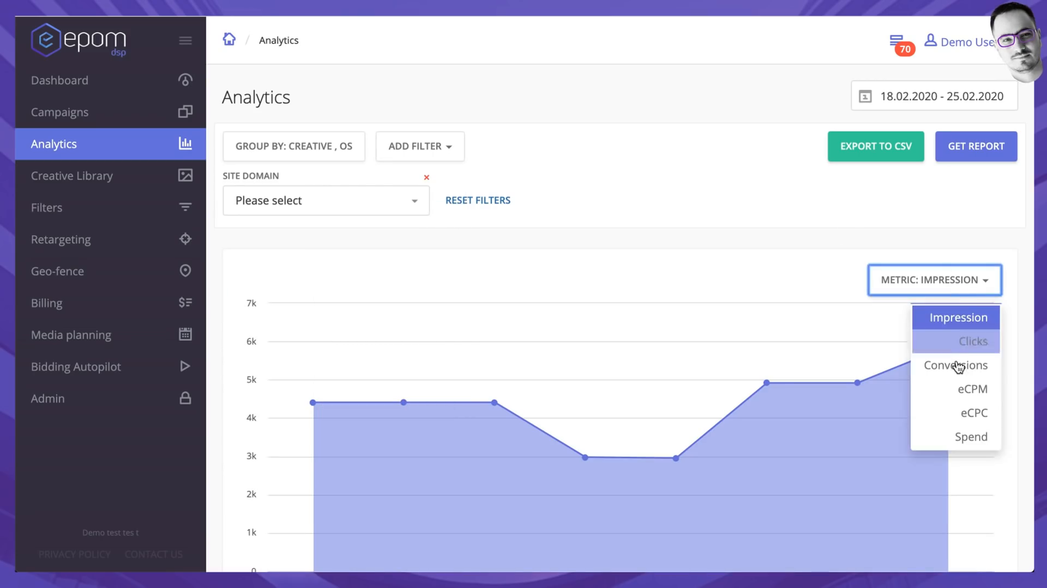
mouse_move(935, 289)
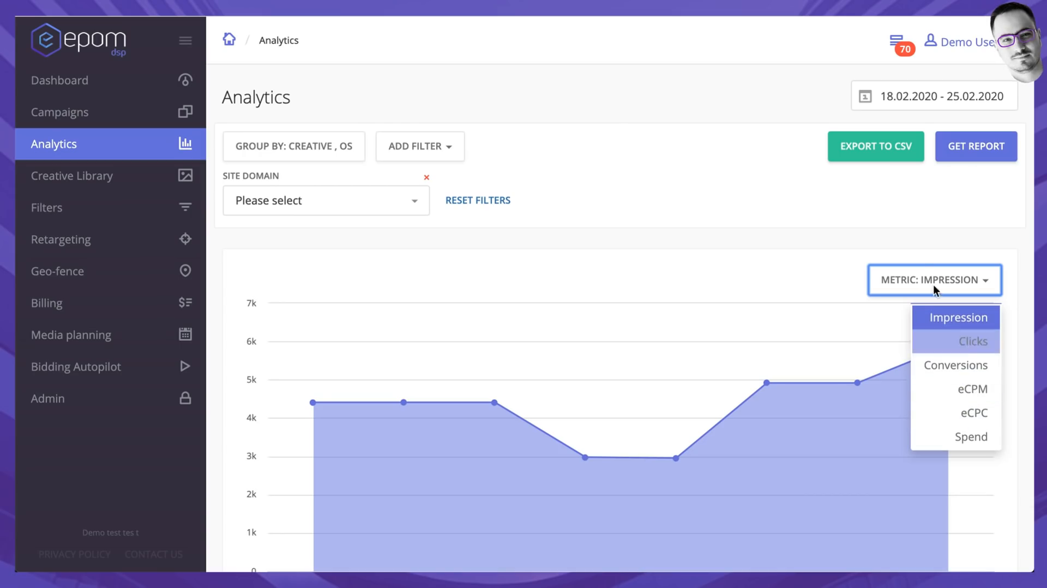
left_click(934, 96)
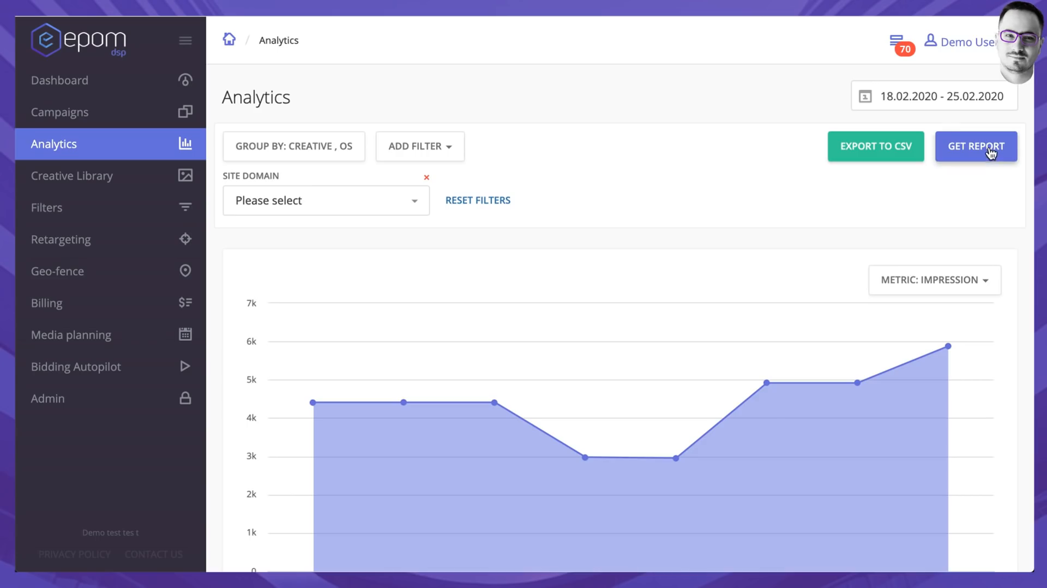
left_click(975, 147)
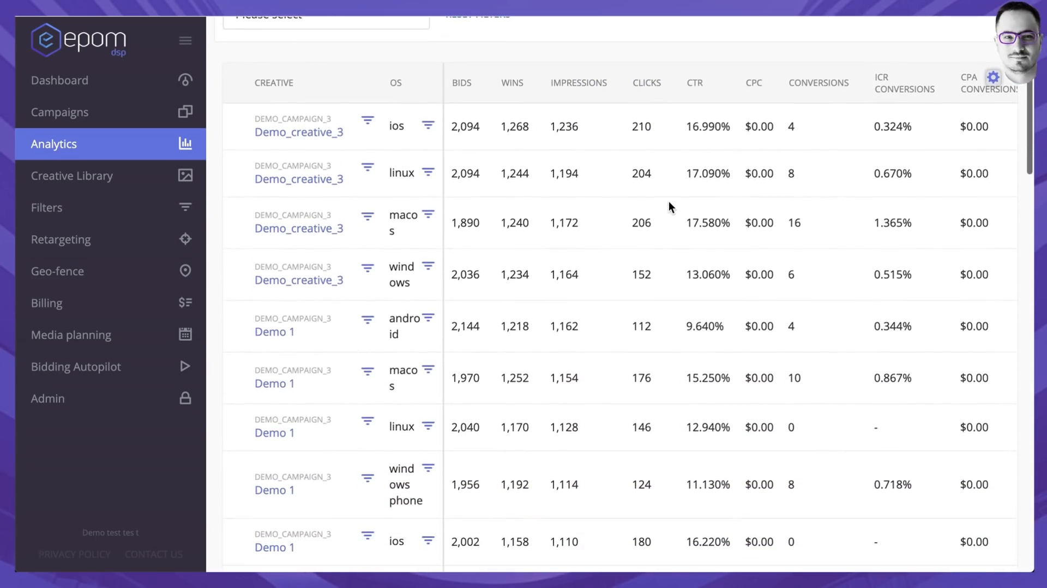
scroll("right", 3)
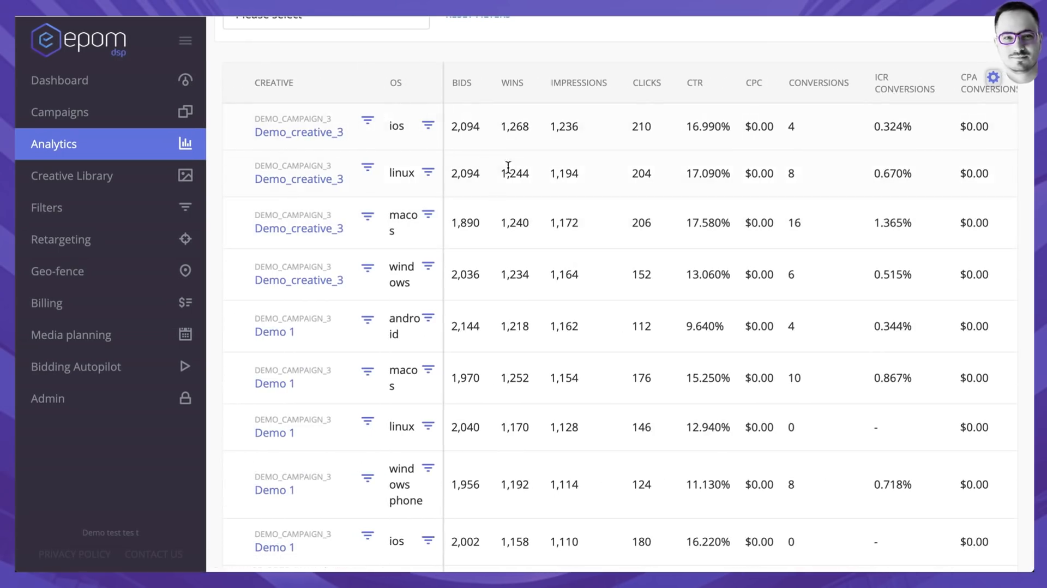
scroll("right", 3)
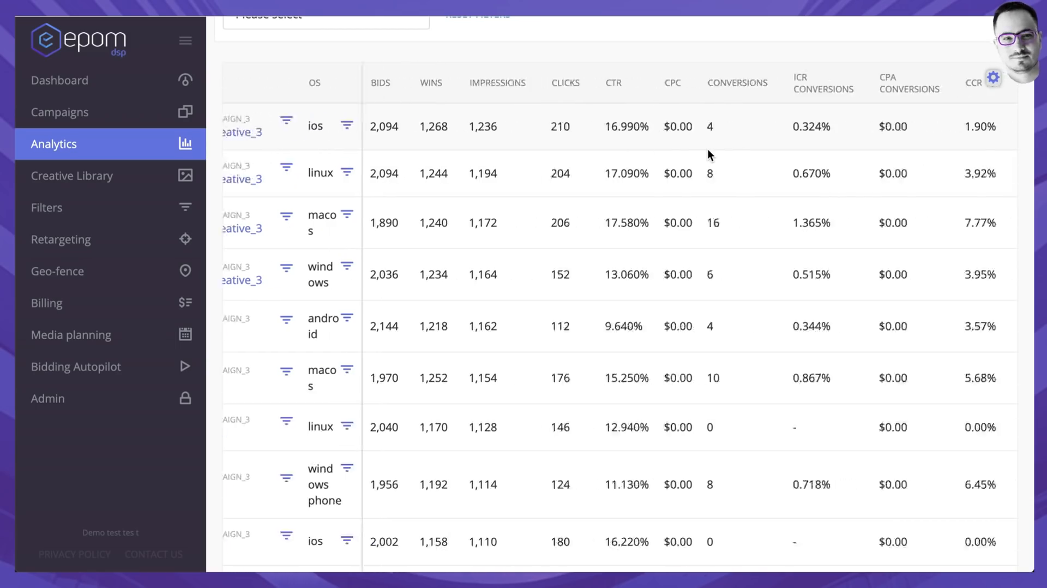
scroll("right", 3)
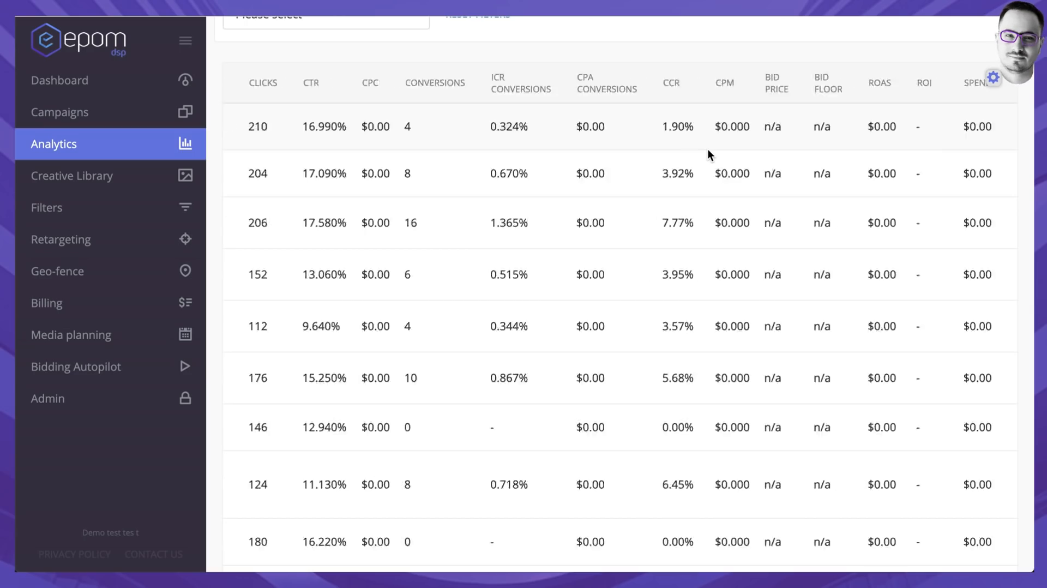
scroll("right", 3)
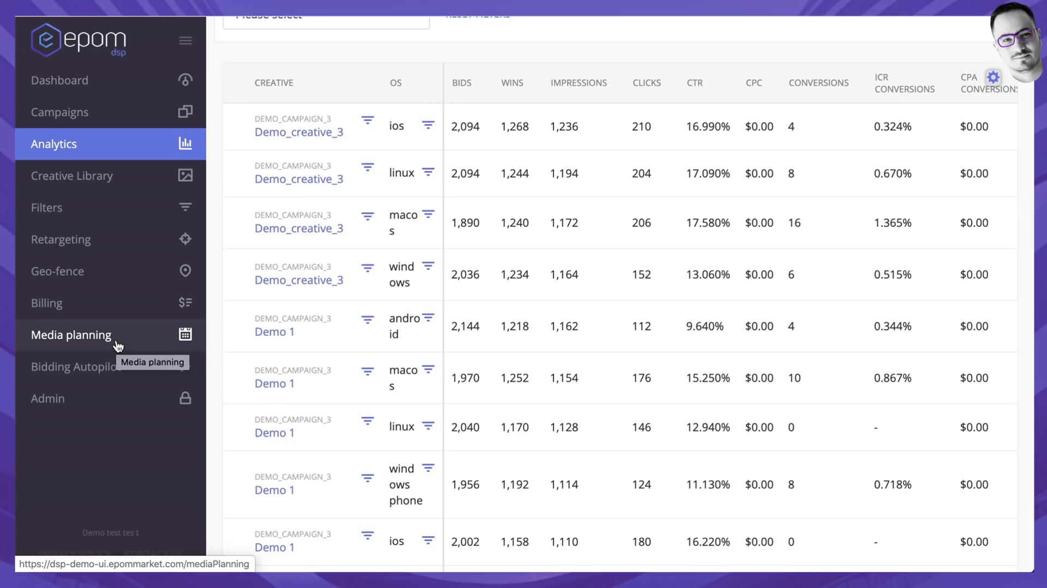
Step: Switch from Analytics to the Media Planning report page, grouped by site URL
left_click(72, 335)
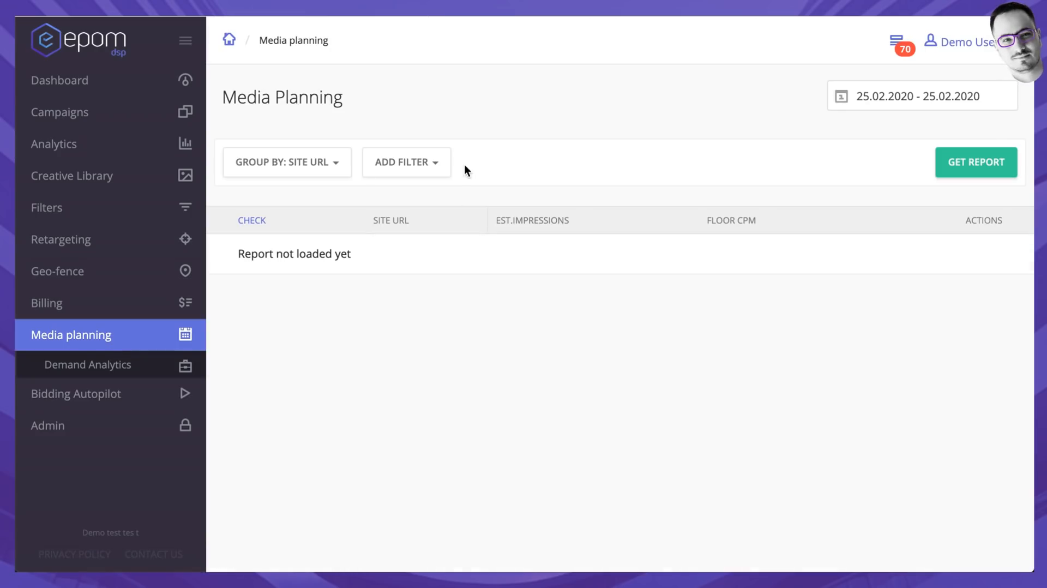
mouse_move(326, 166)
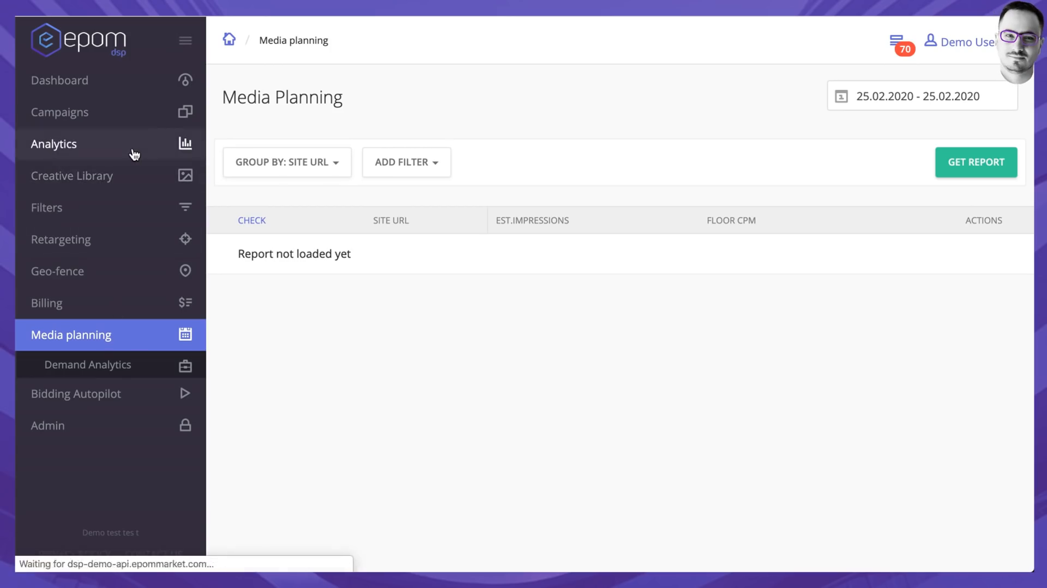
left_click(53, 144)
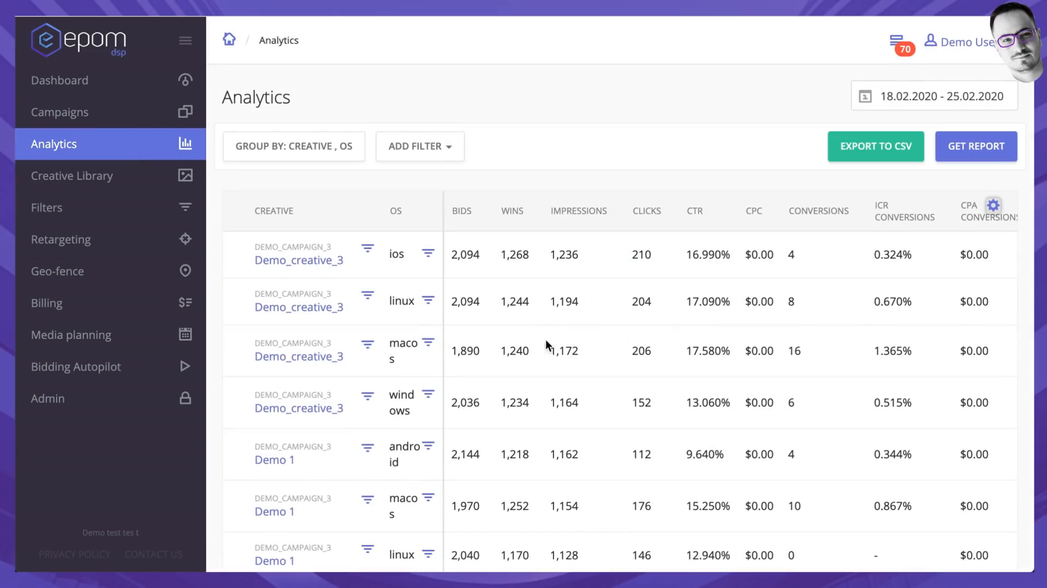
mouse_move(526, 280)
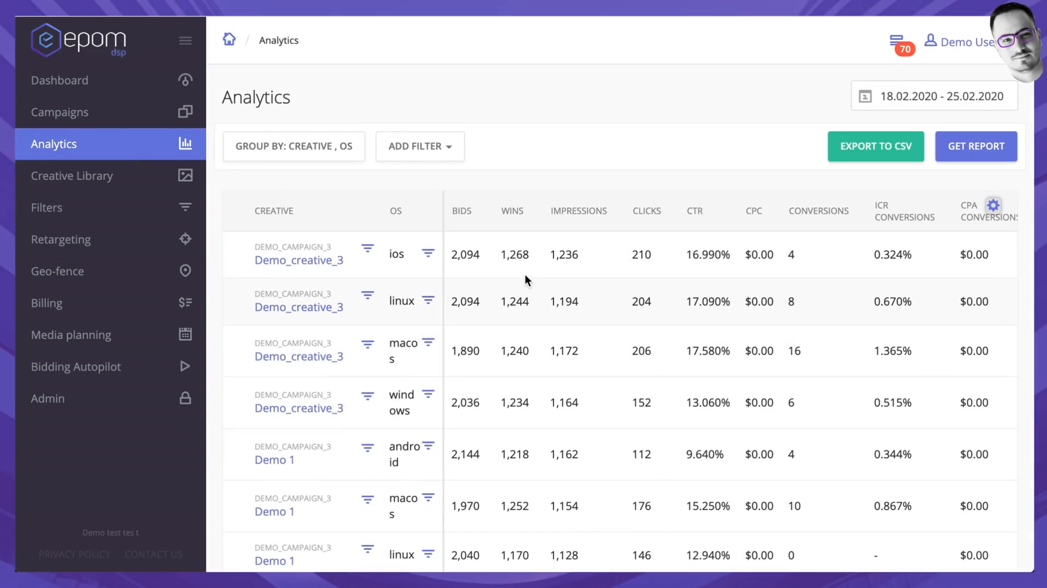
mouse_move(465, 260)
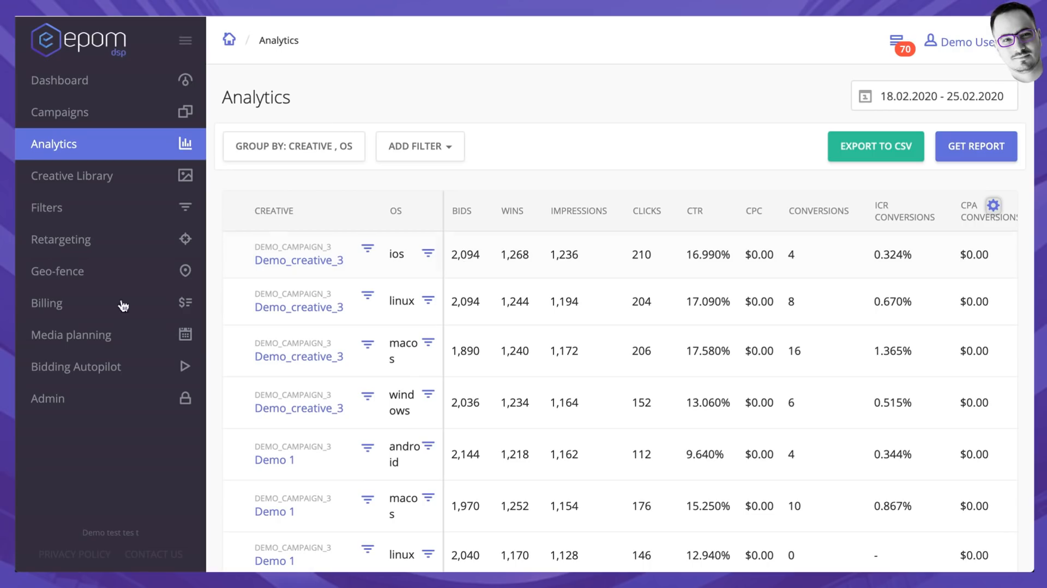
left_click(71, 335)
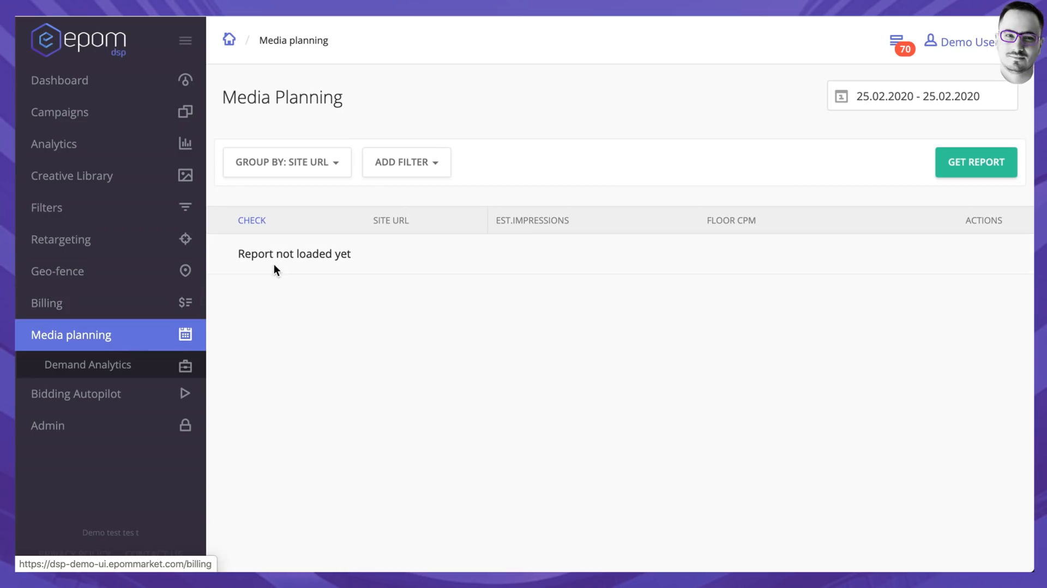
mouse_move(327, 164)
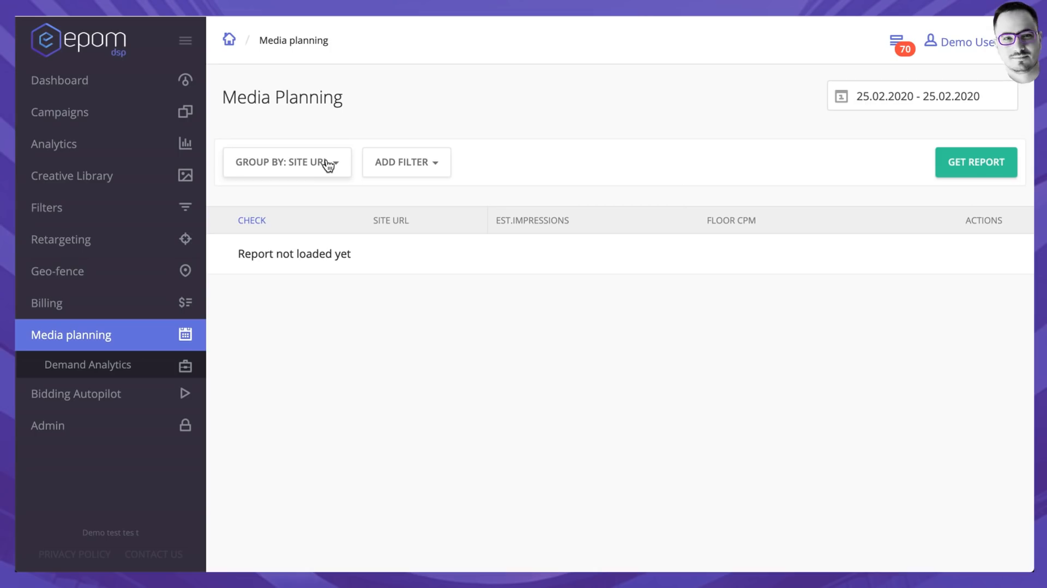
Step: Generate the last-7-days Media Planning report grouped by country, totalling 61,989 estimated impressions
left_click(921, 96)
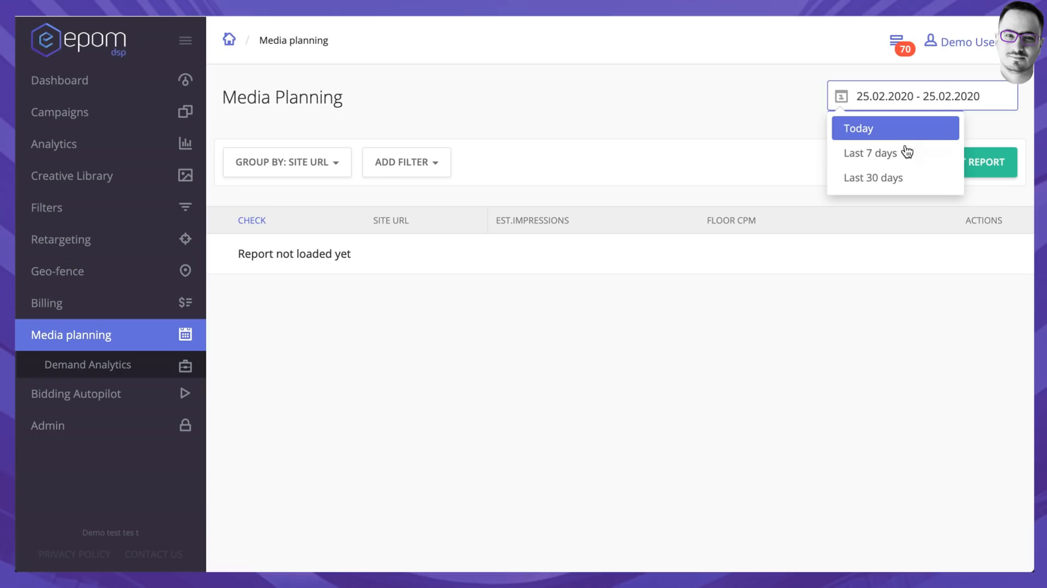
left_click(871, 152)
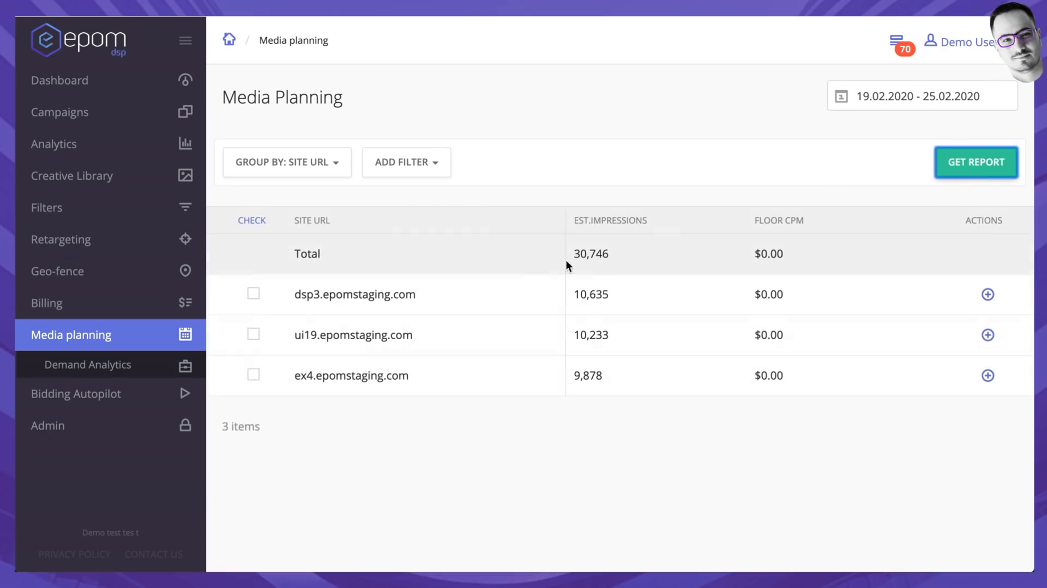
left_click(285, 162)
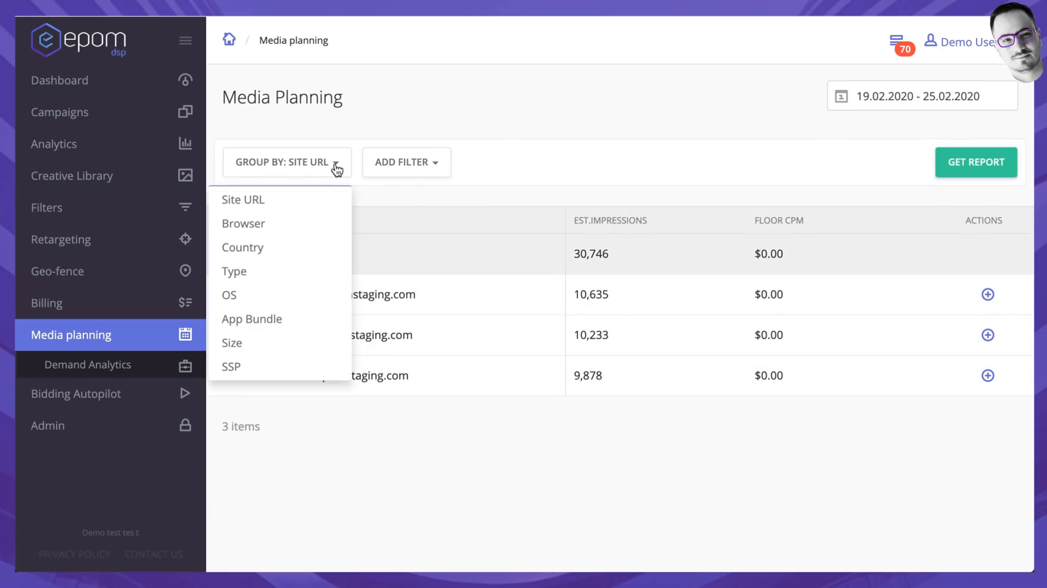
left_click(242, 247)
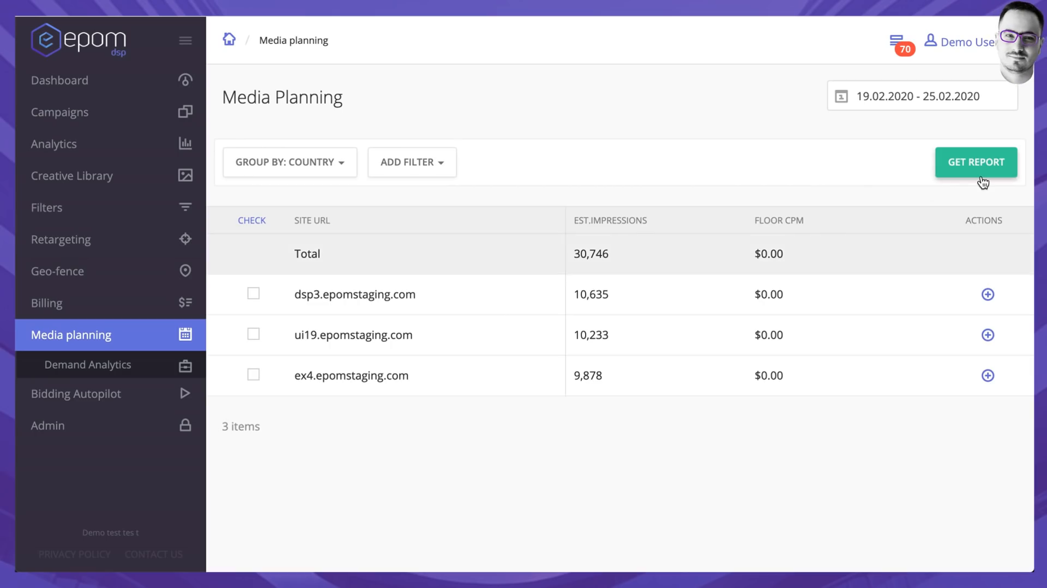
left_click(975, 162)
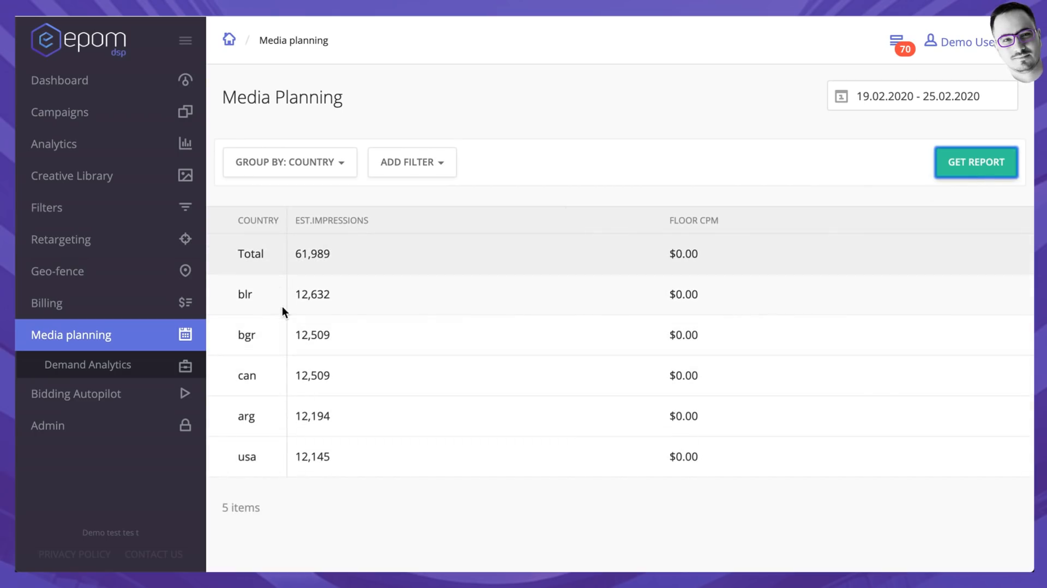
mouse_move(296, 376)
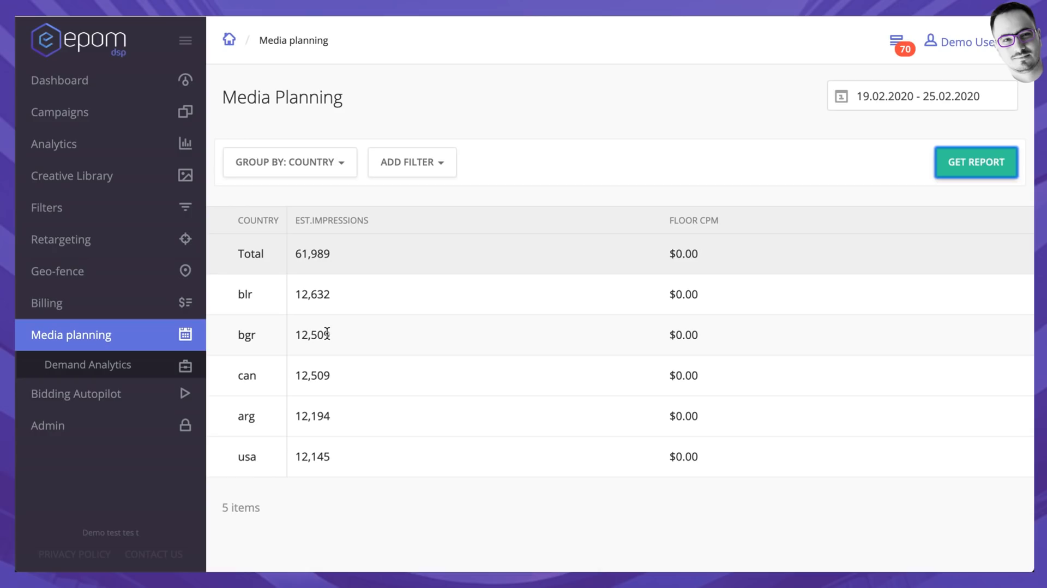
mouse_move(391, 337)
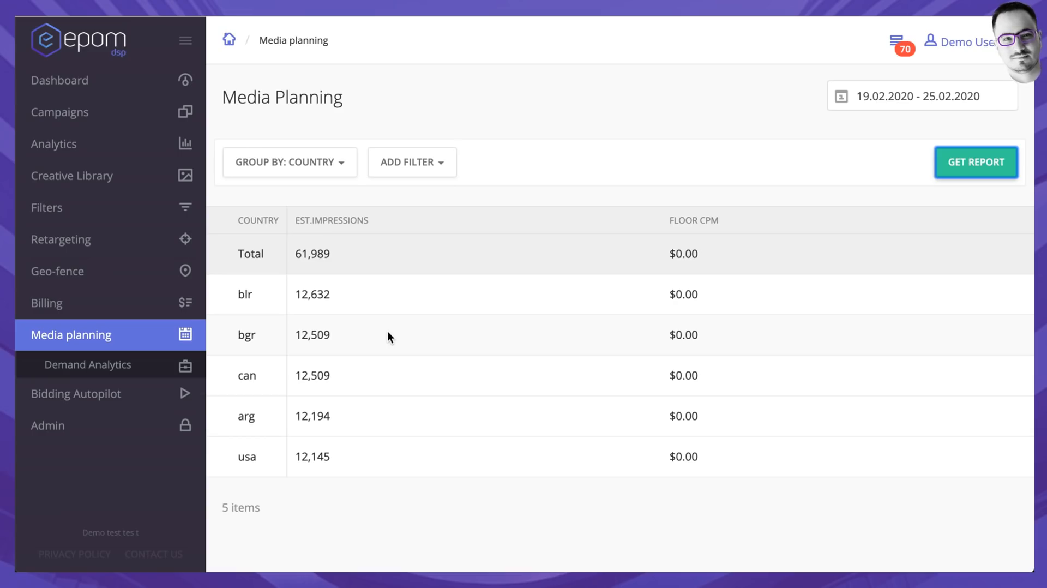
left_click(290, 161)
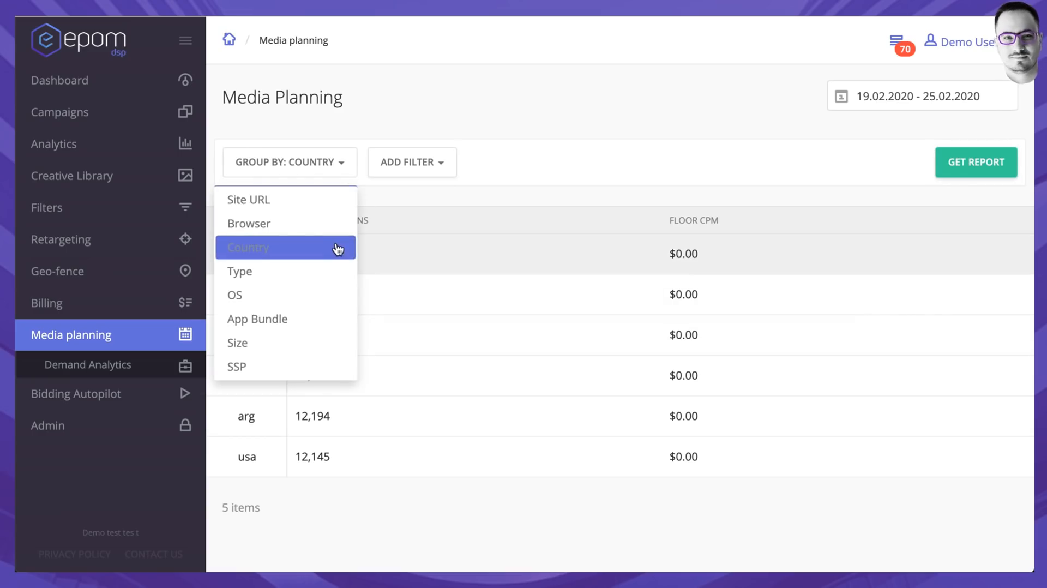
left_click(248, 248)
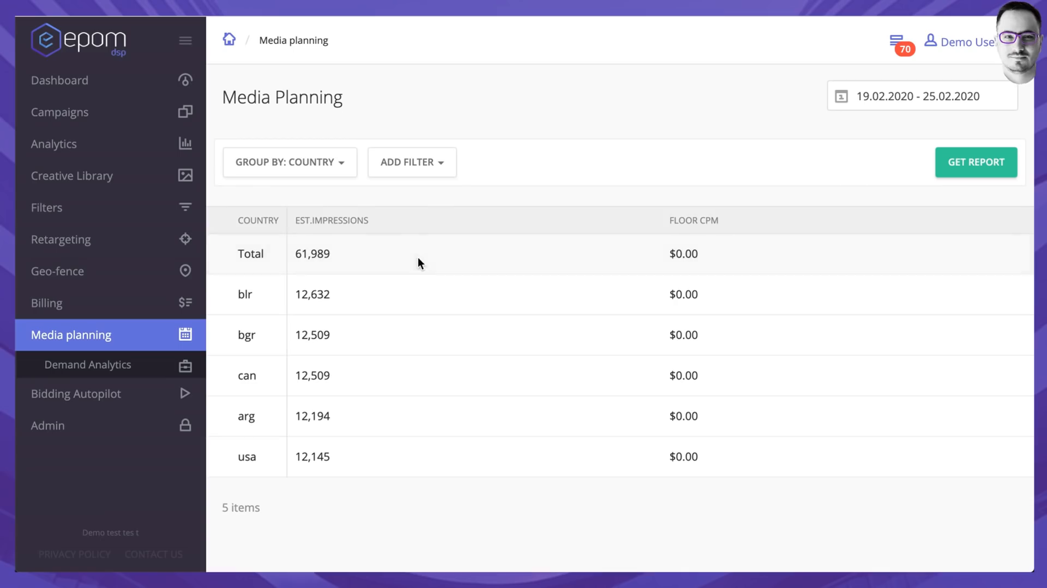
mouse_move(613, 231)
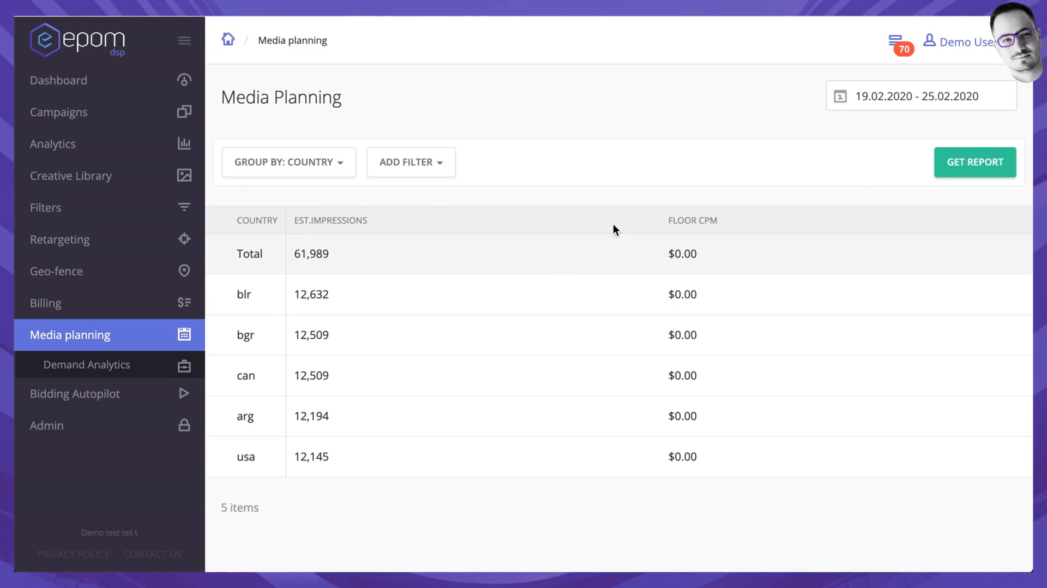
mouse_move(491, 198)
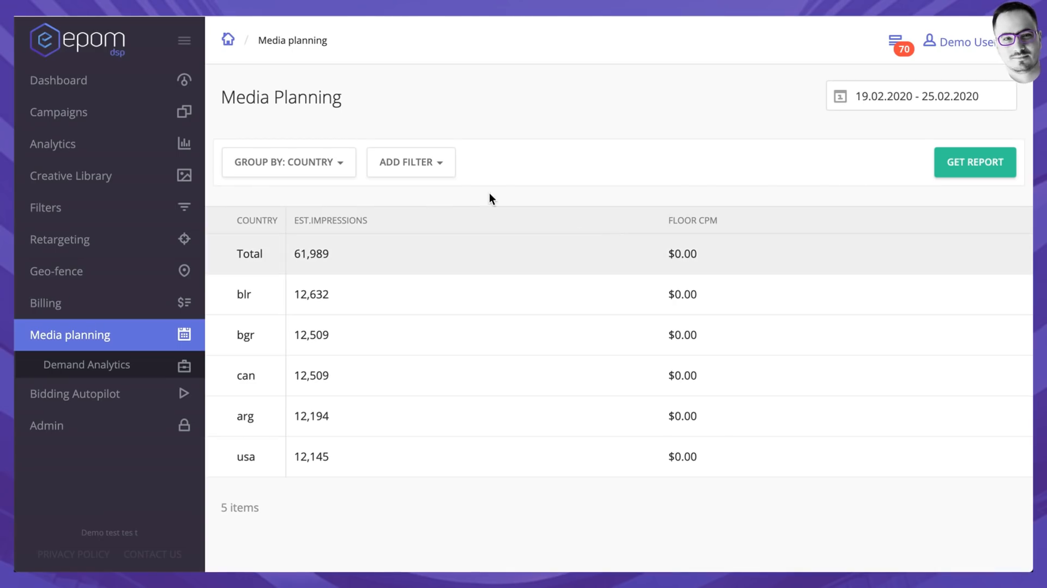
mouse_move(582, 169)
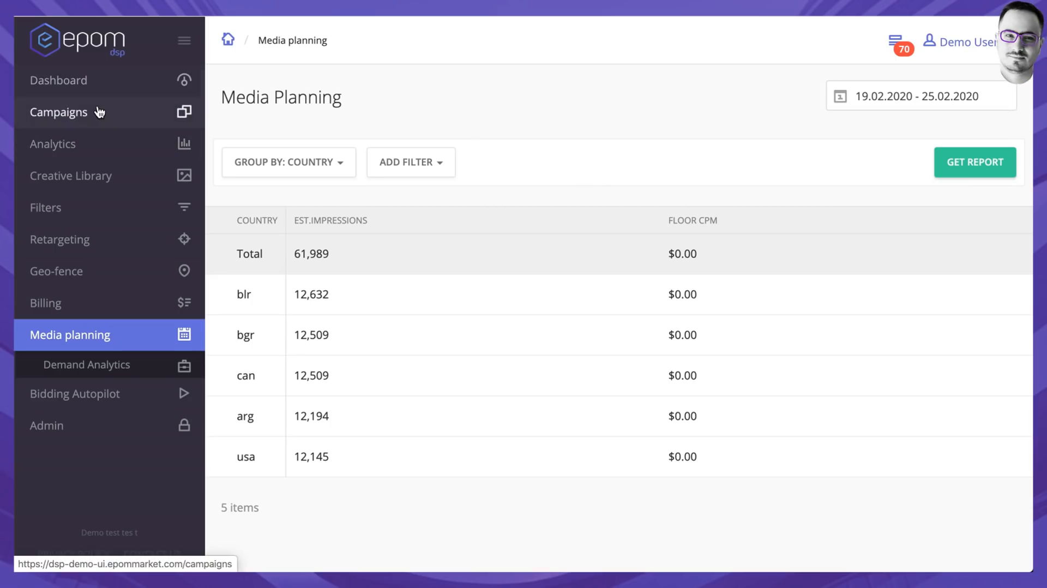
mouse_move(142, 114)
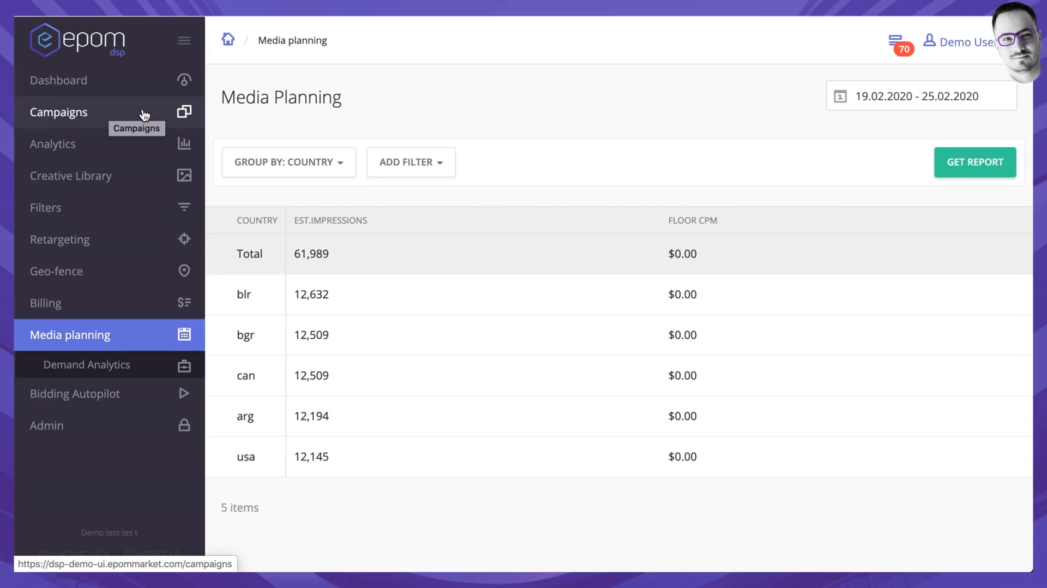
mouse_move(102, 339)
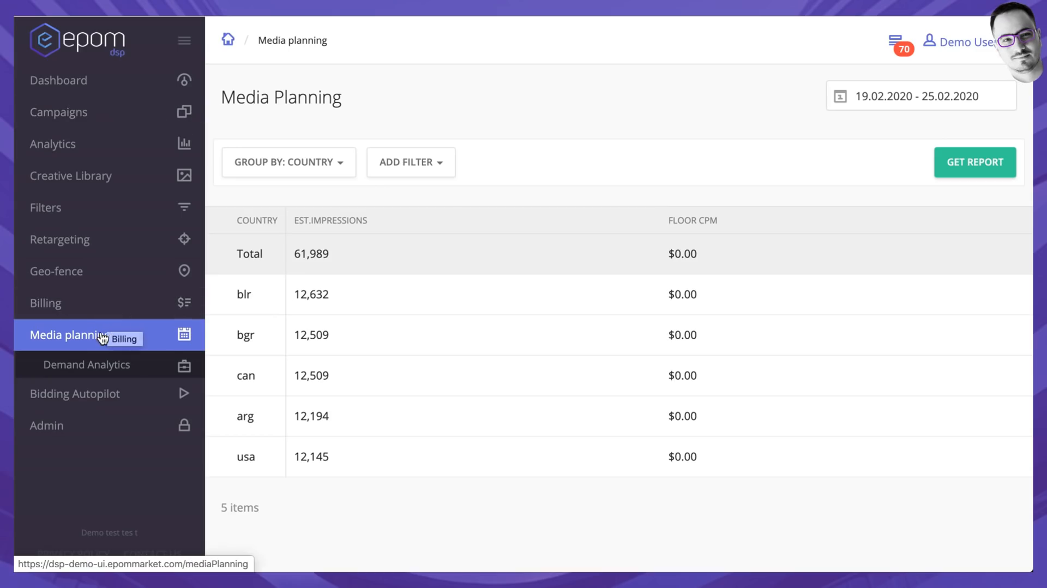
mouse_move(534, 169)
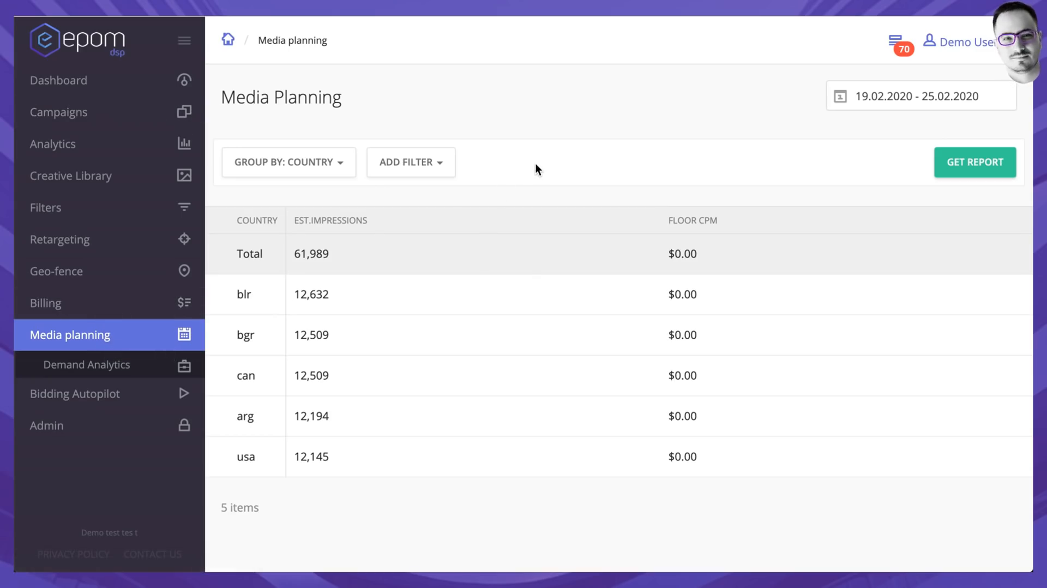